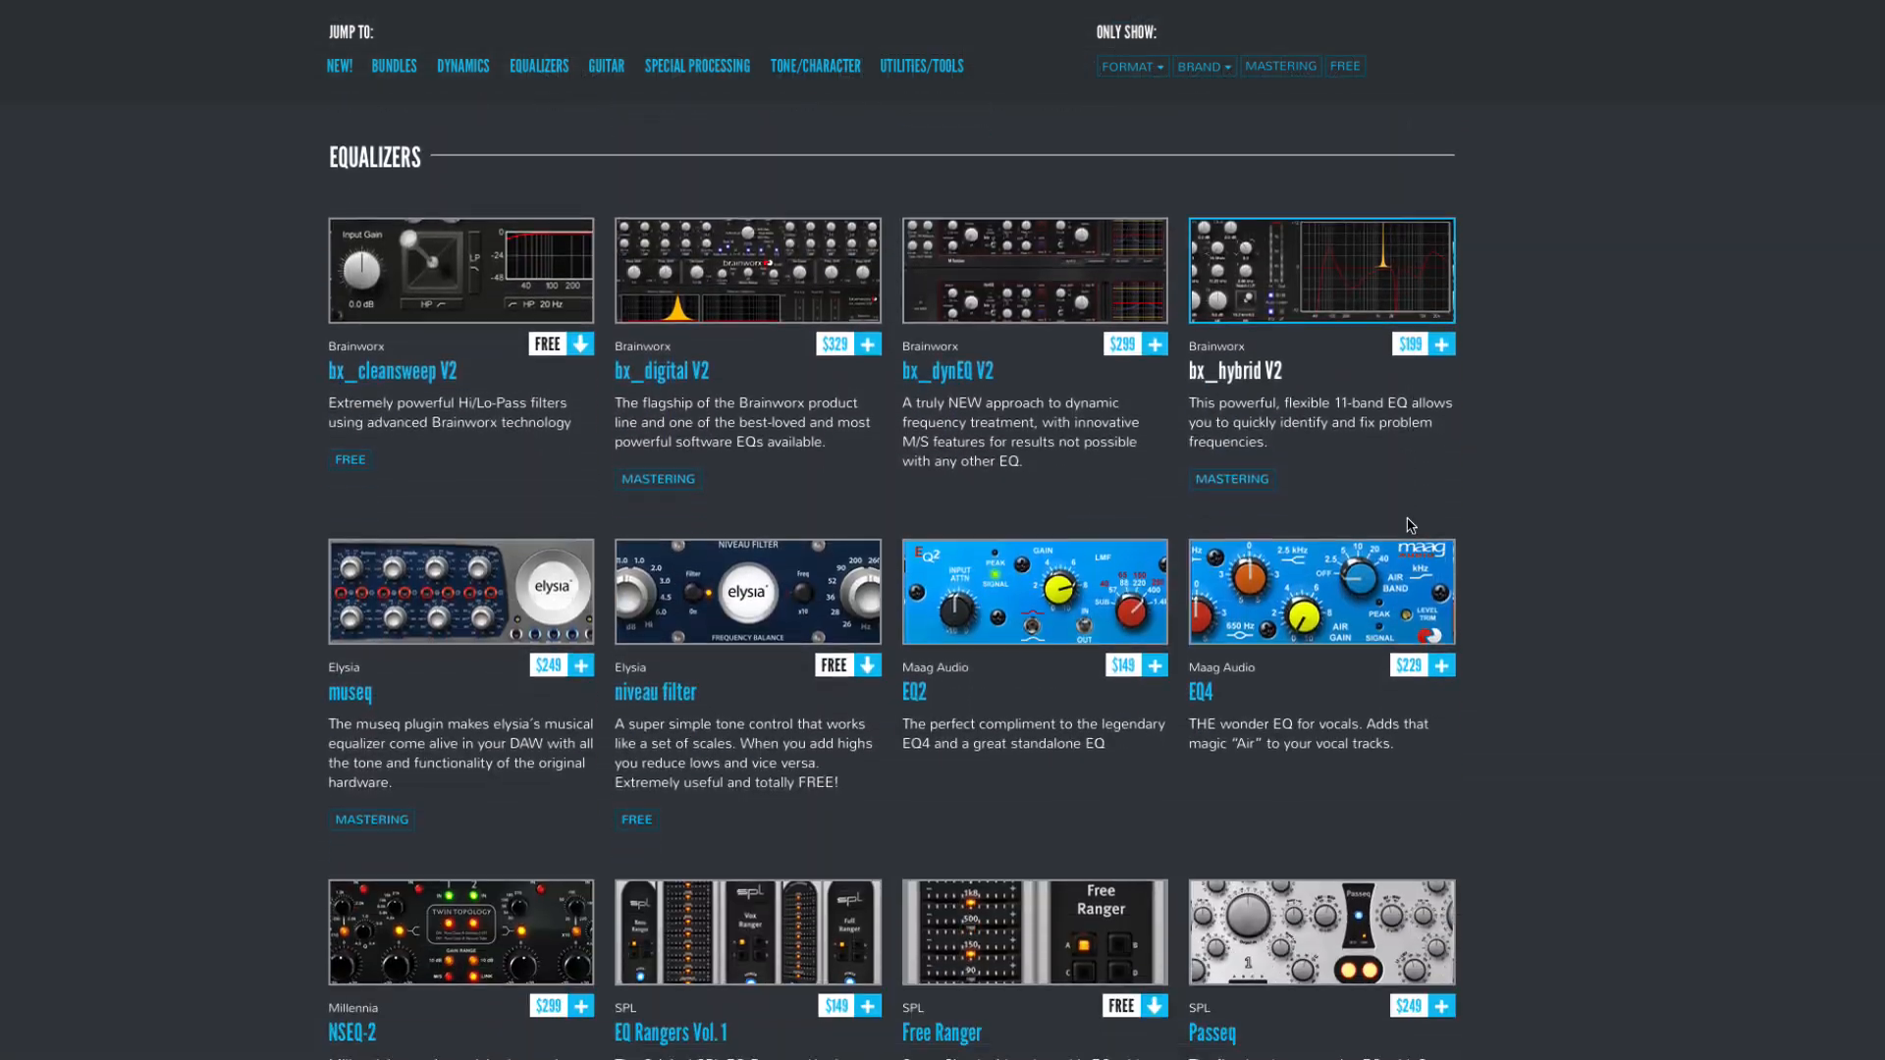
- Scroll the Plugin Alliance catalogue from the Equalizers listings down to the Guitar section
scroll(down, 3)
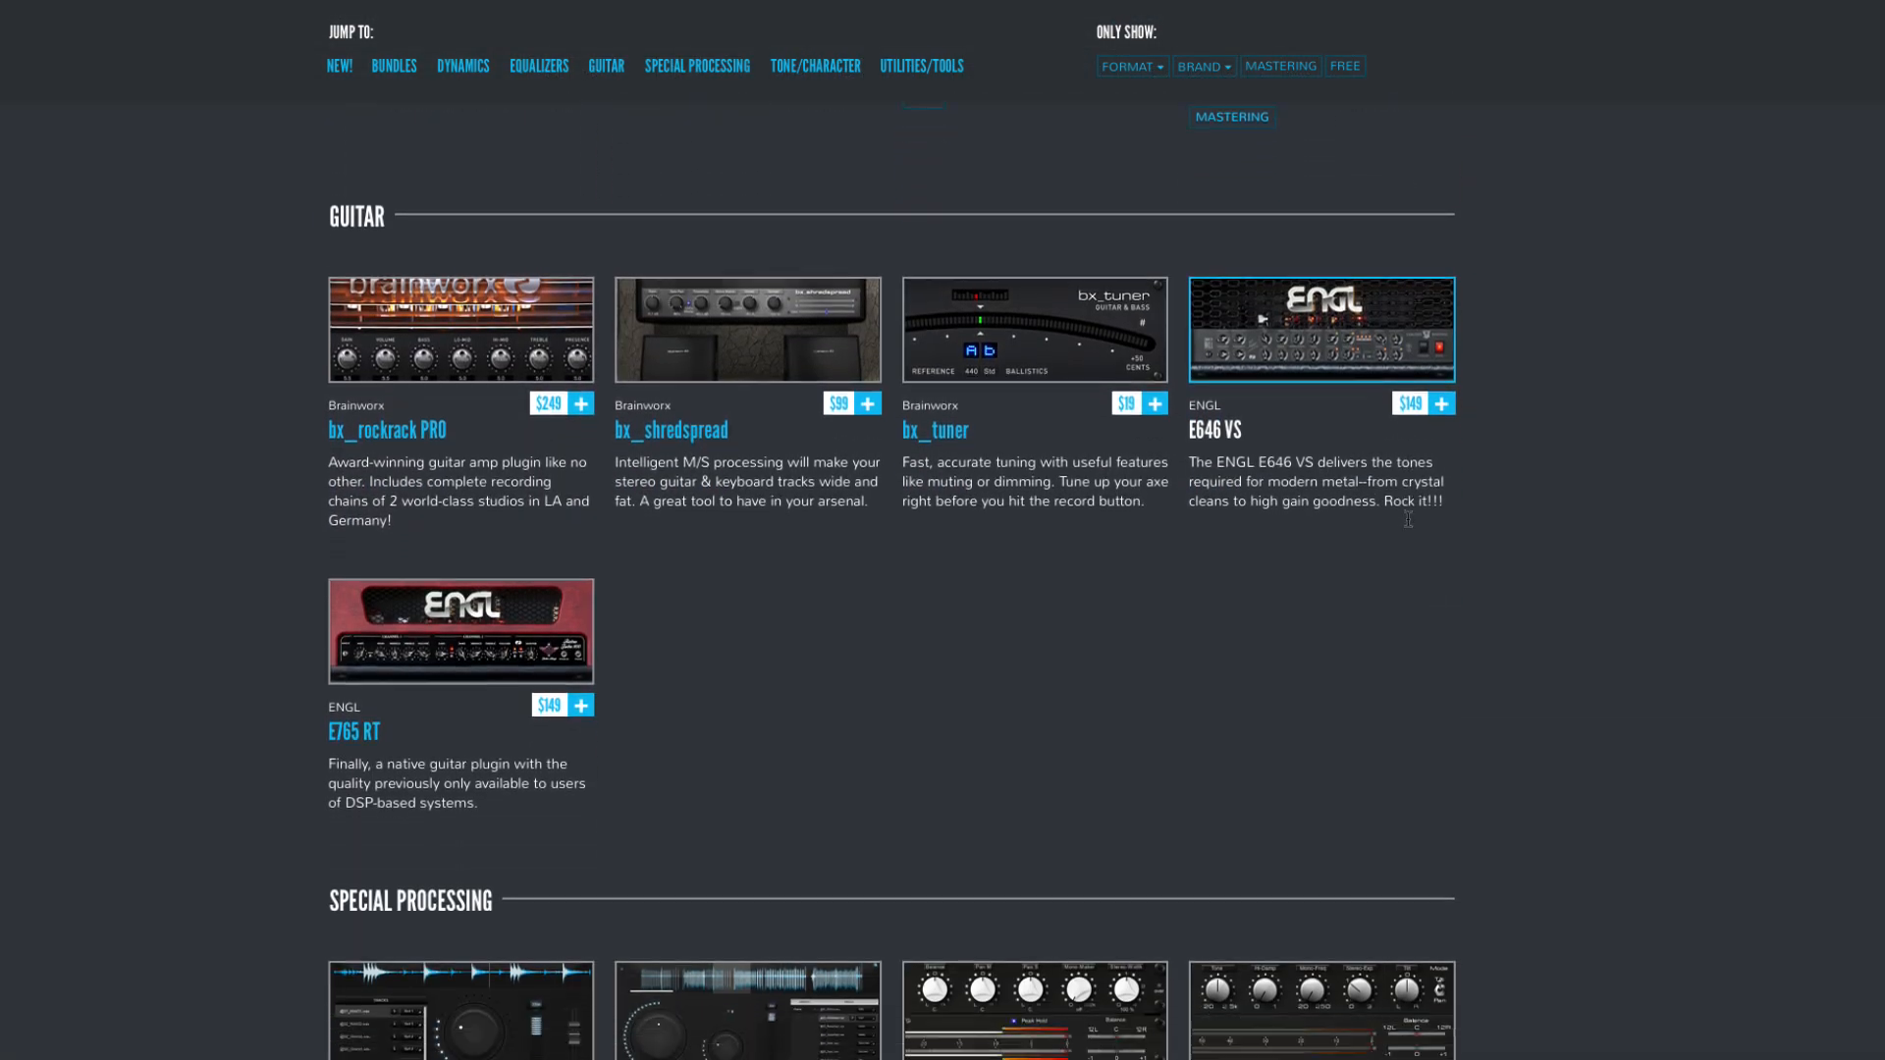
scroll(down, 3)
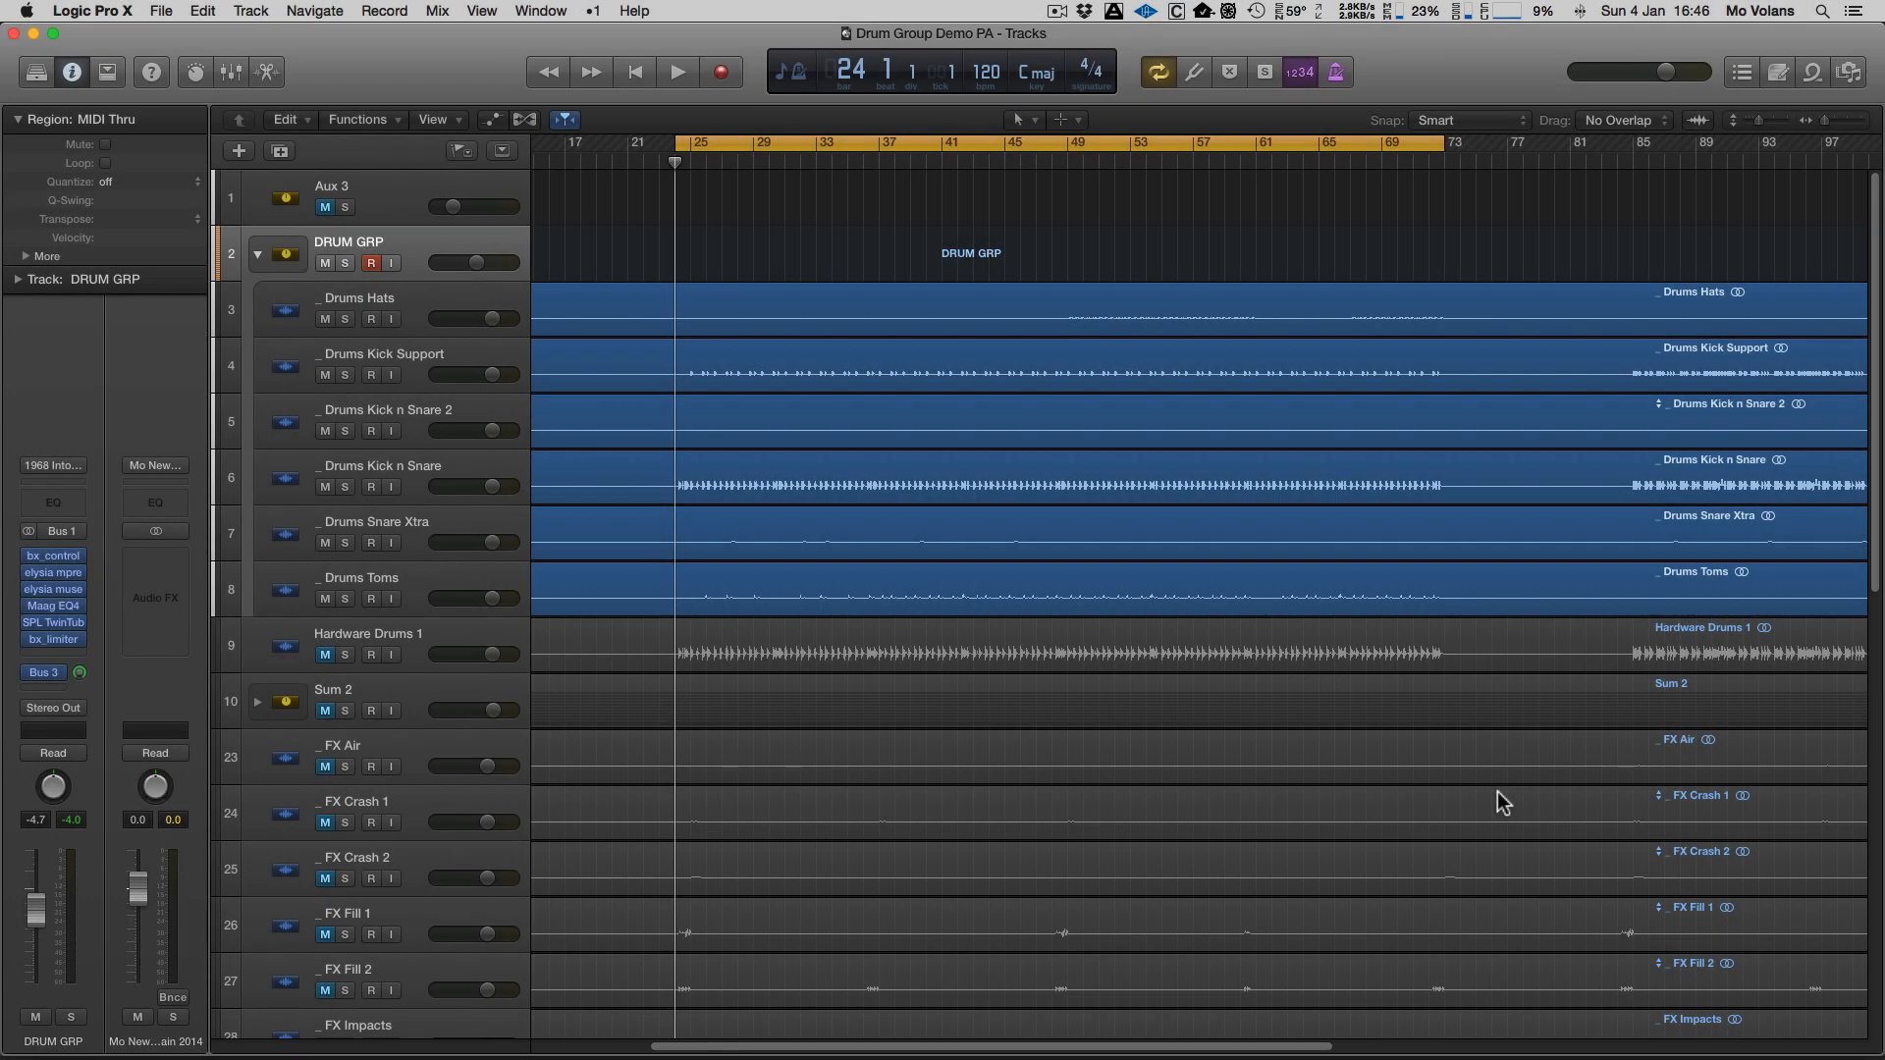
mouse_move(414, 479)
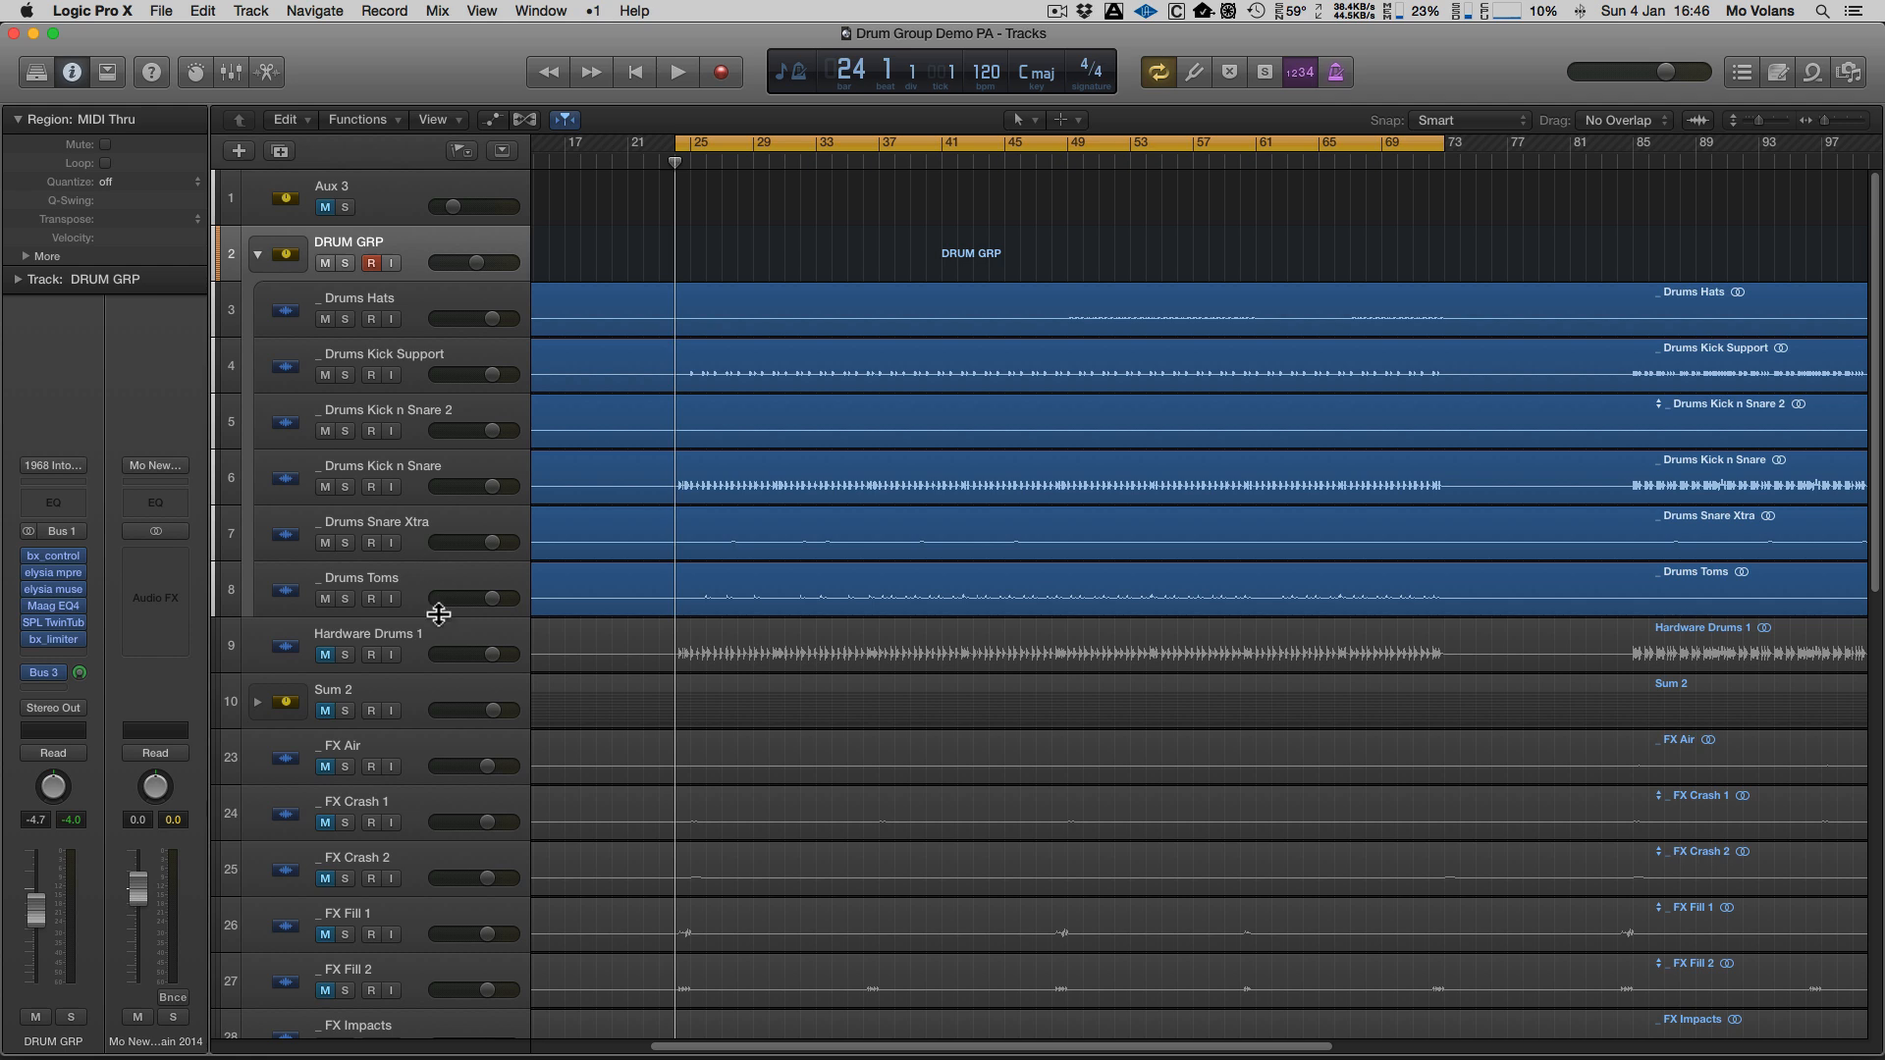
mouse_move(438, 613)
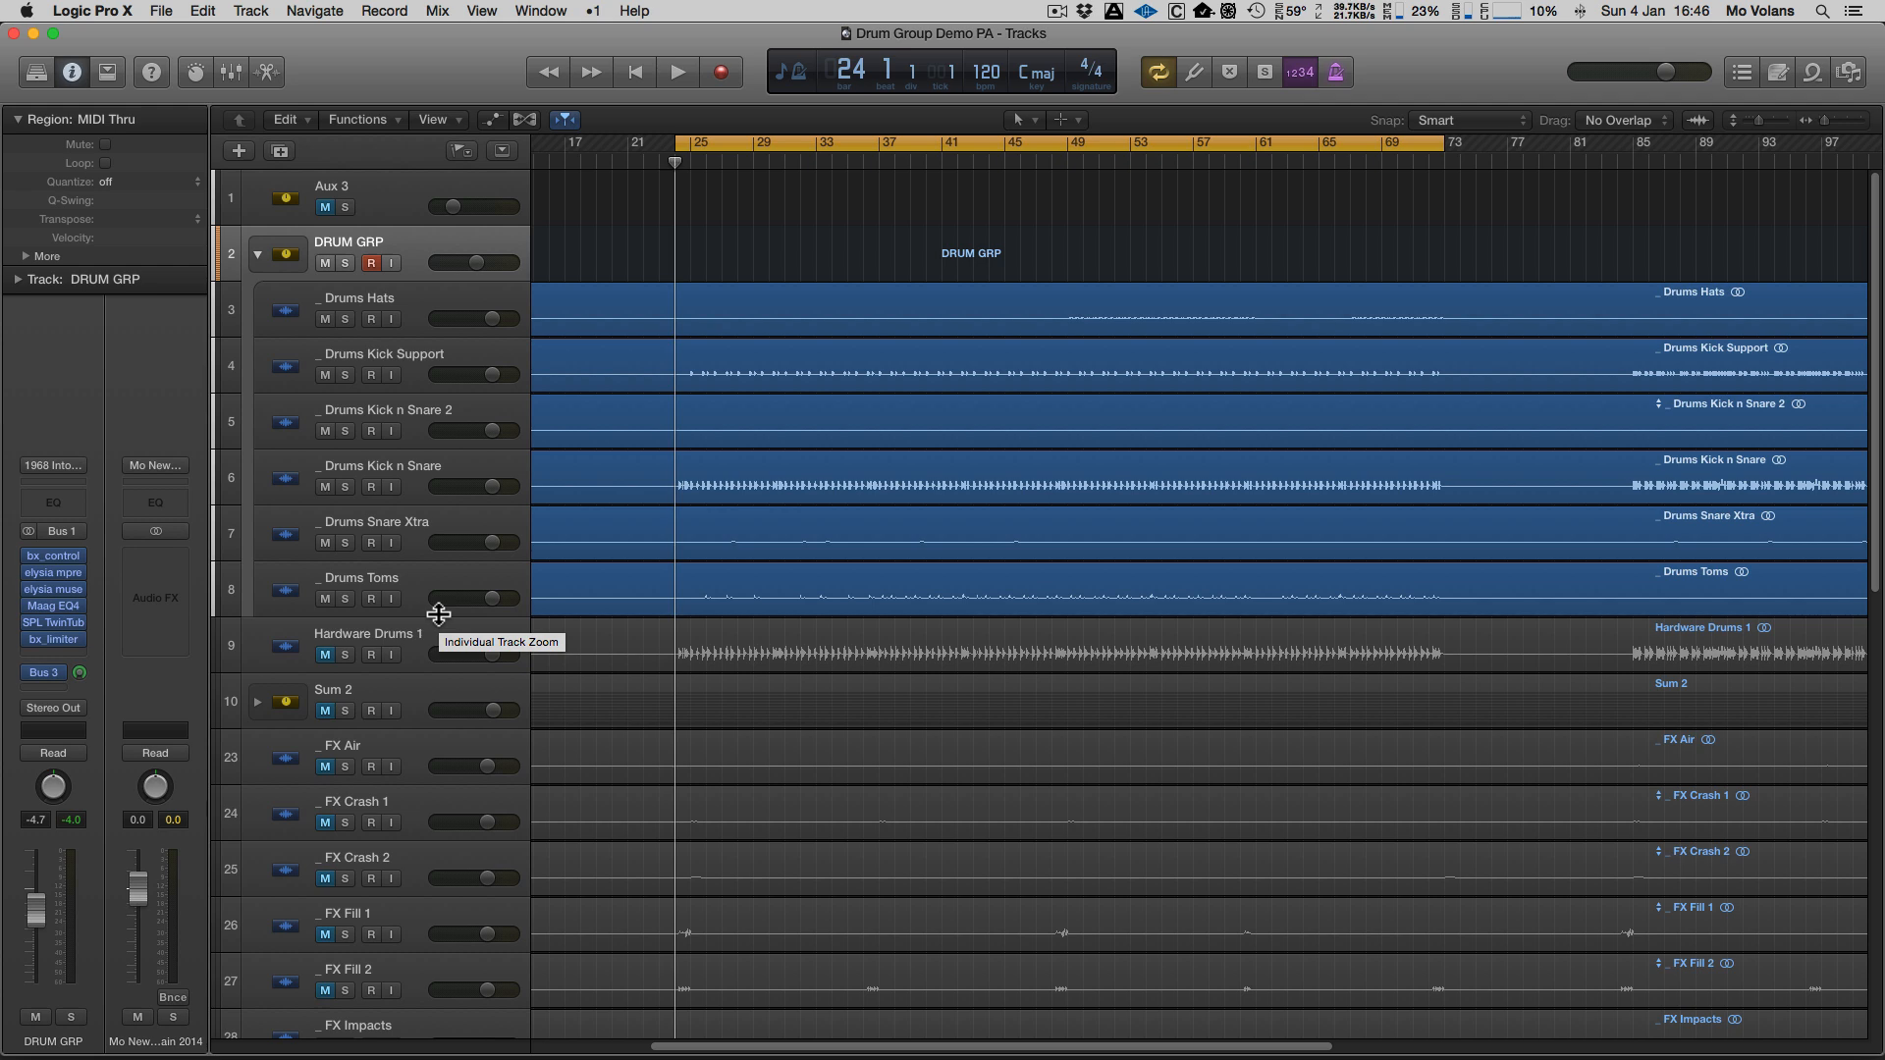
mouse_move(1219, 198)
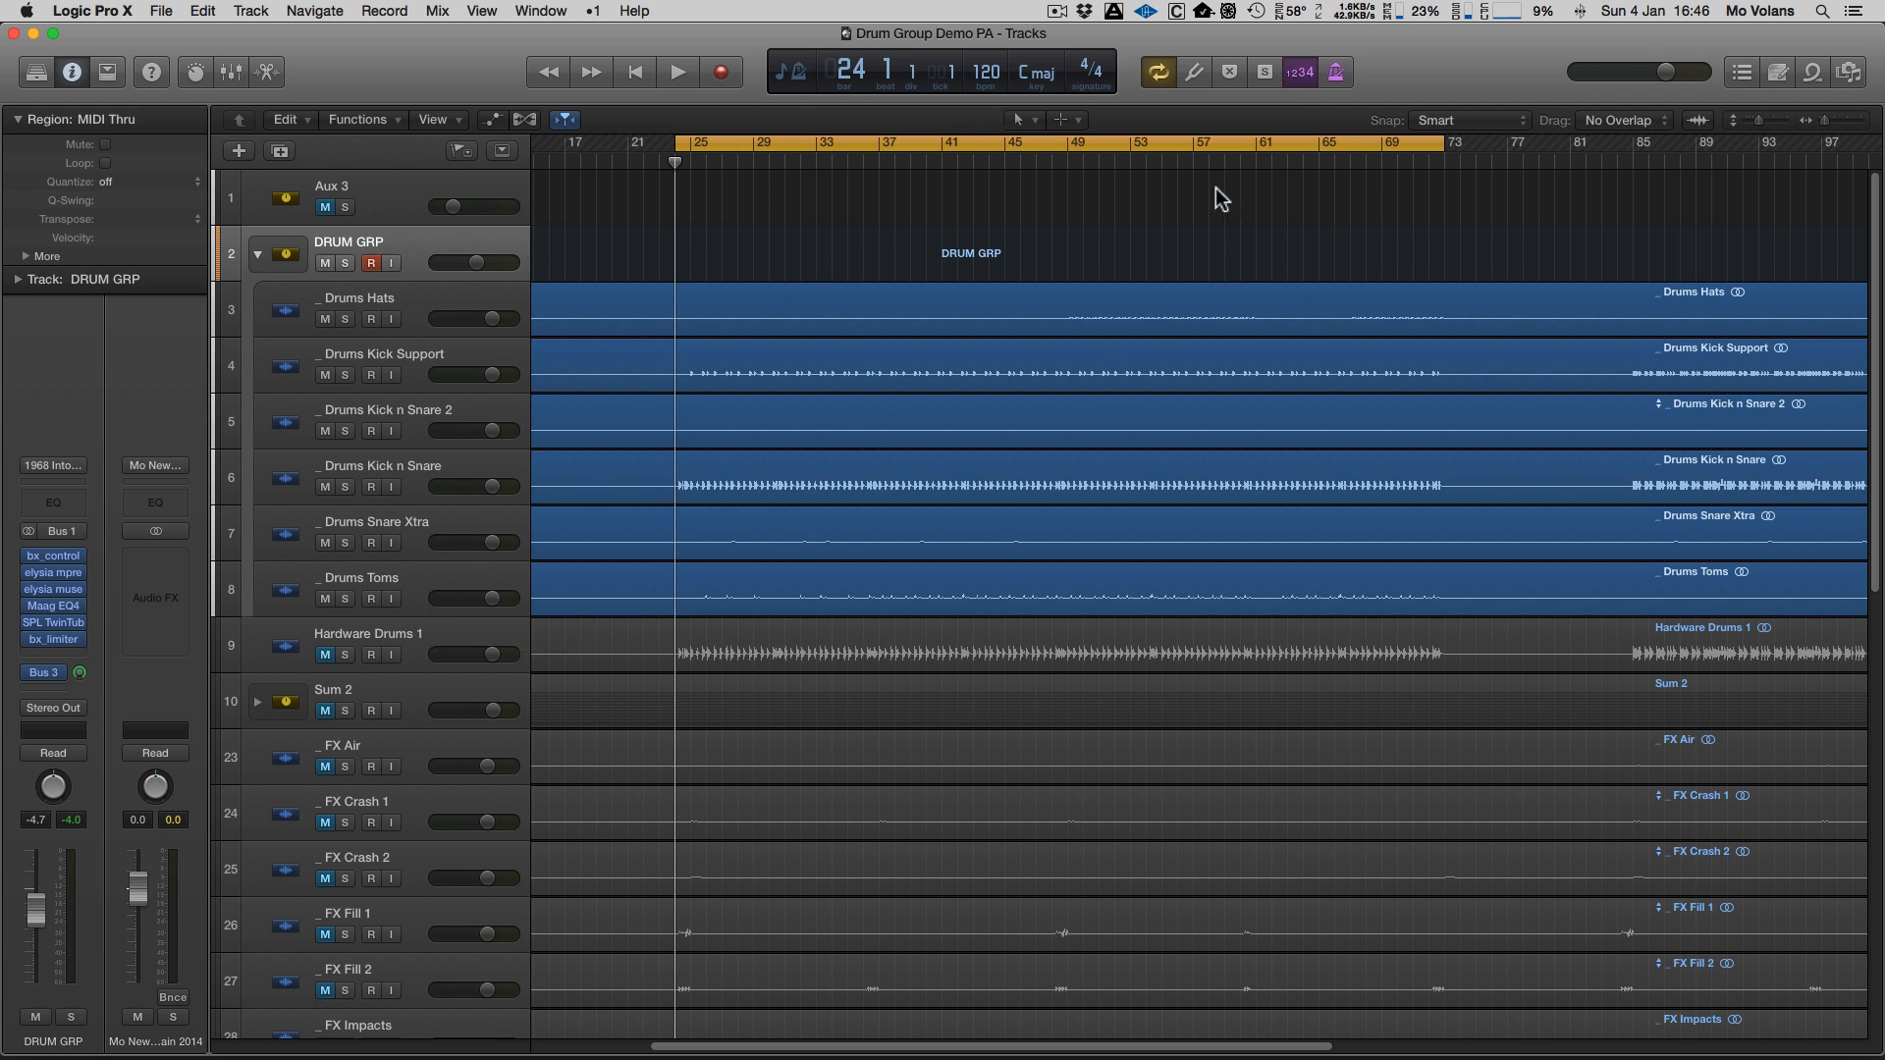
mouse_move(1141, 238)
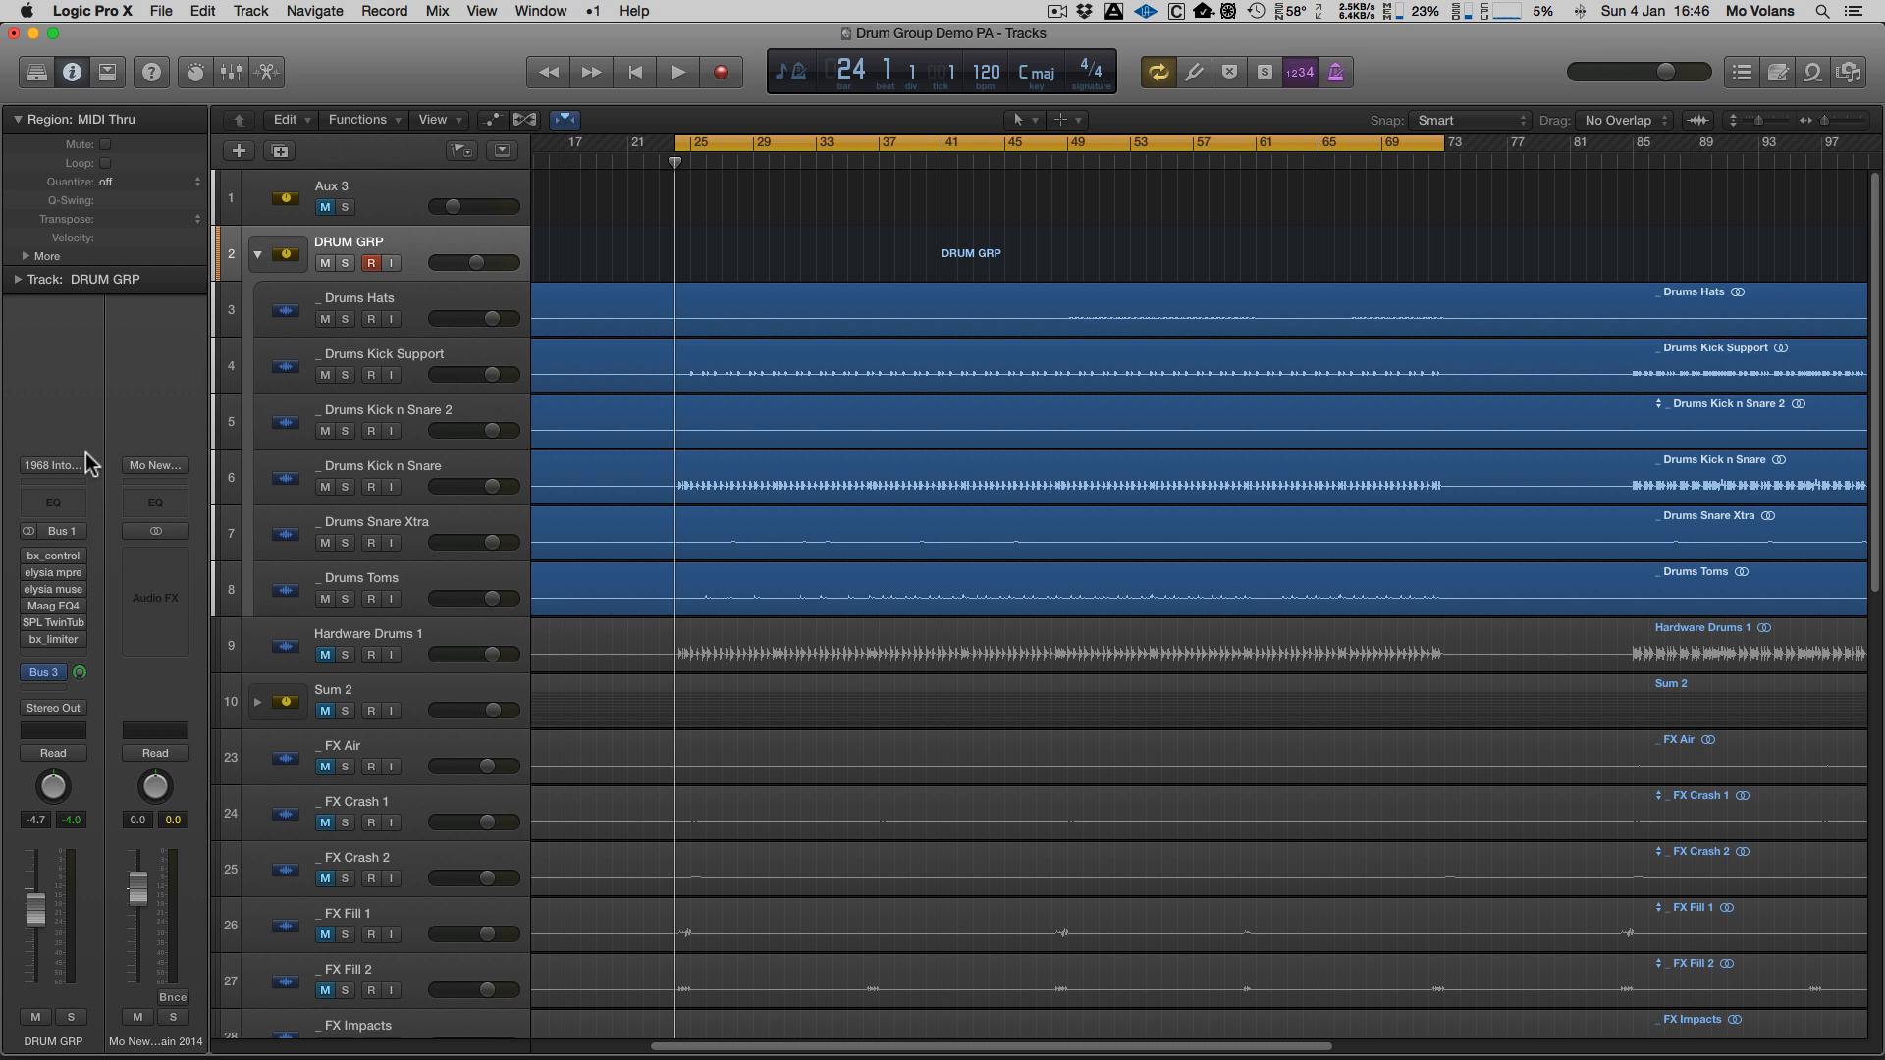
click(677, 71)
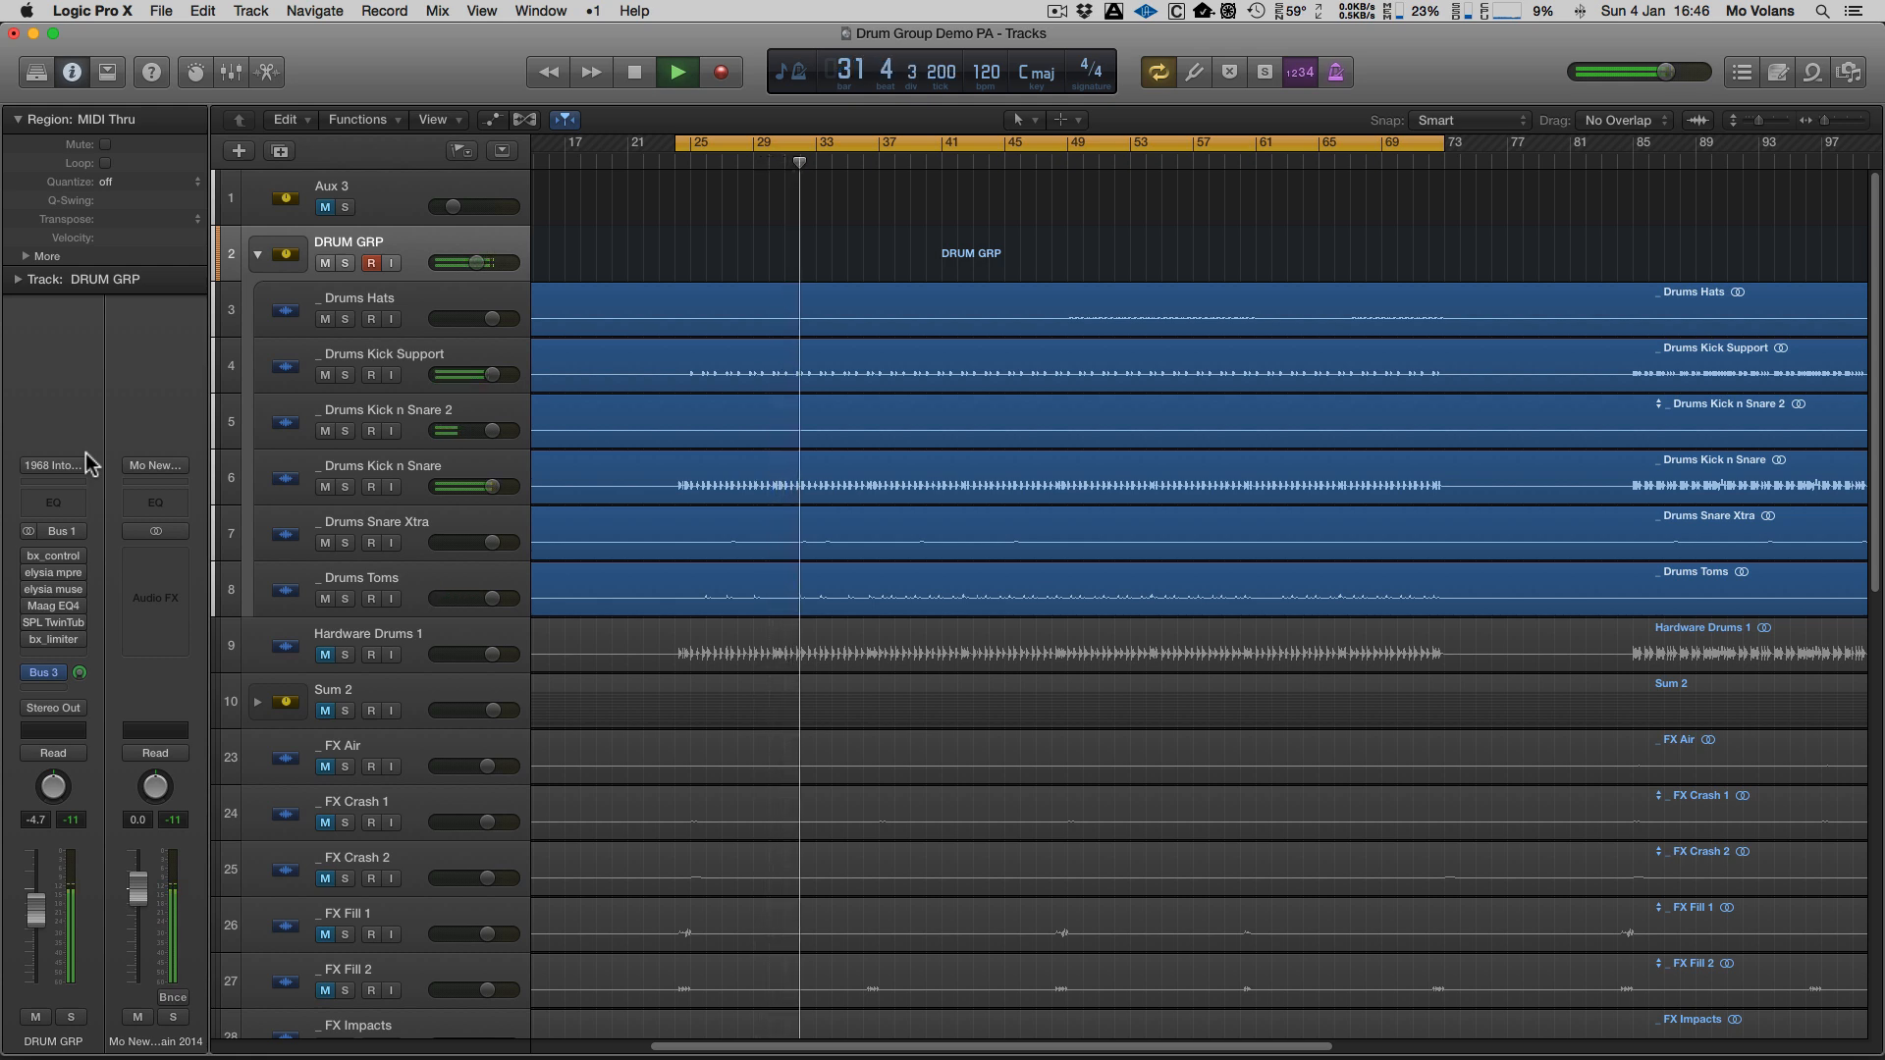
click(635, 71)
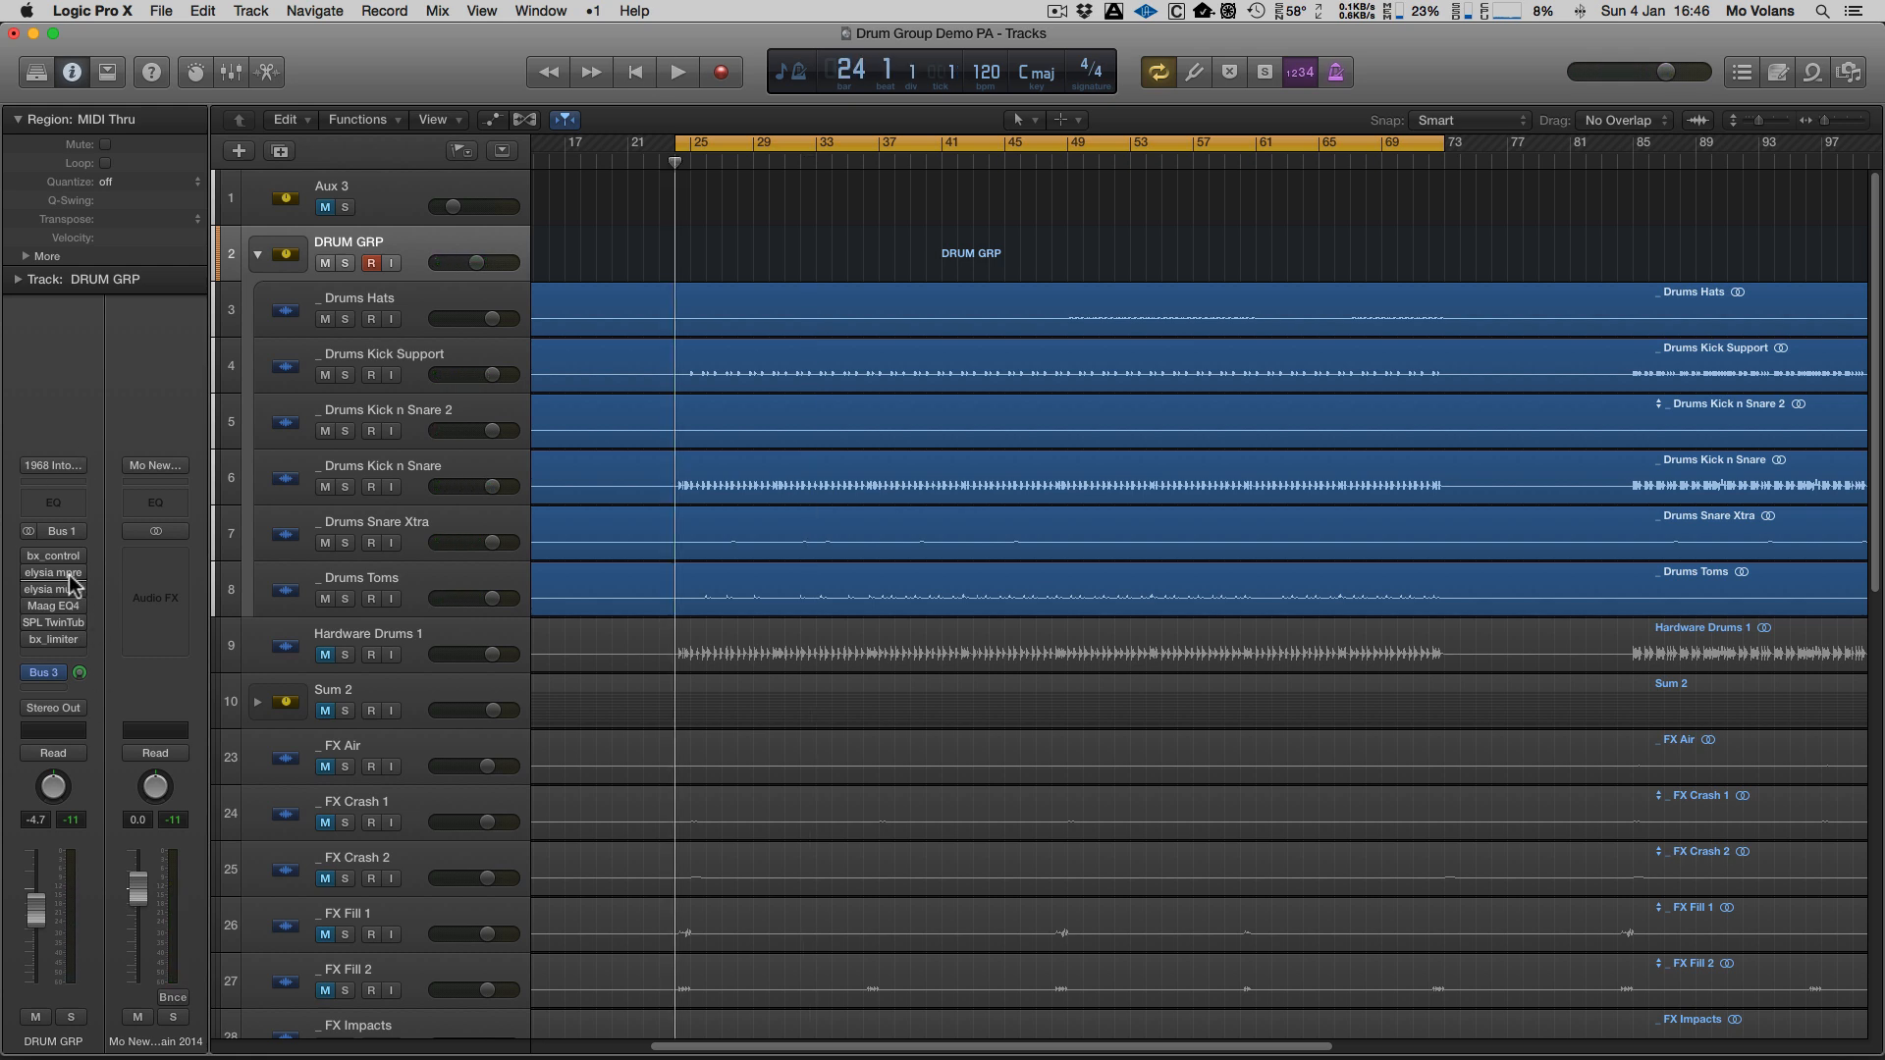
- Activate bx_control V2 on DRUM GRP with Mono-Maker 260 Hz and Stereo-Width 122%
double_click(51, 554)
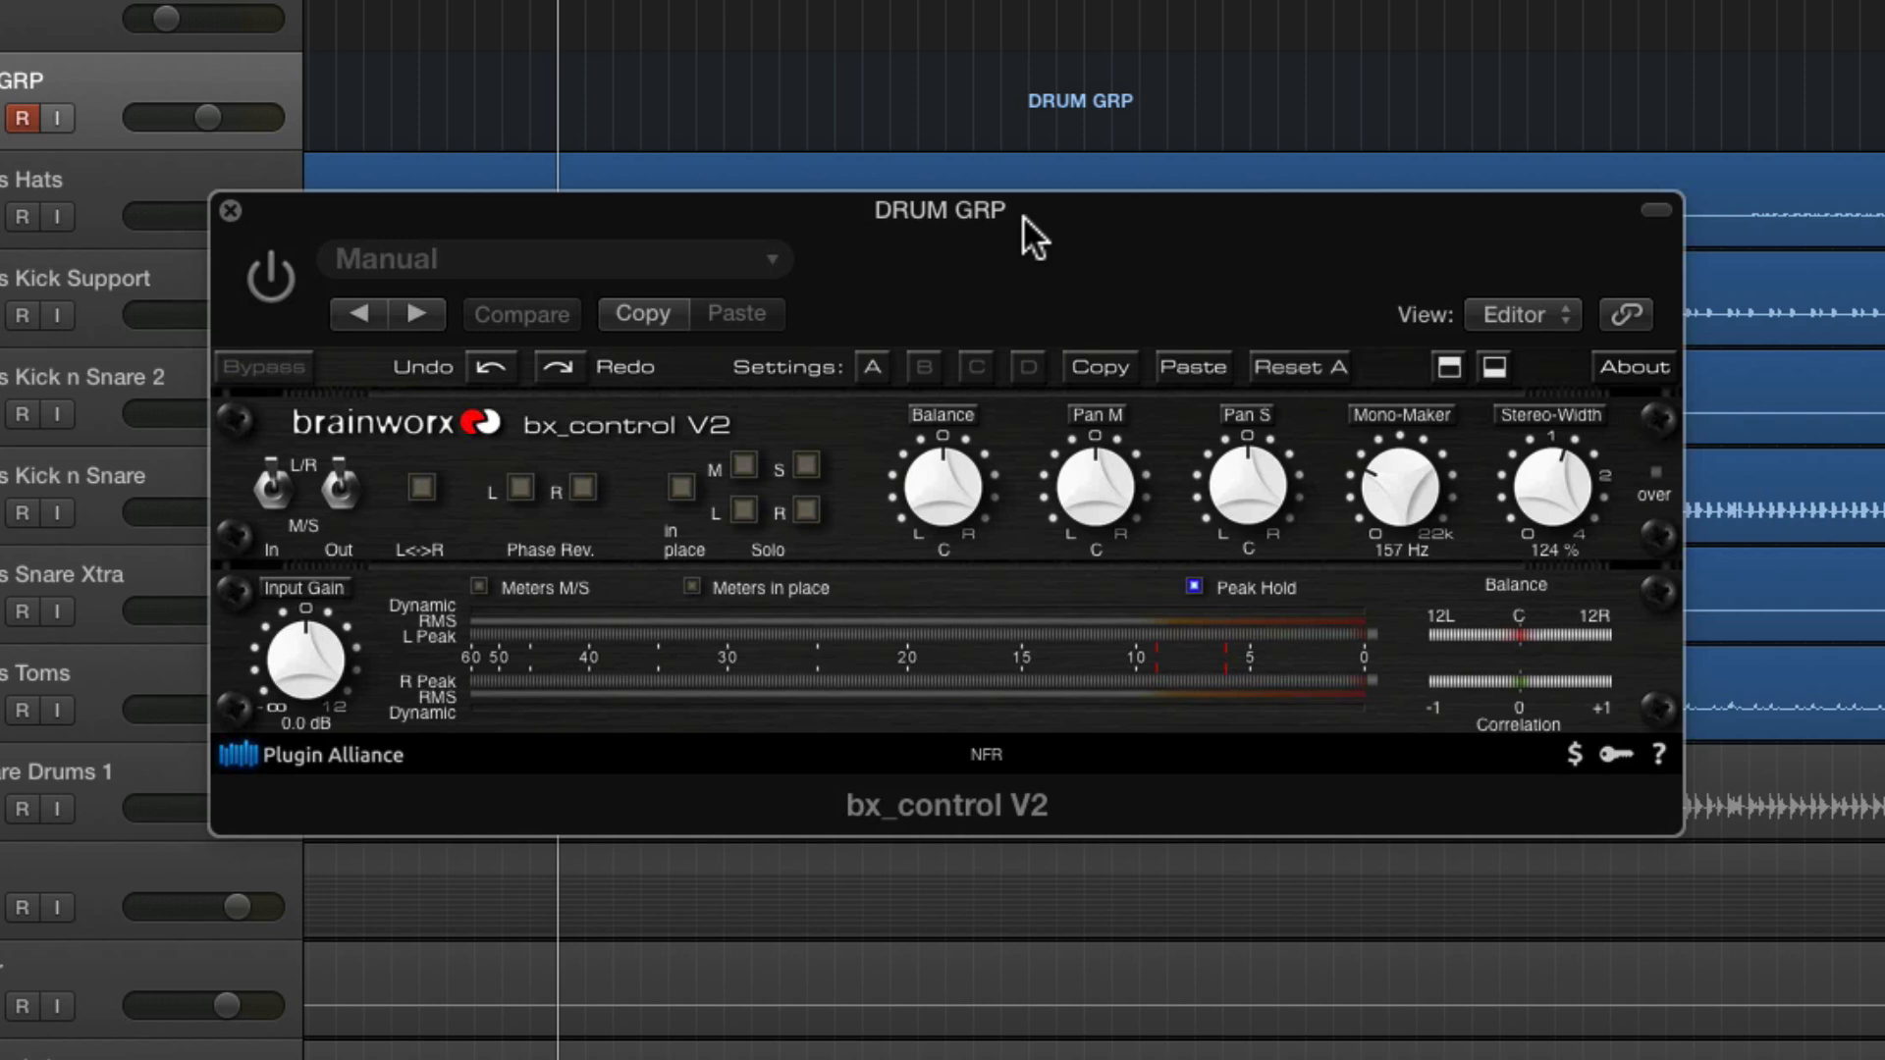
mouse_move(1121, 346)
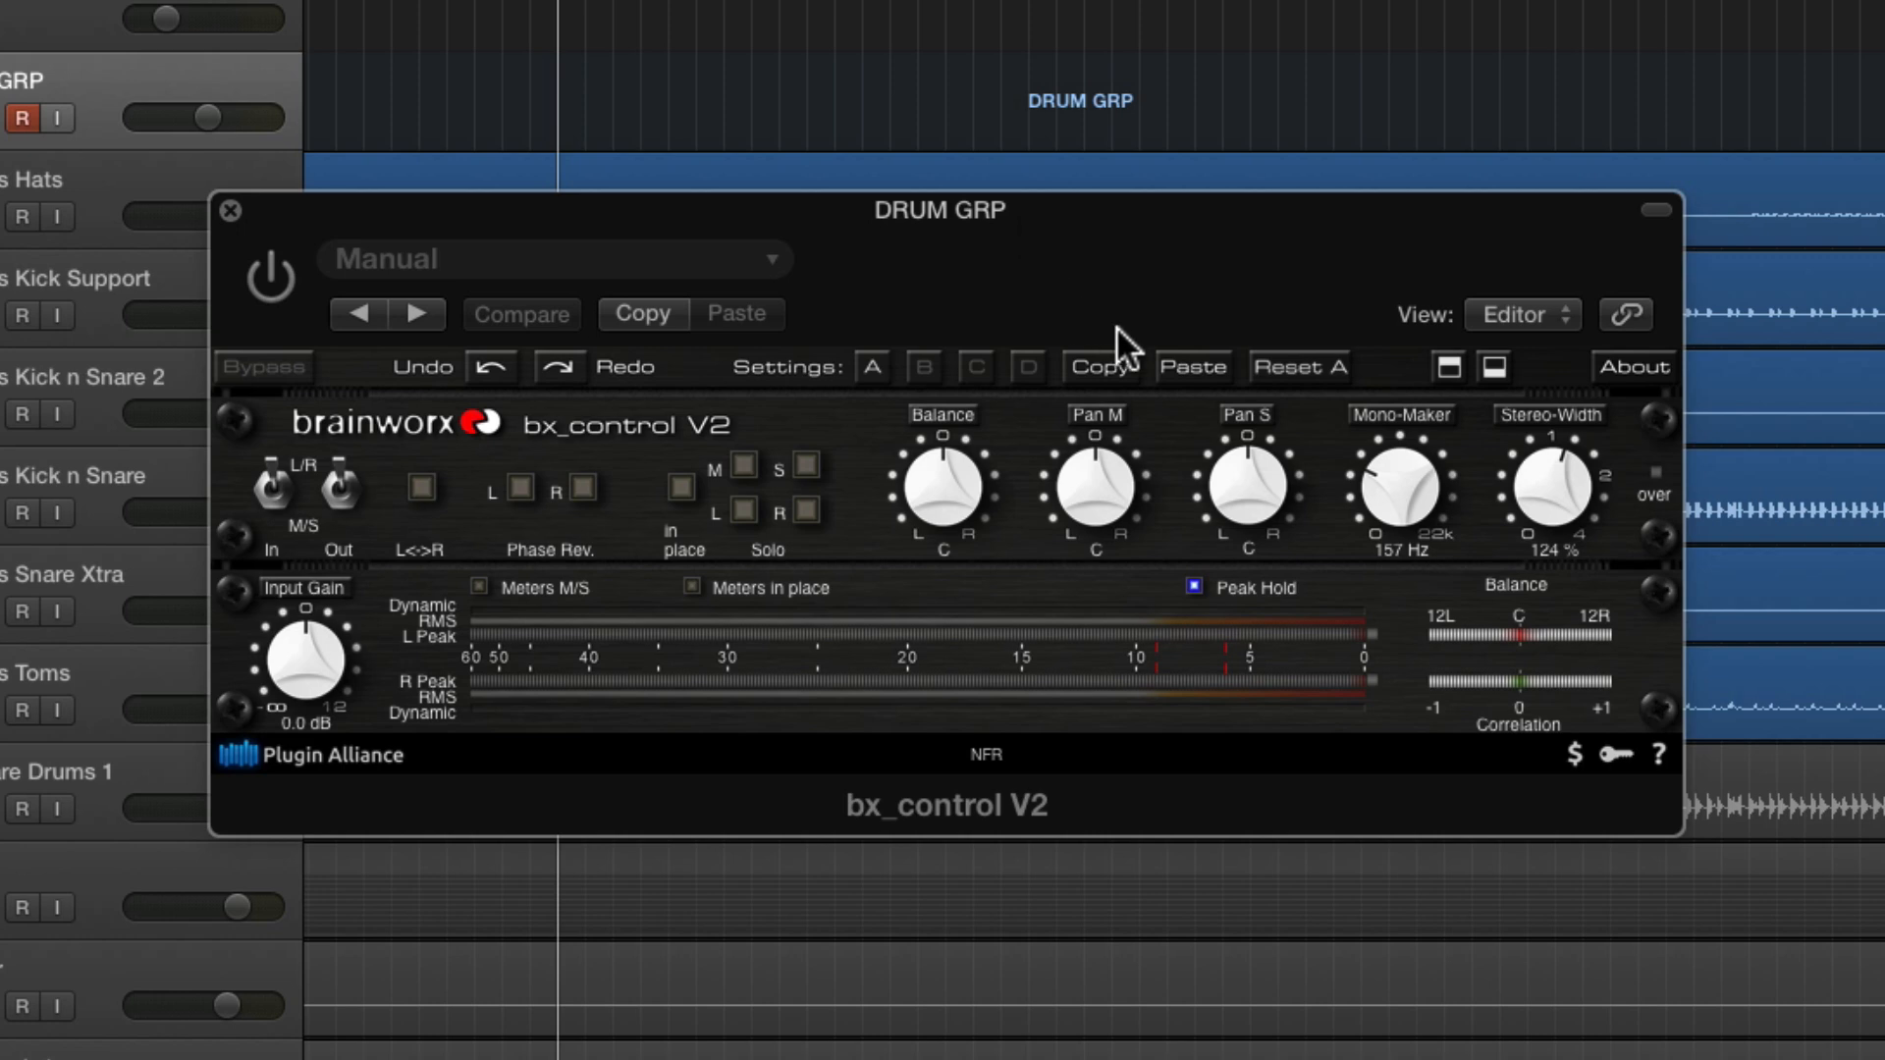
mouse_move(1166, 382)
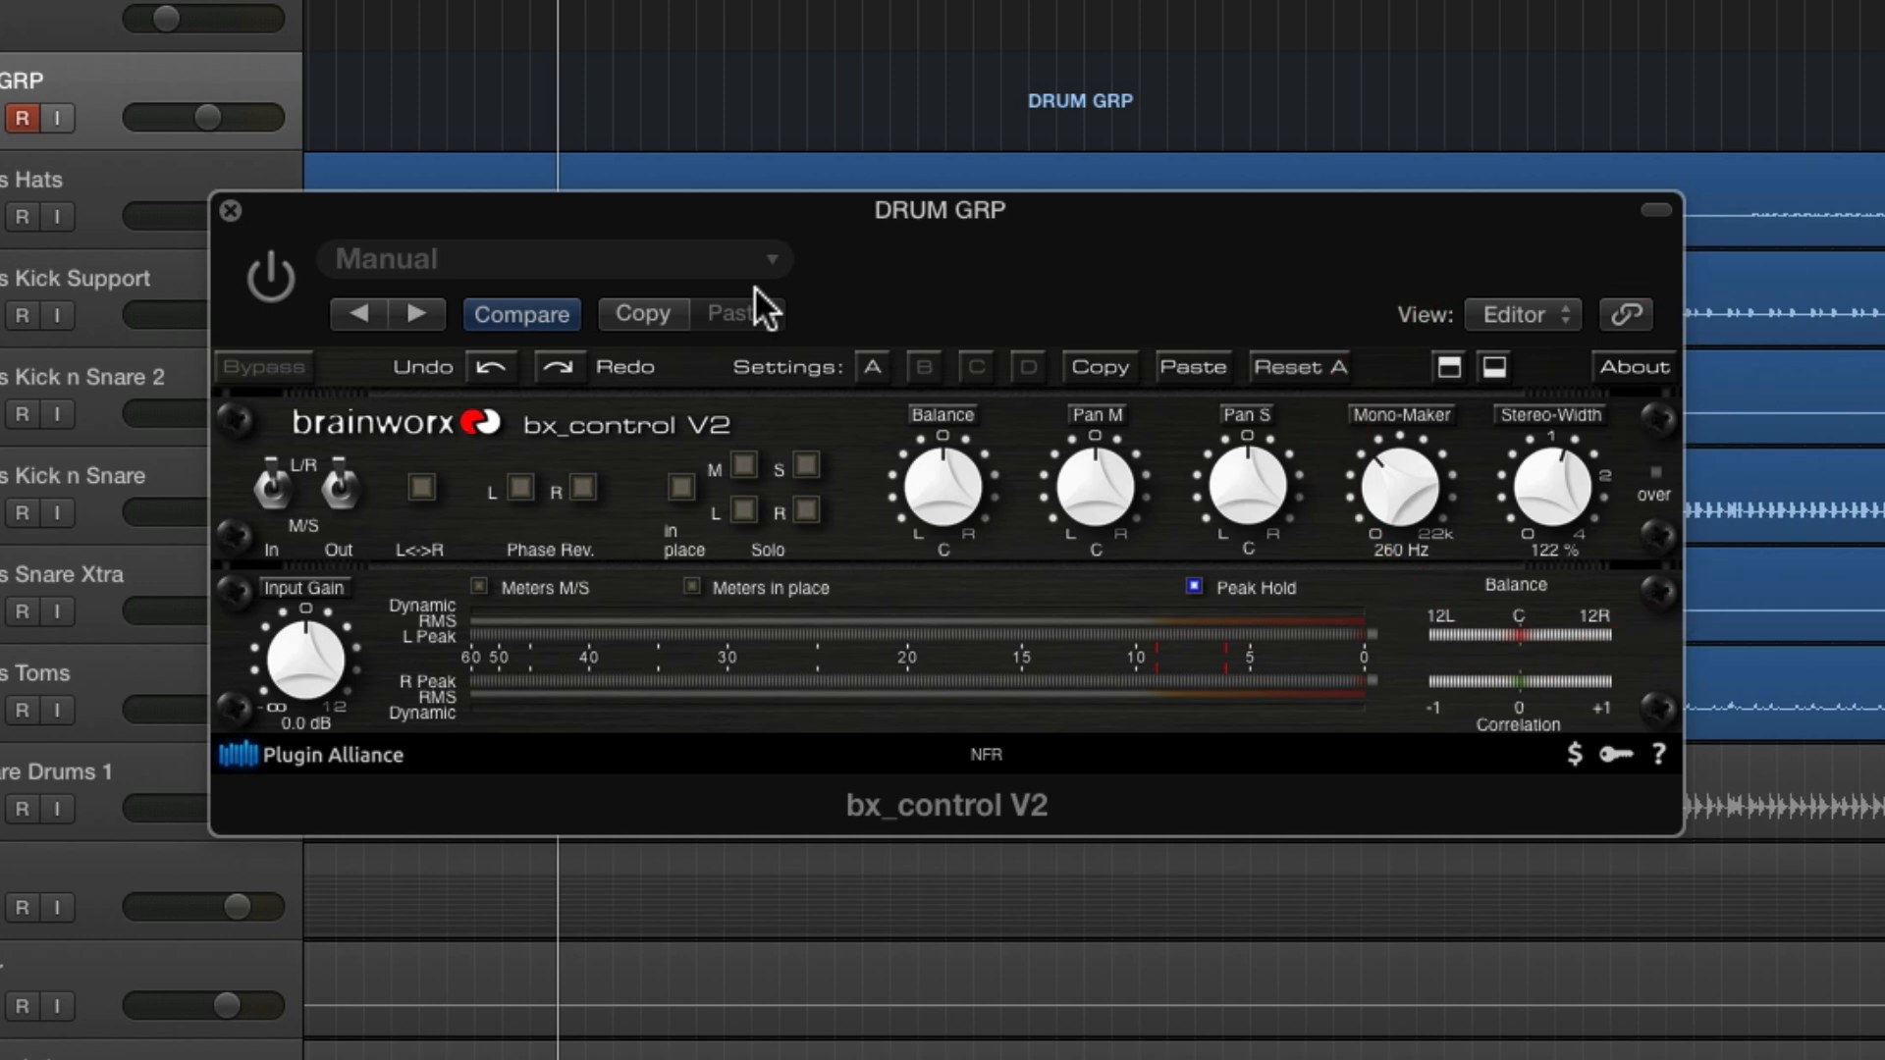
click(271, 281)
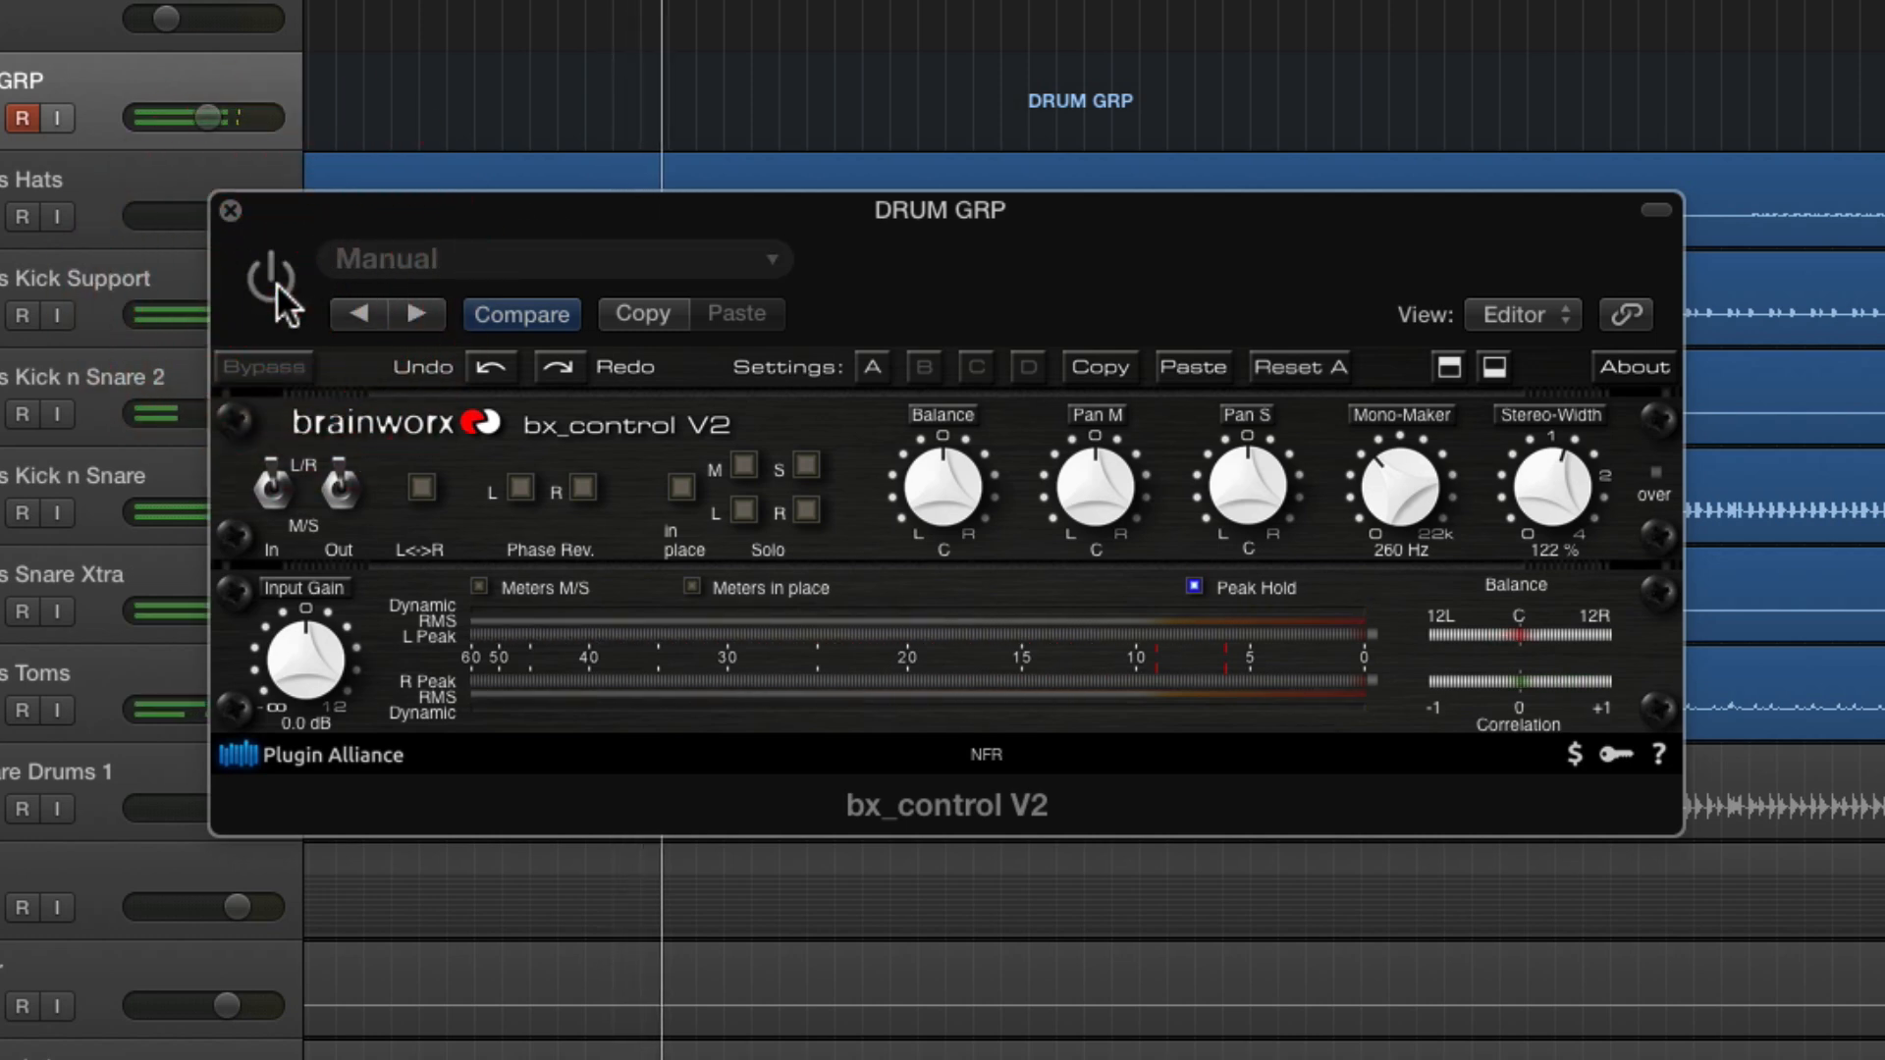
click(273, 276)
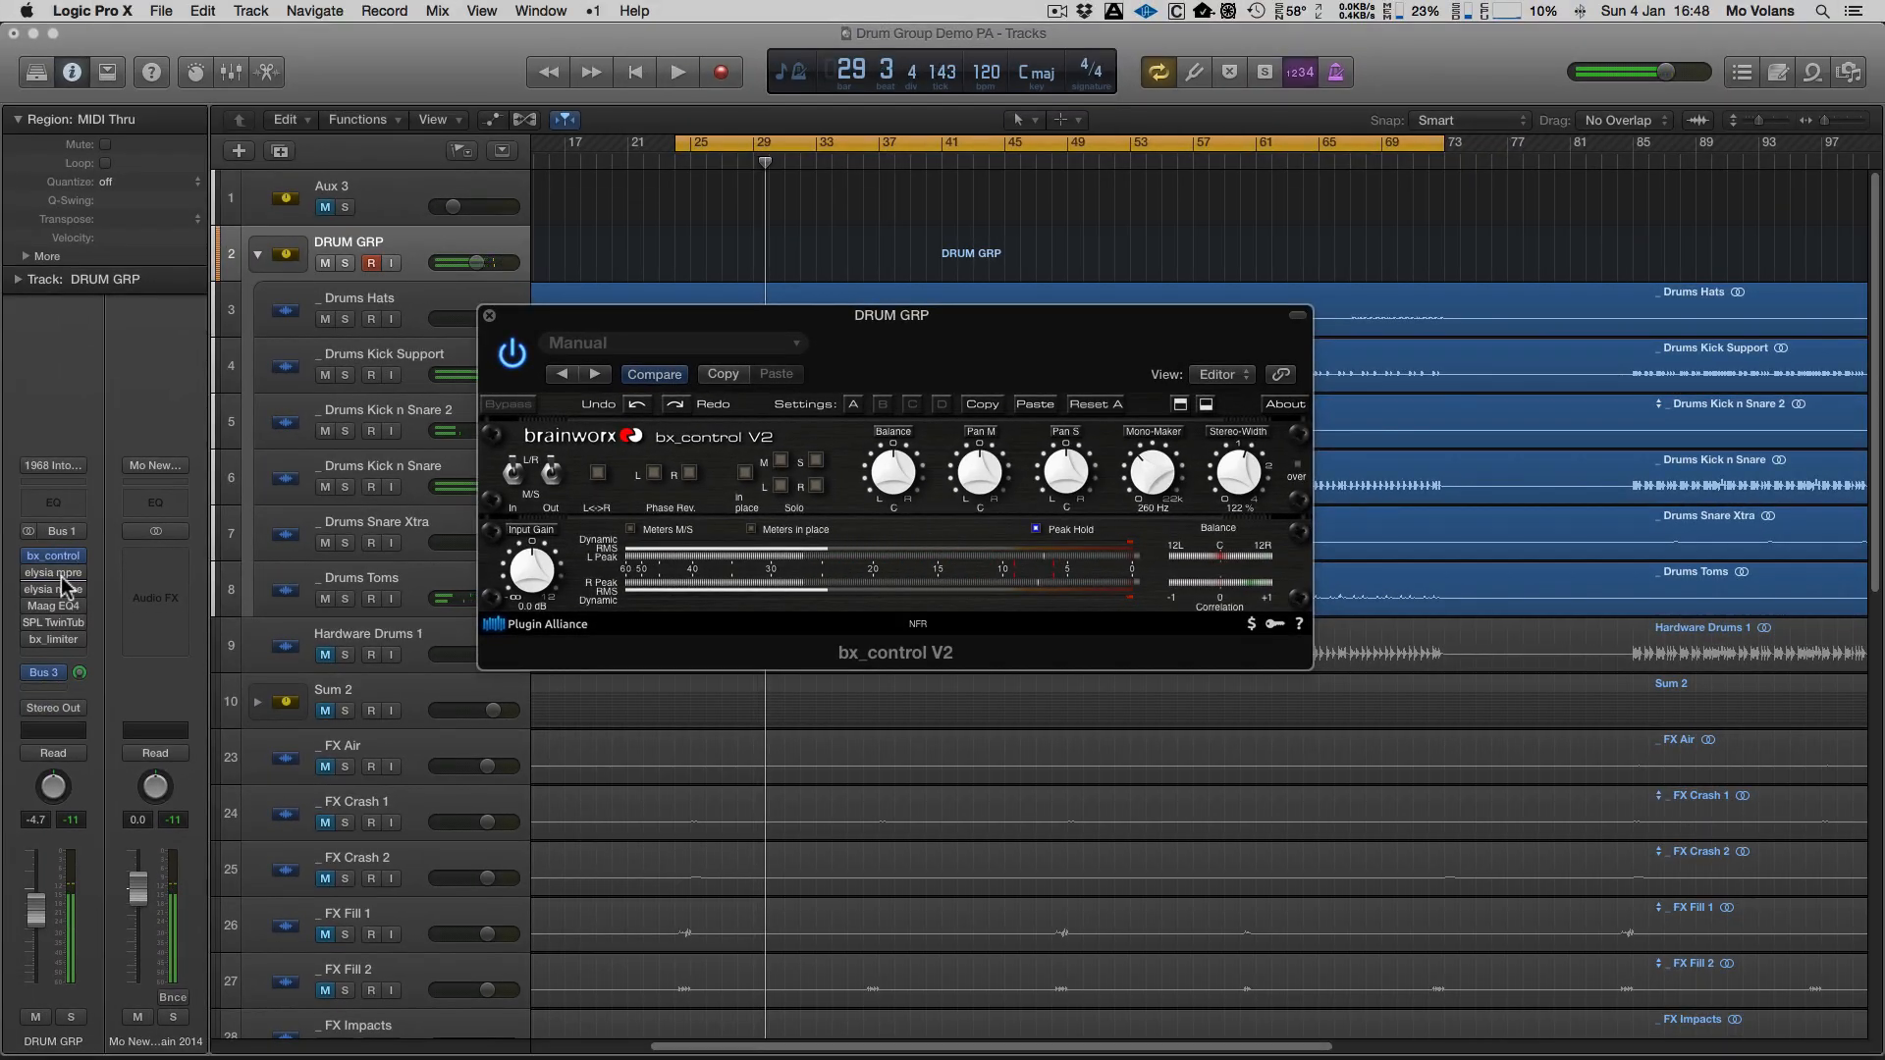
- Switch on the elysia mpressor on the drum bus and engage its GR Limit
click(52, 571)
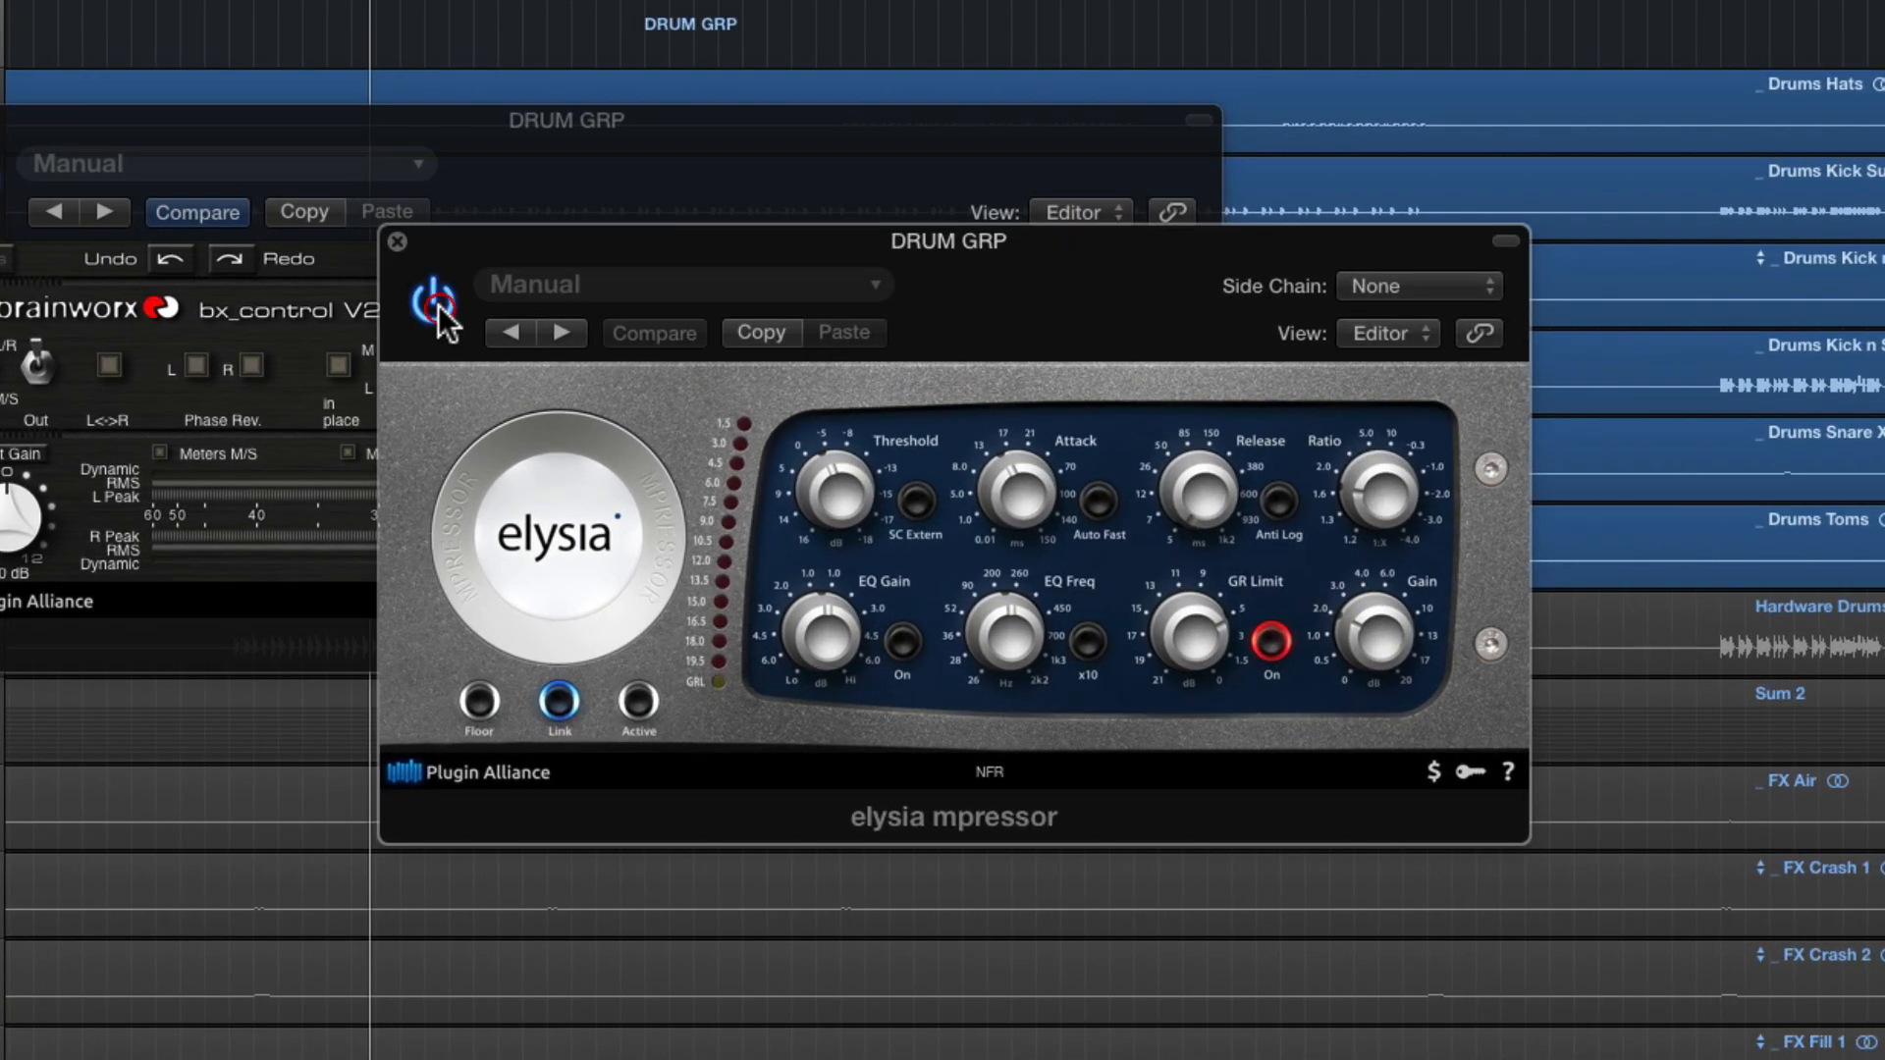
click(432, 298)
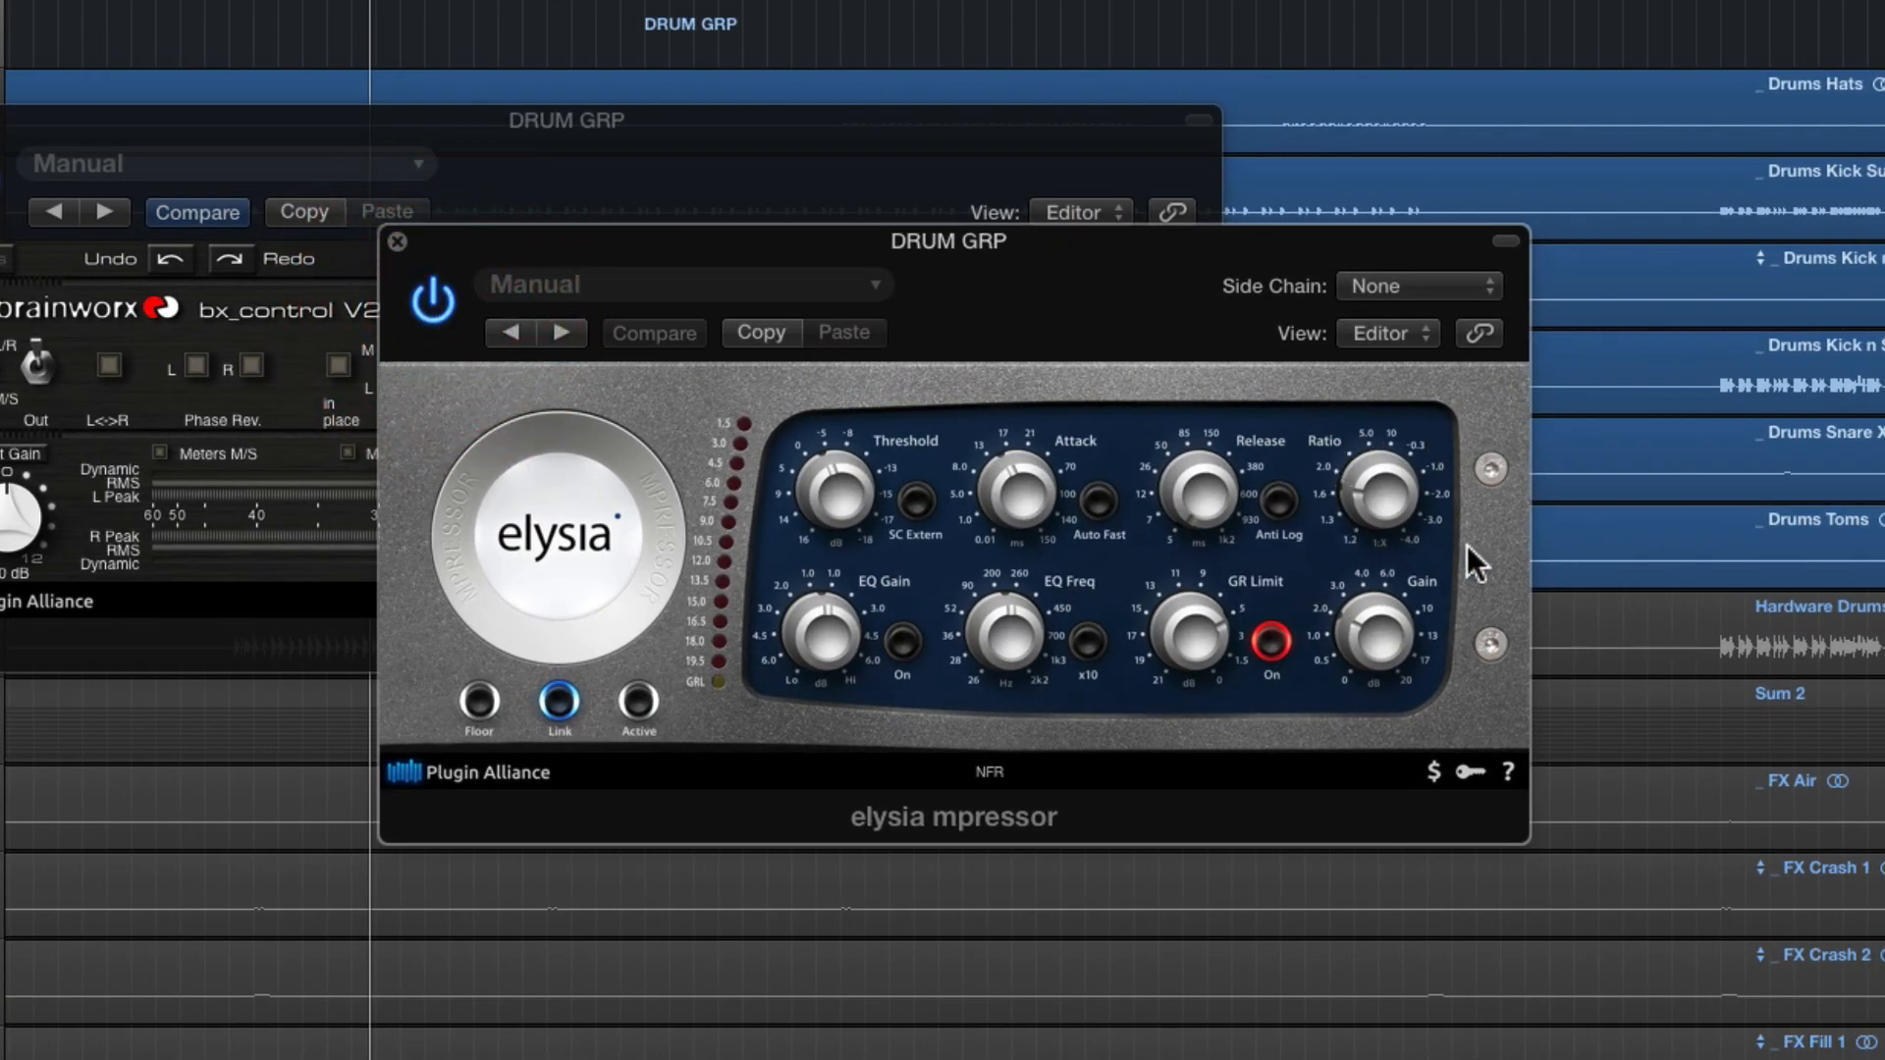
mouse_move(1200, 493)
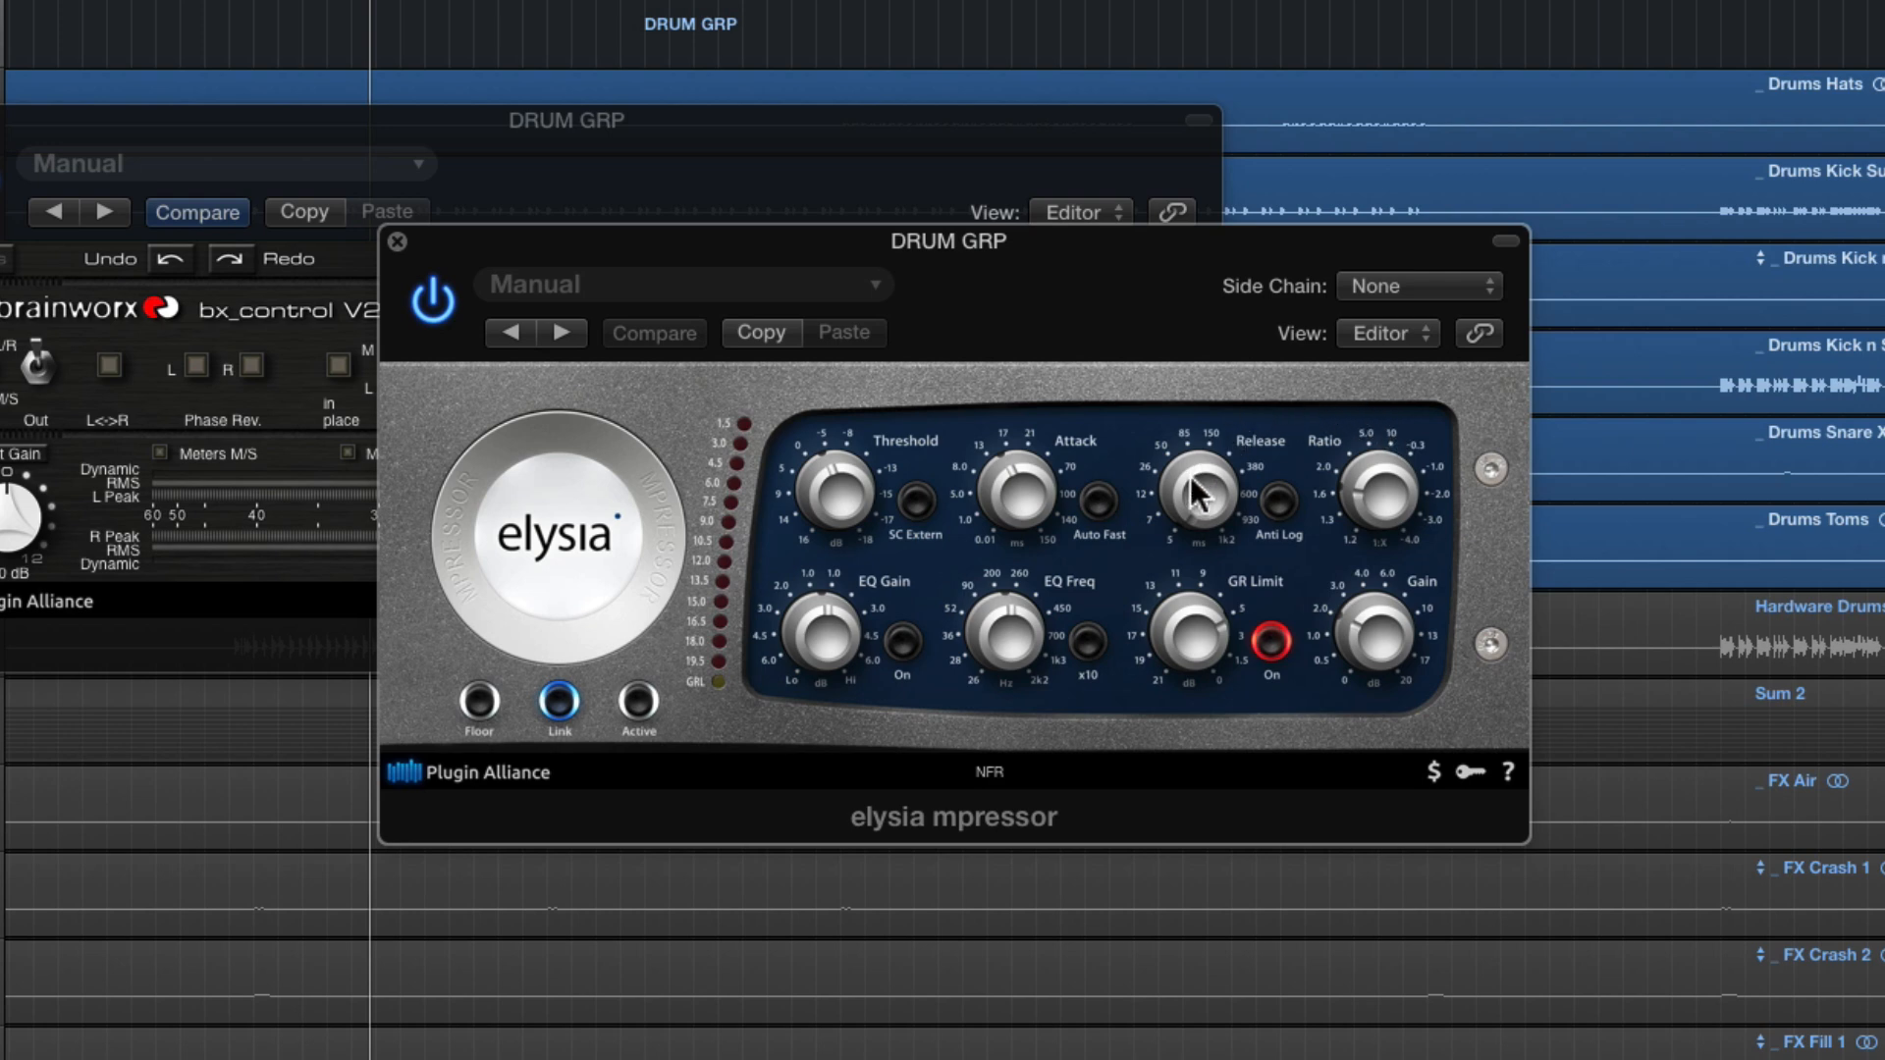
mouse_move(1211, 538)
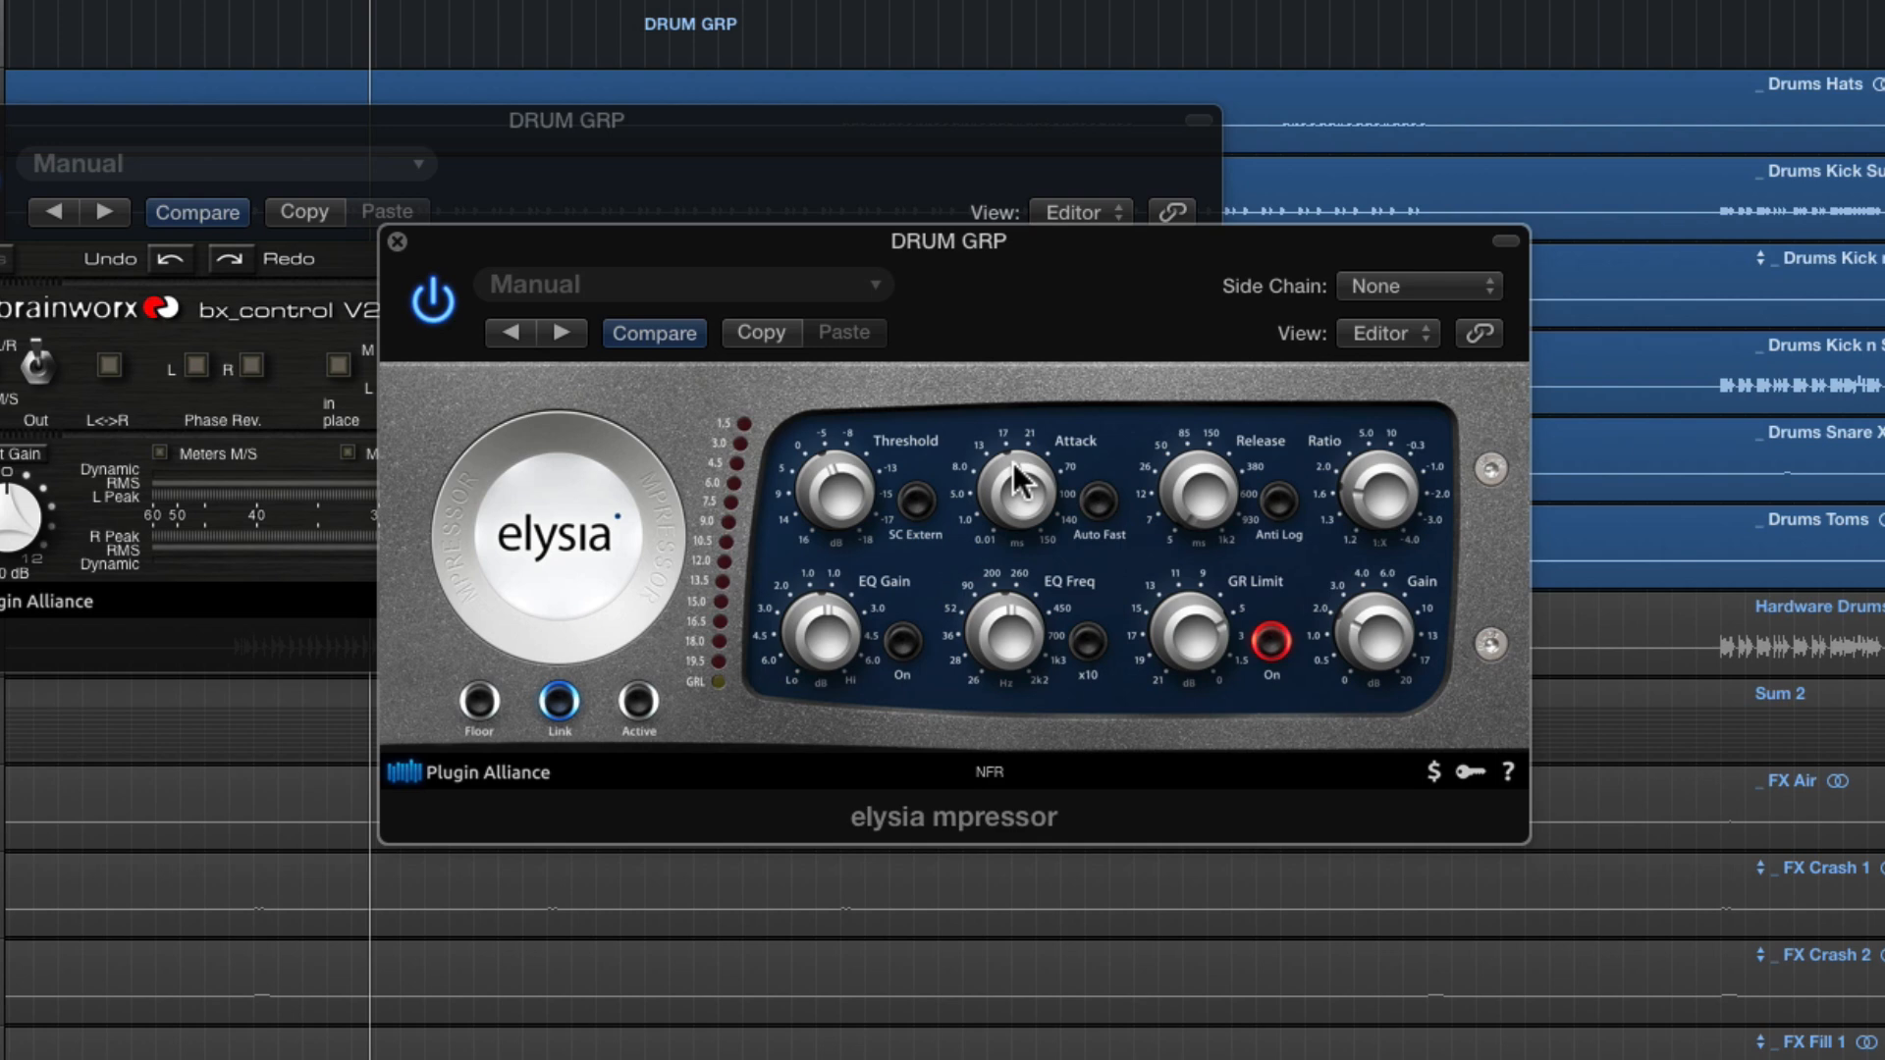
mouse_move(823, 493)
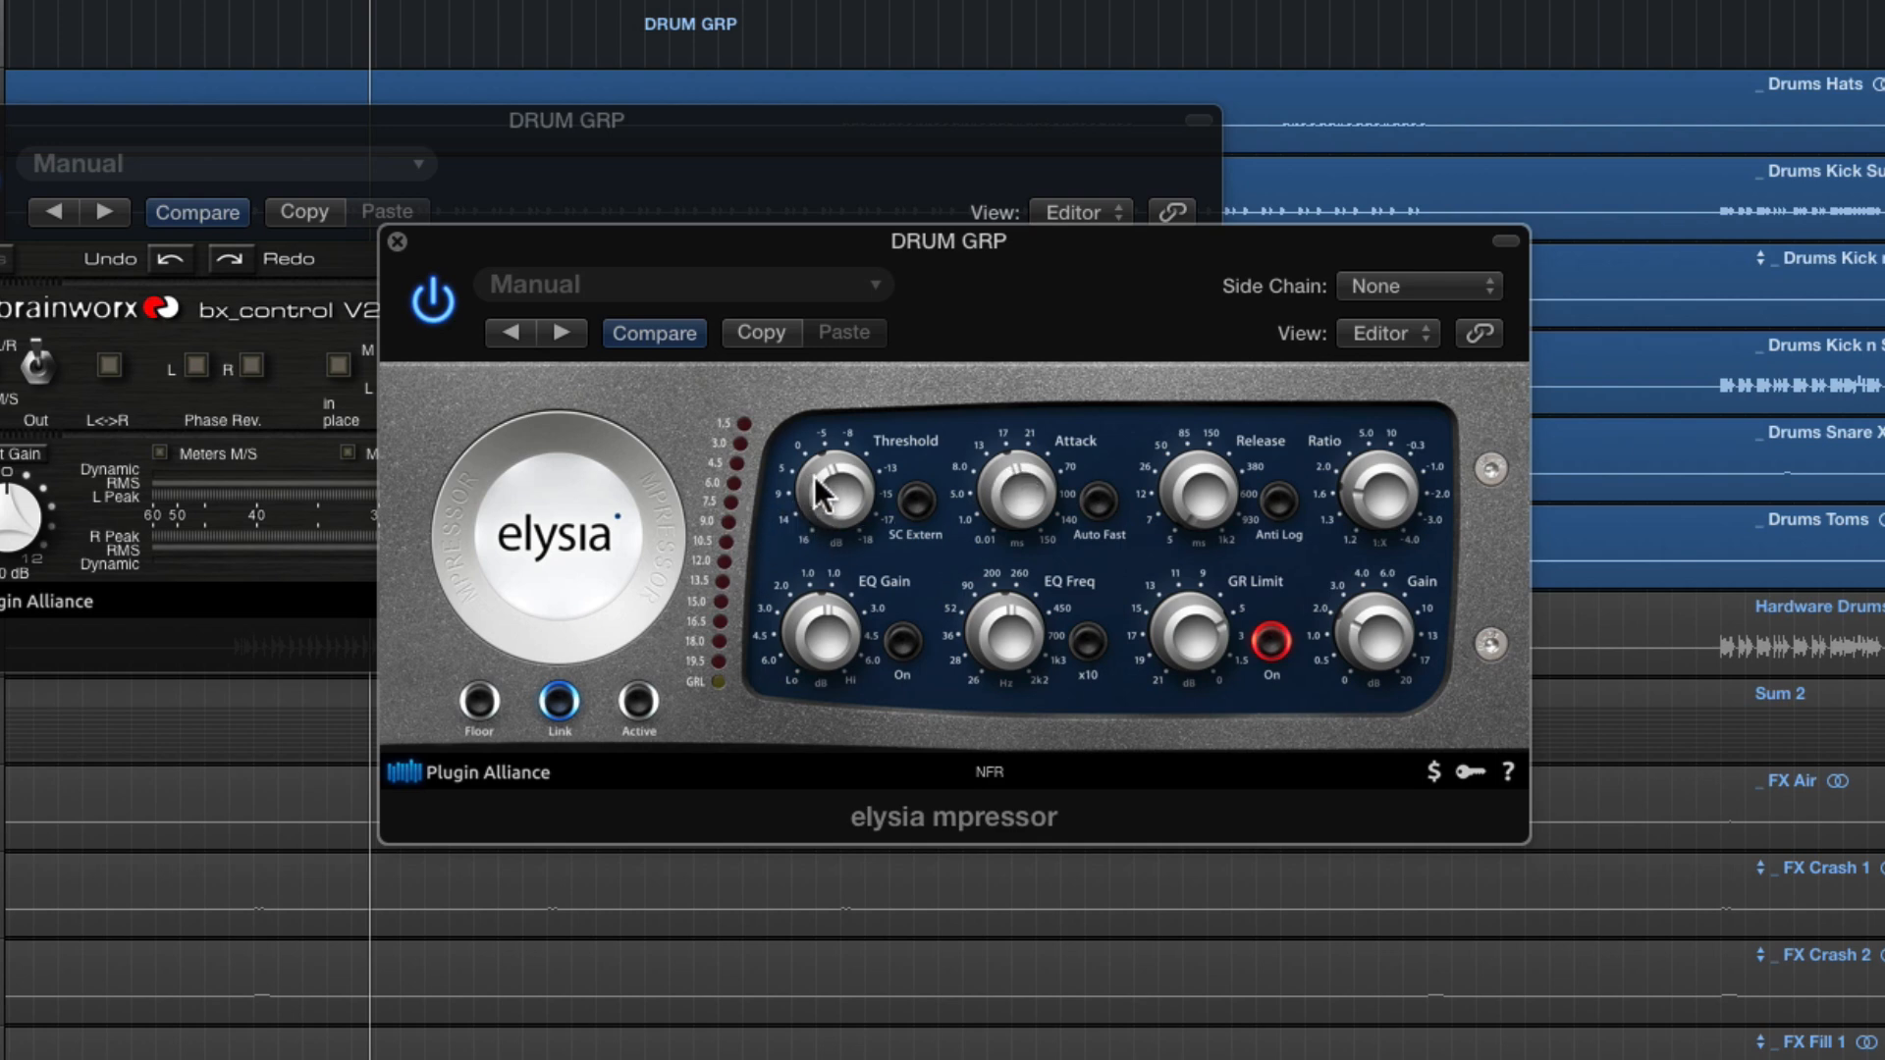
mouse_move(828, 464)
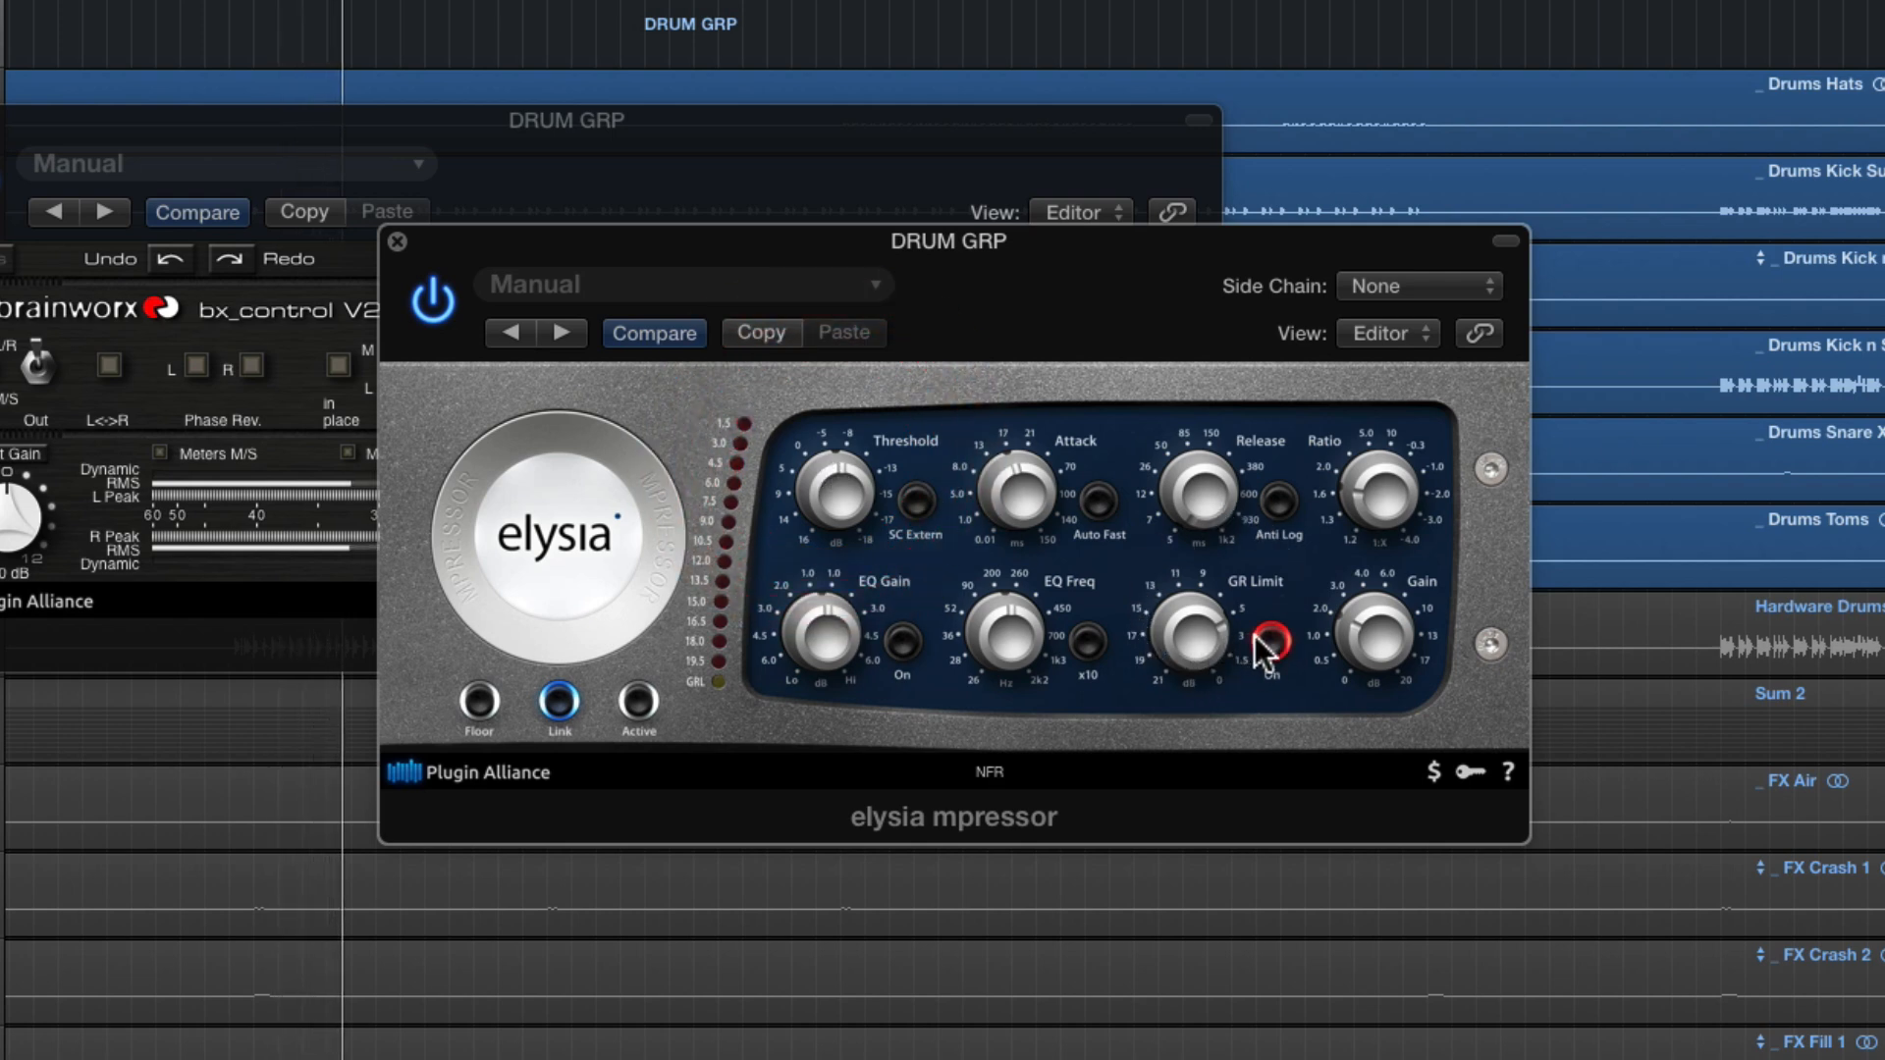
mouse_move(1219, 660)
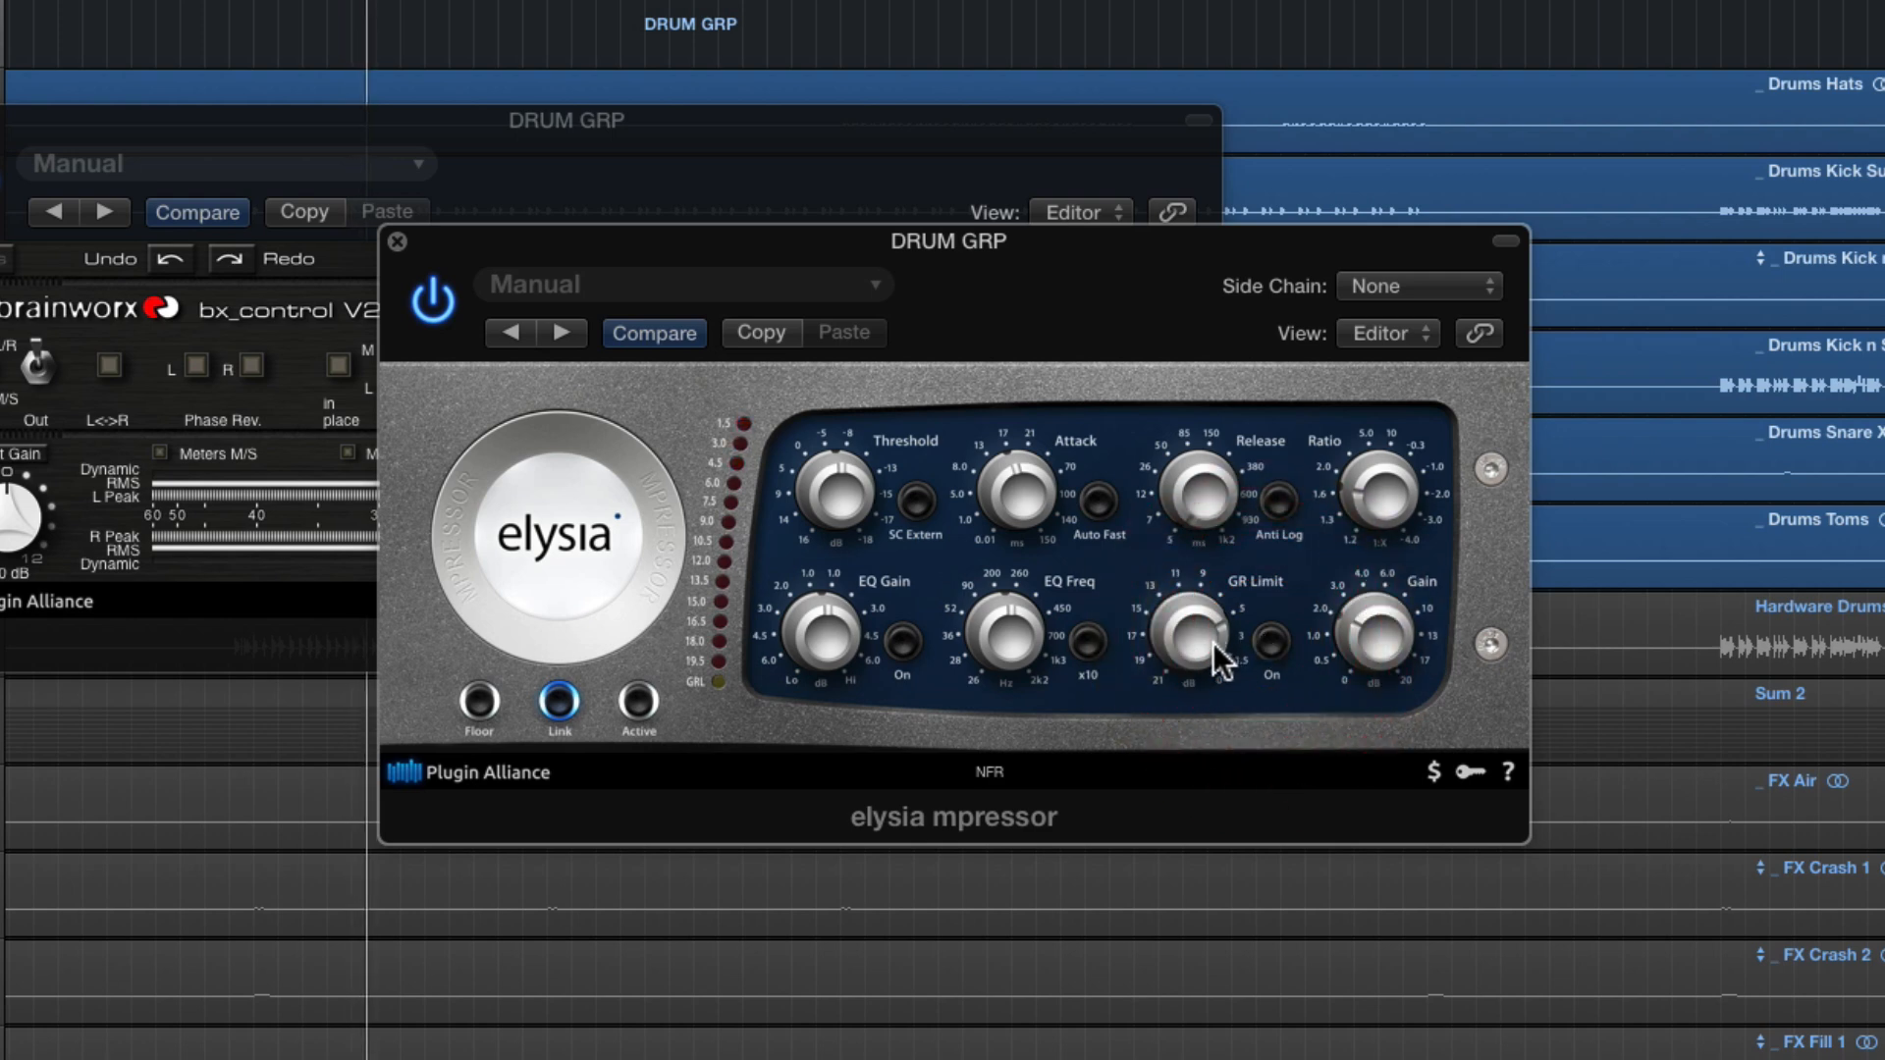
click(1270, 640)
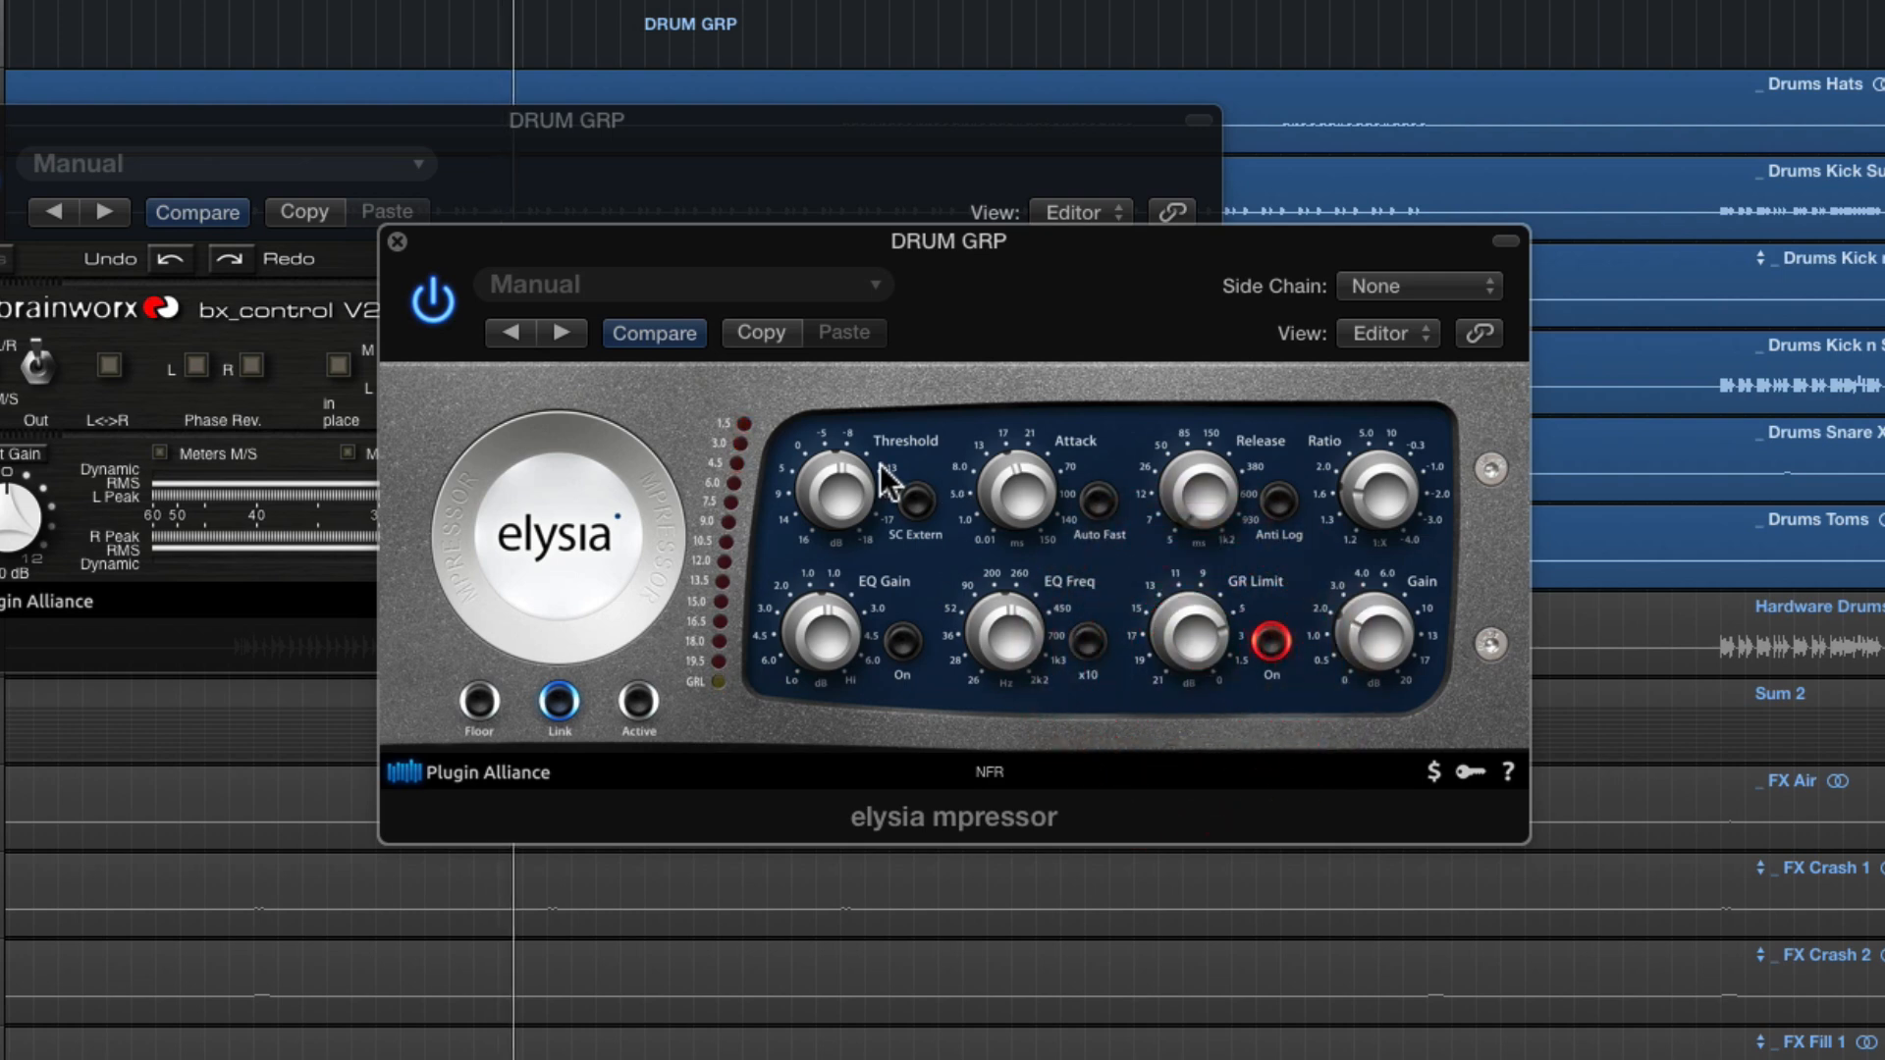
mouse_move(752, 487)
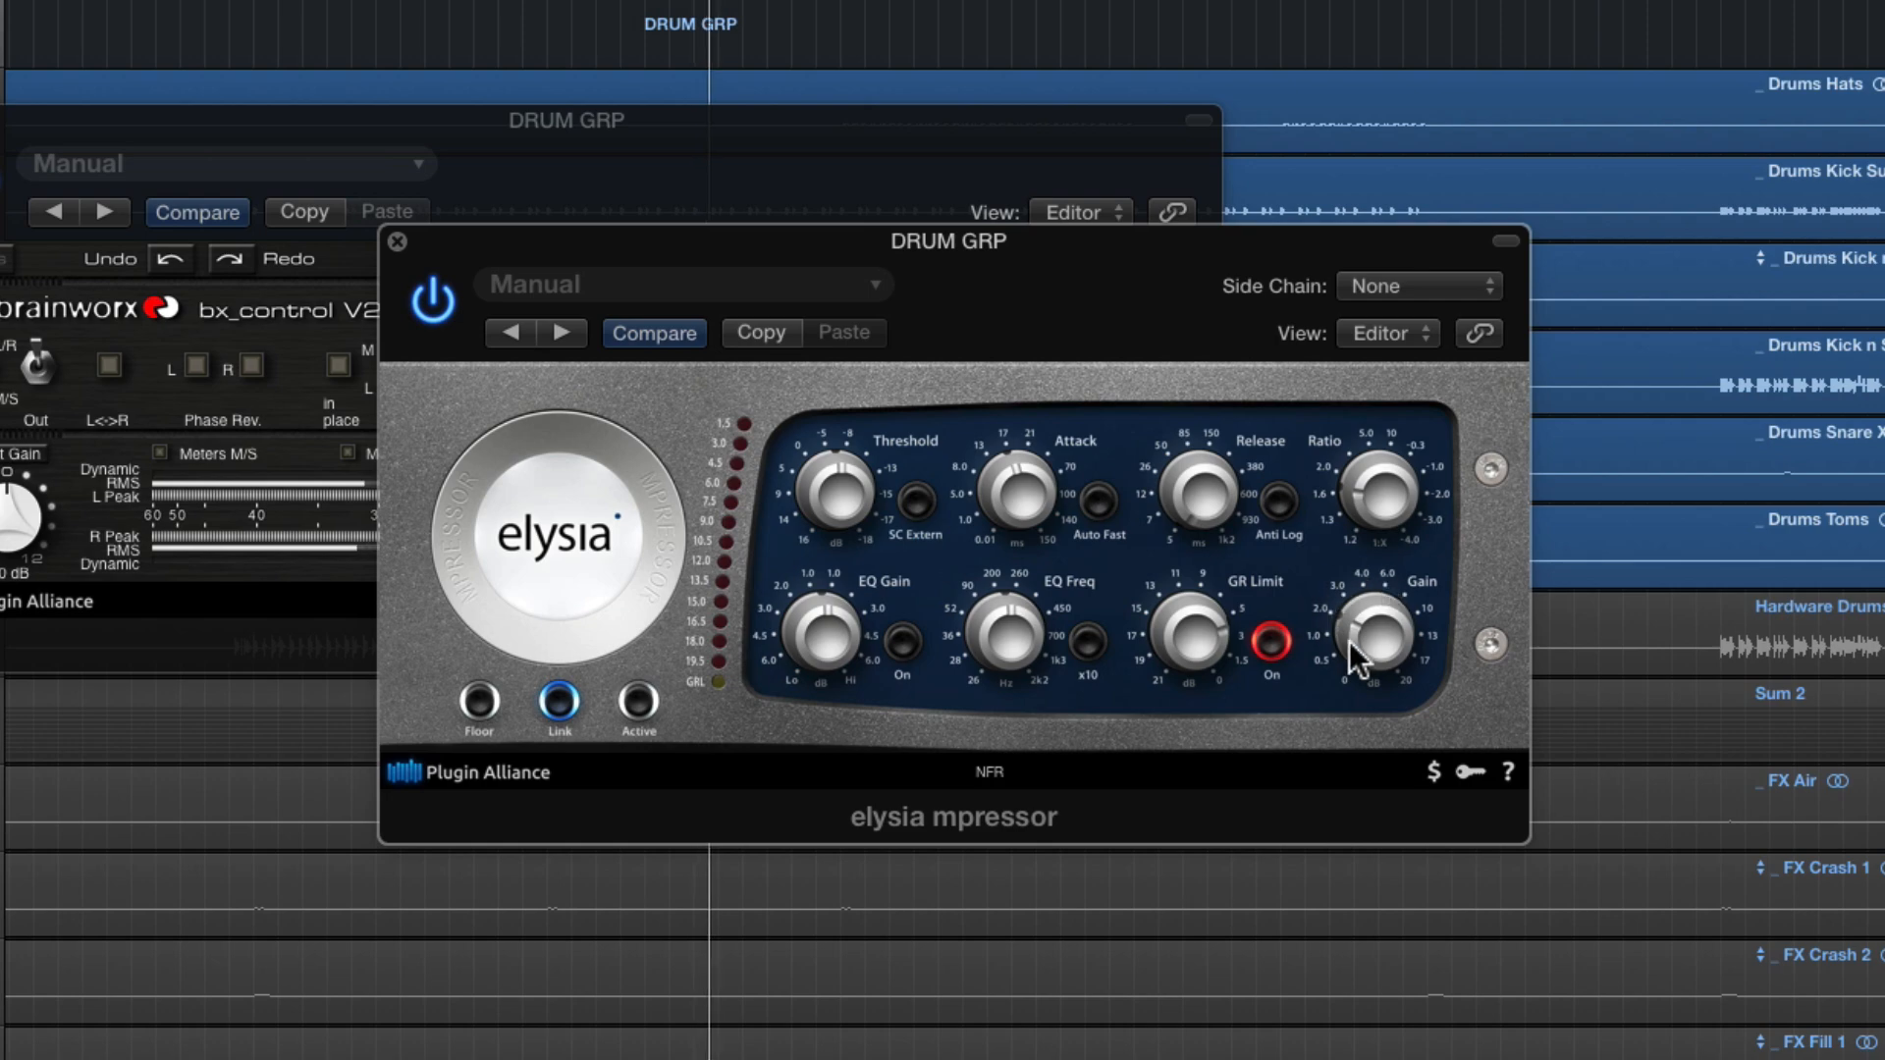
mouse_move(1178, 706)
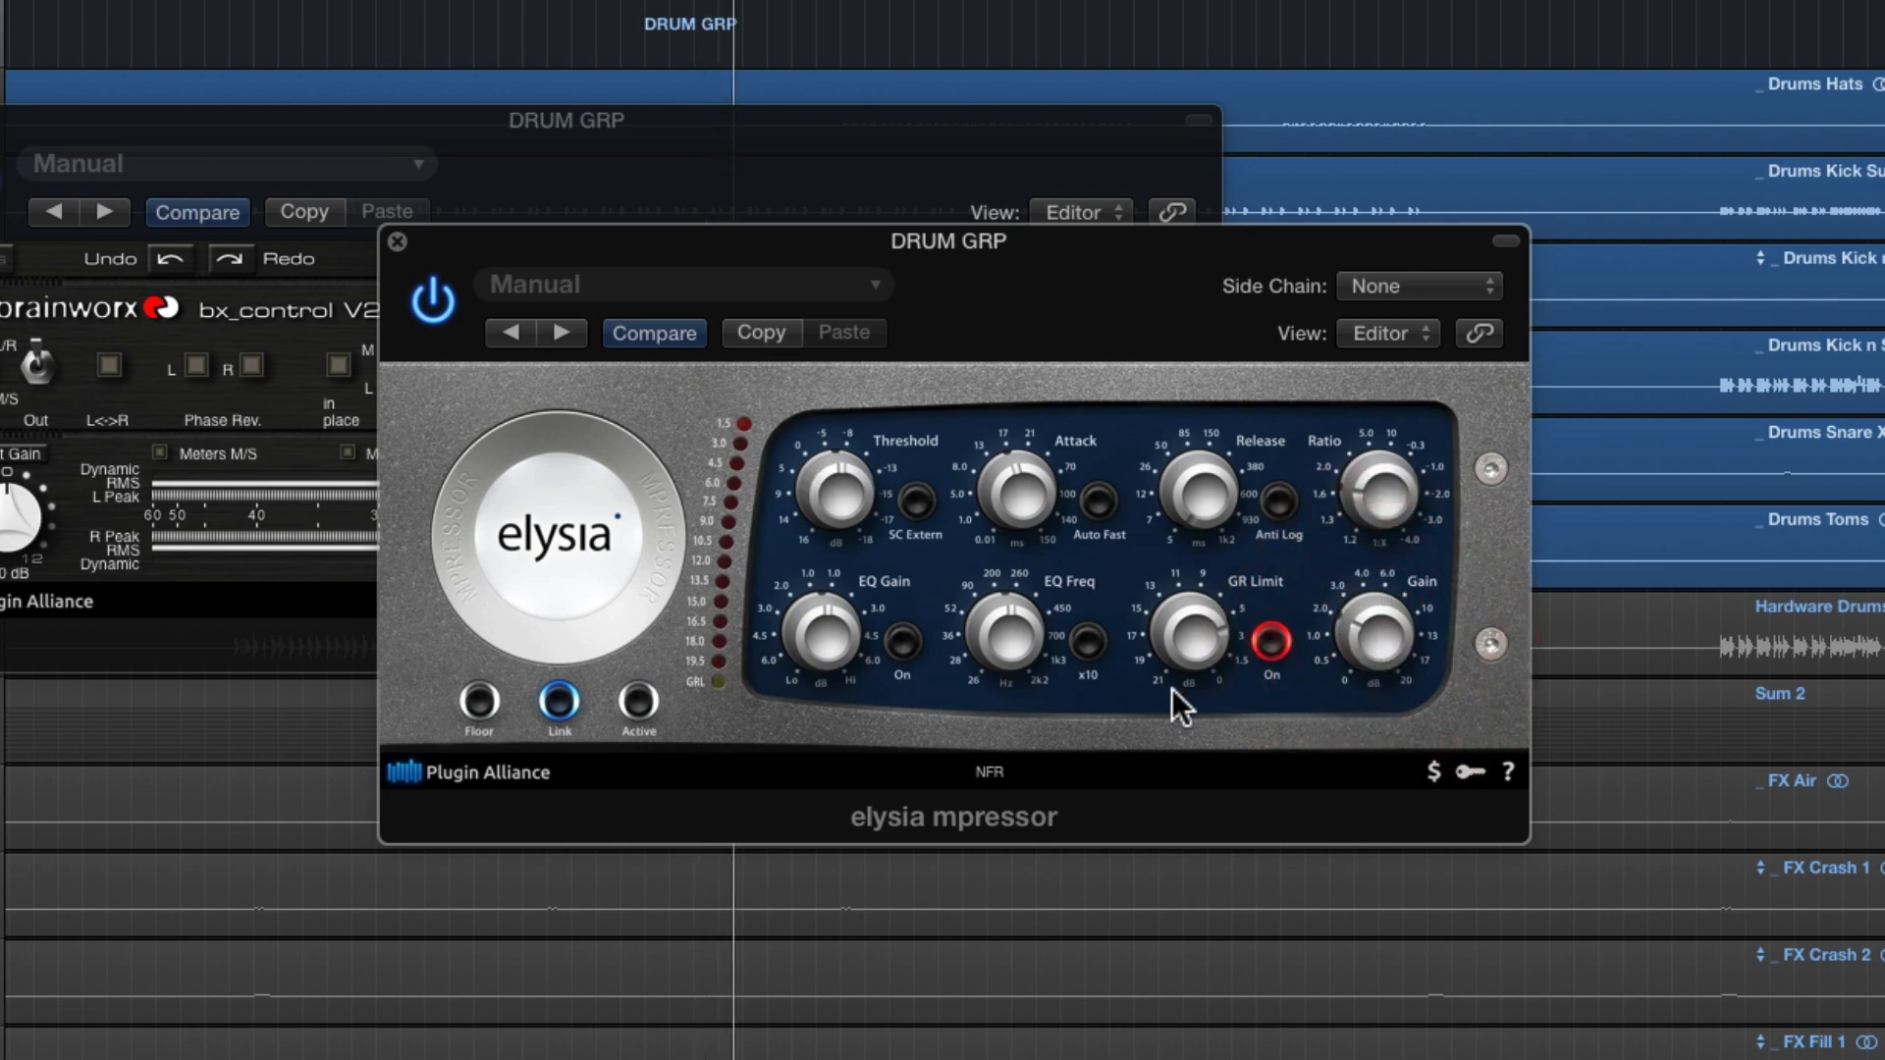
mouse_move(944, 414)
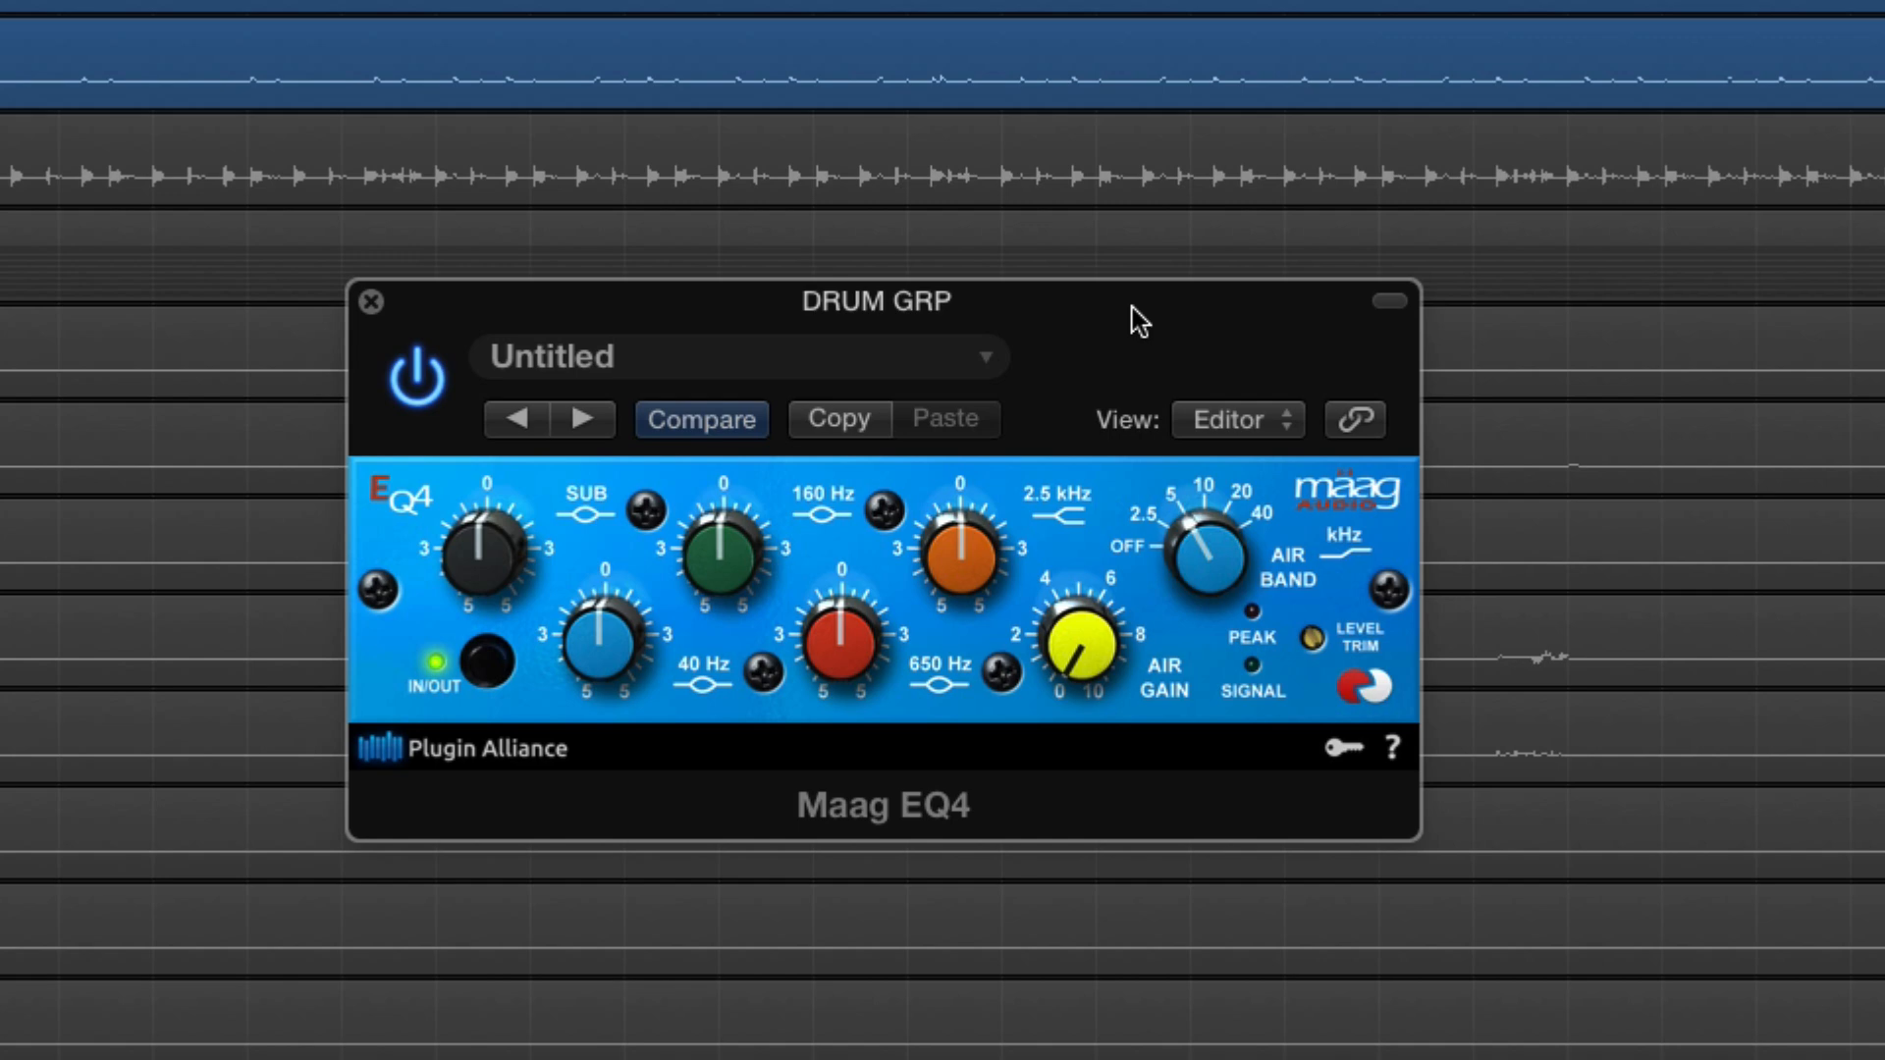
mouse_move(1092, 577)
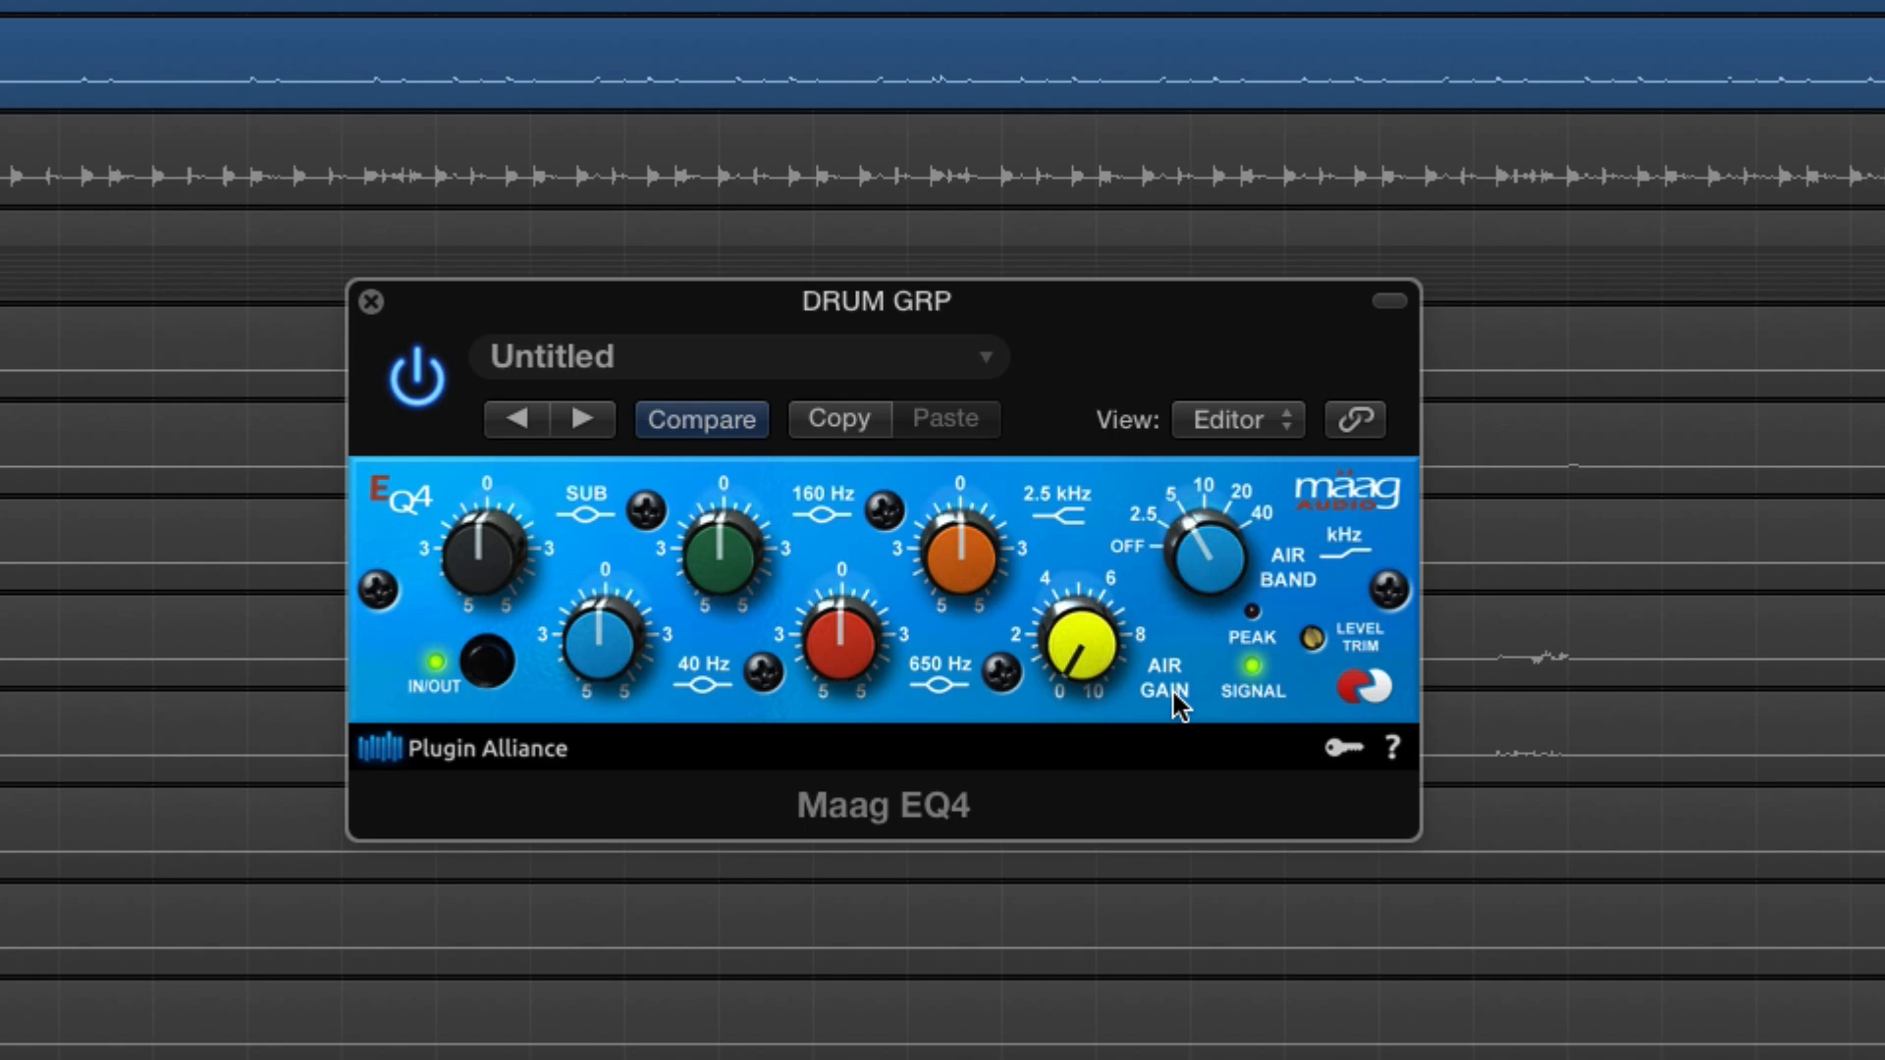
mouse_move(1207, 541)
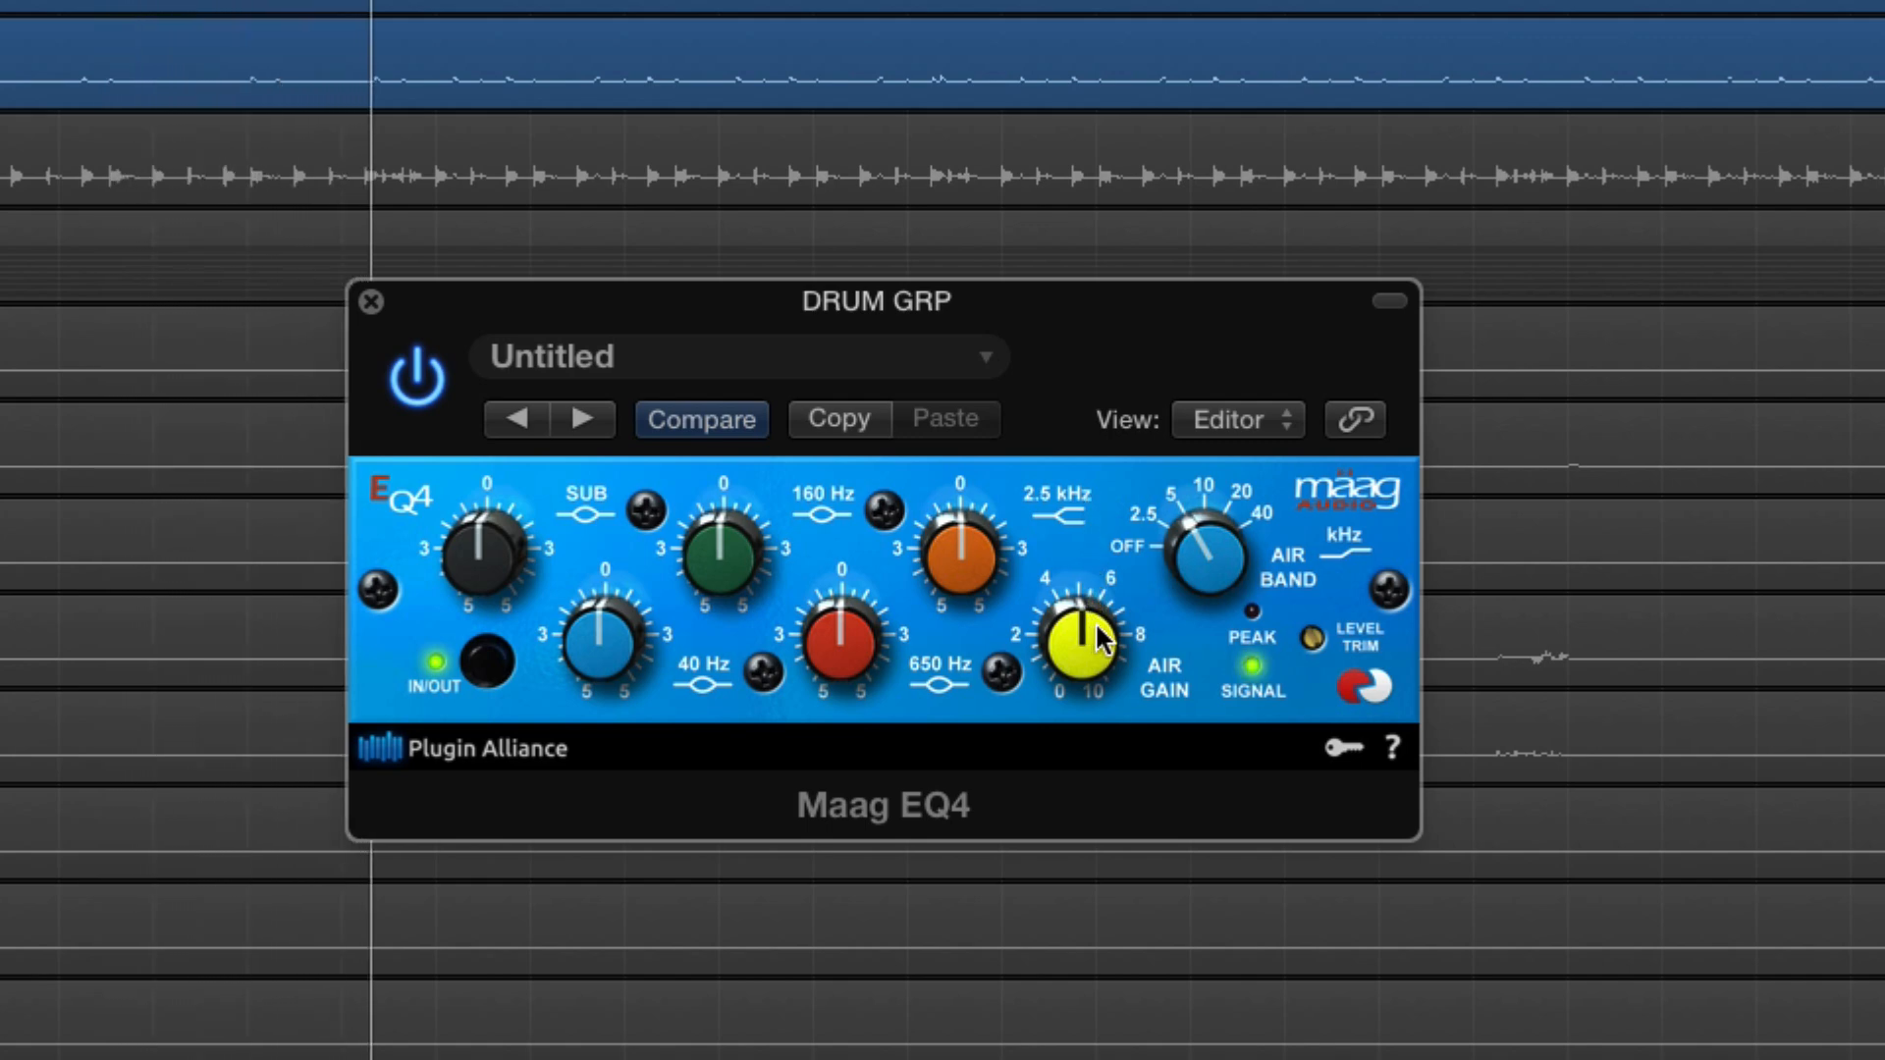
mouse_move(1115, 658)
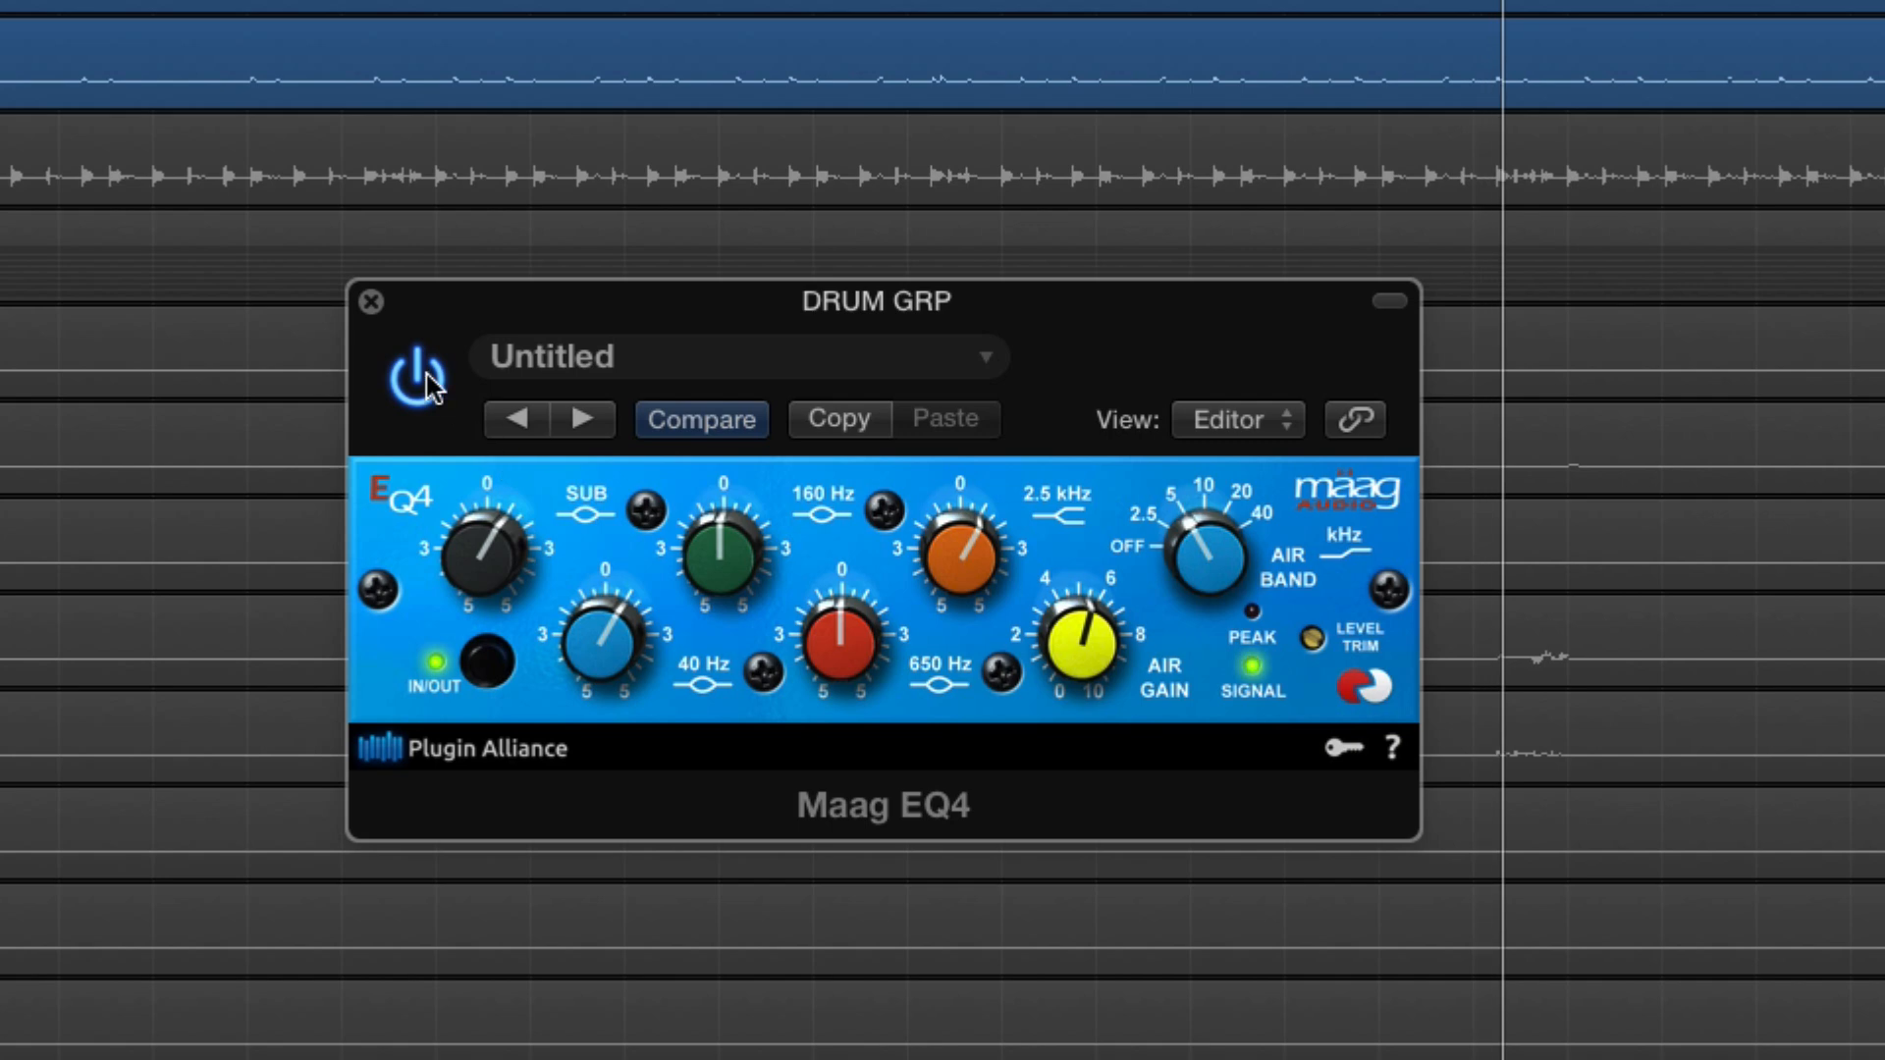
- Bypass and re-enable the Maag EQ4 for an A/B comparison of its Air Band boost
click(414, 377)
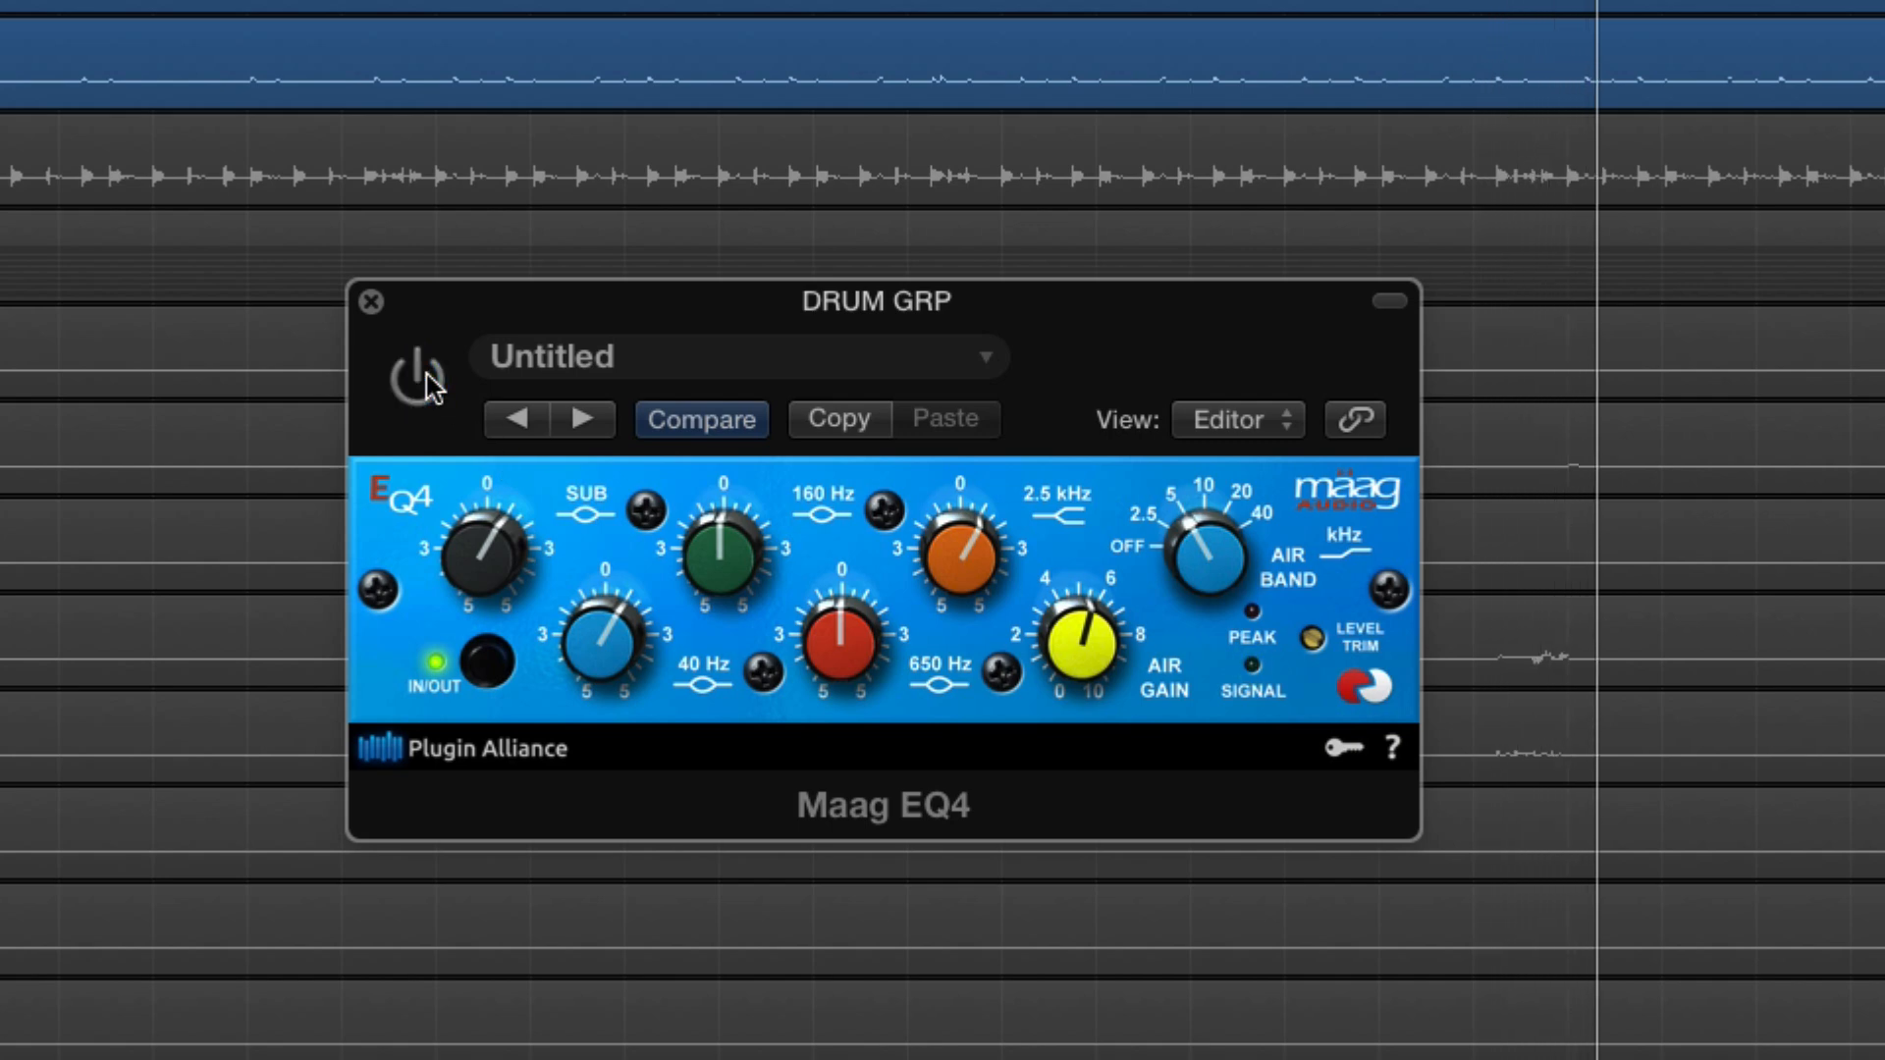
click(414, 375)
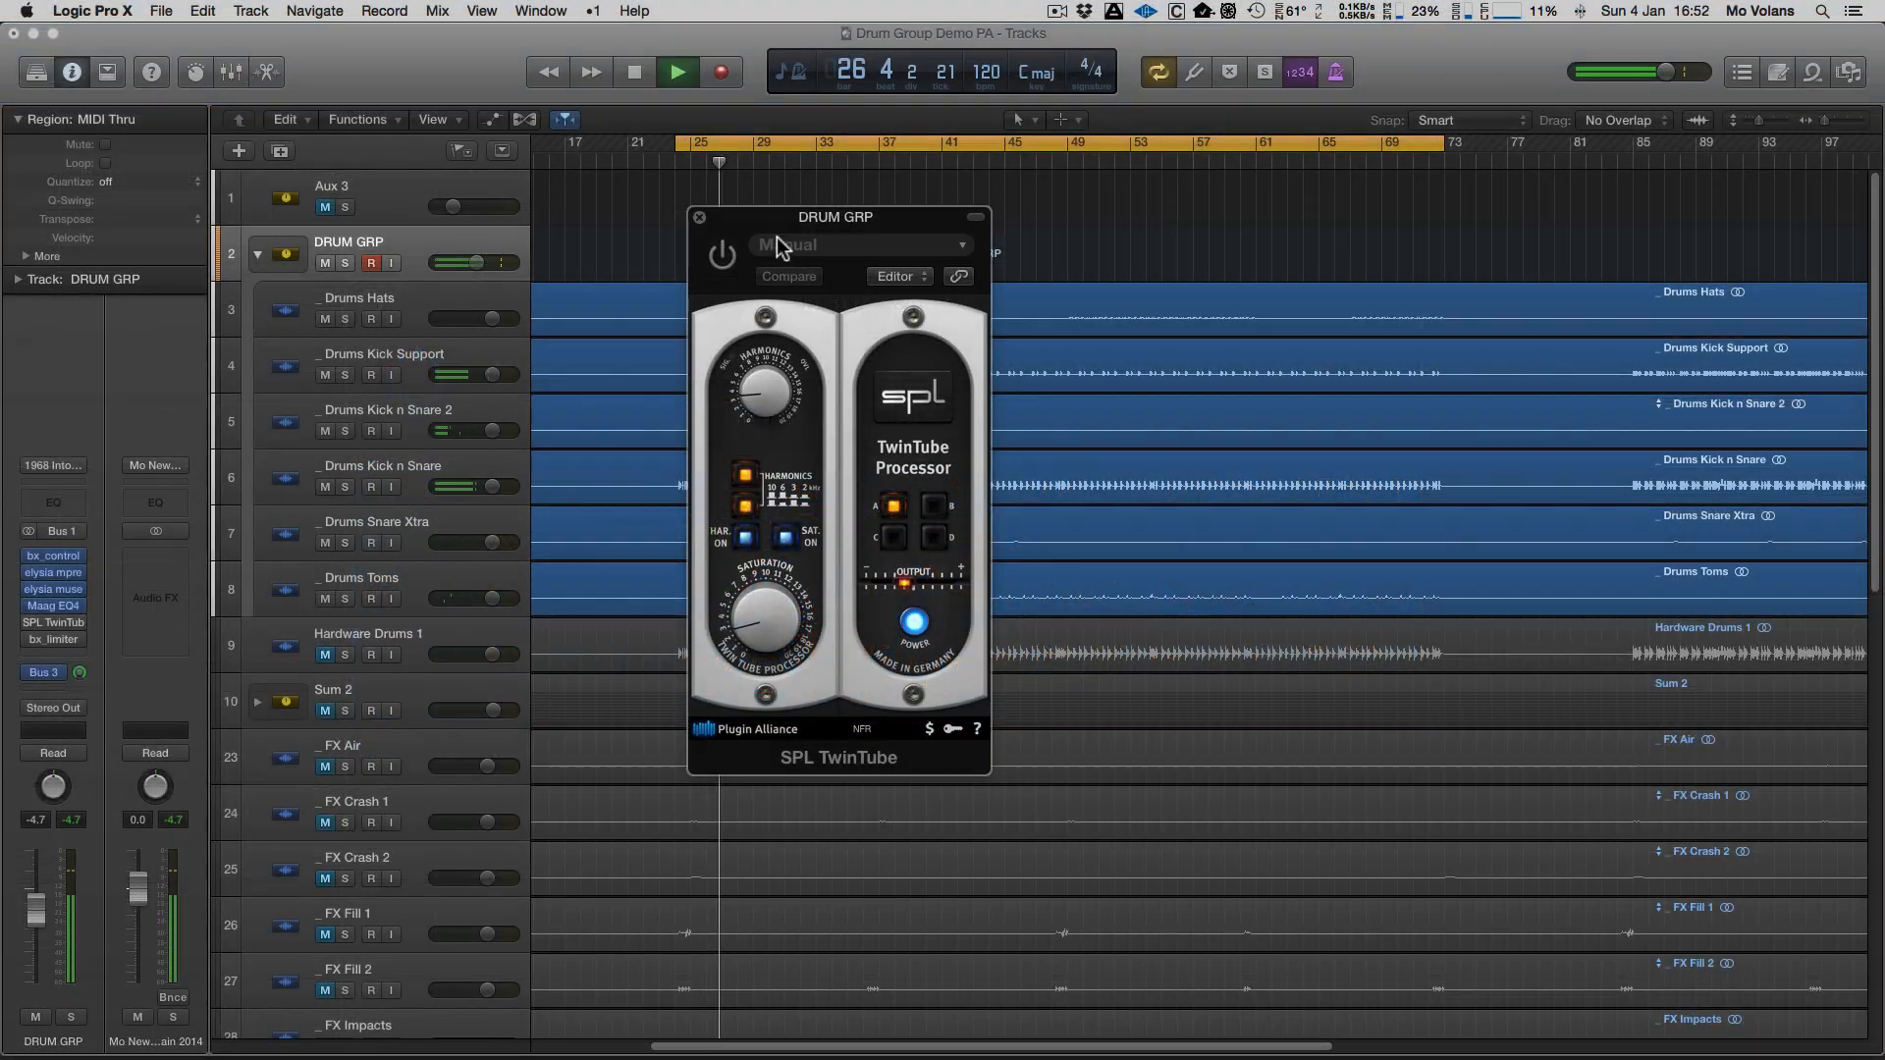
- Bring the SPL TwinTube processor window on the drum group into focus
click(721, 256)
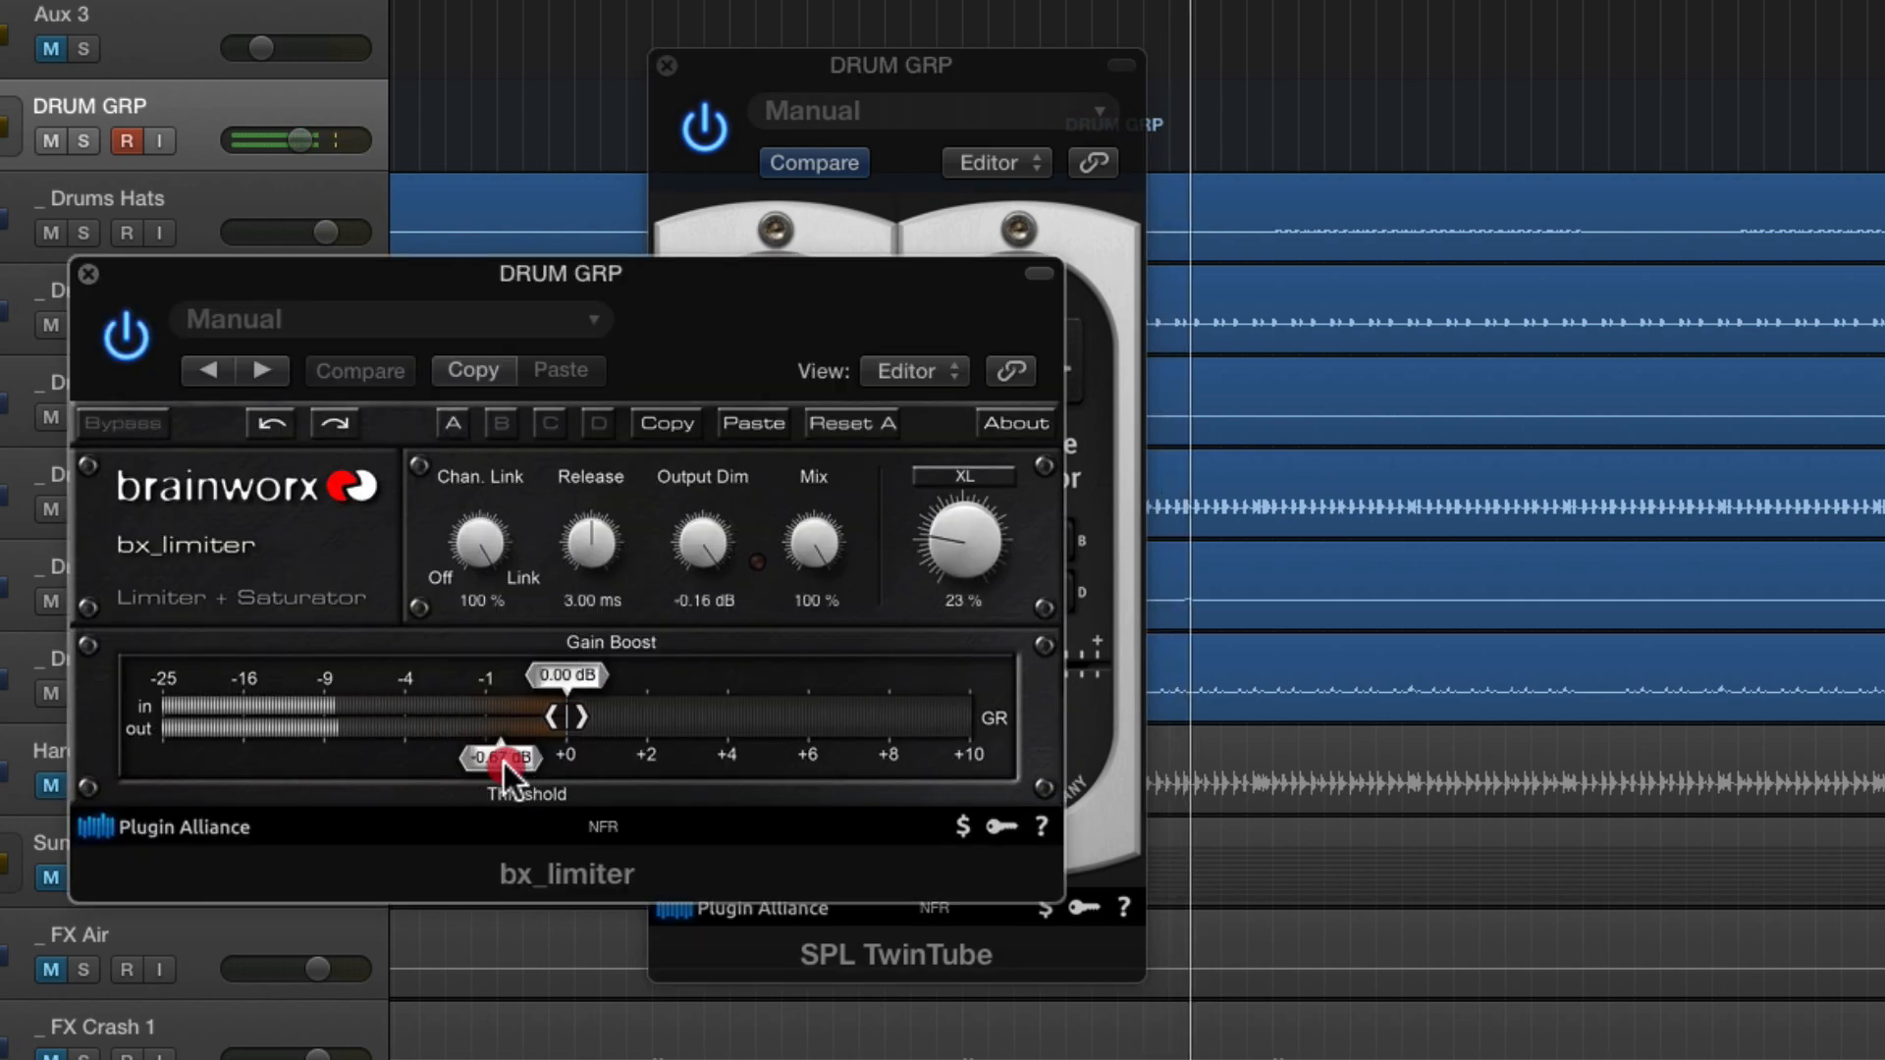
- Set the bx_limiter threshold slightly below 0 dB
click(357, 371)
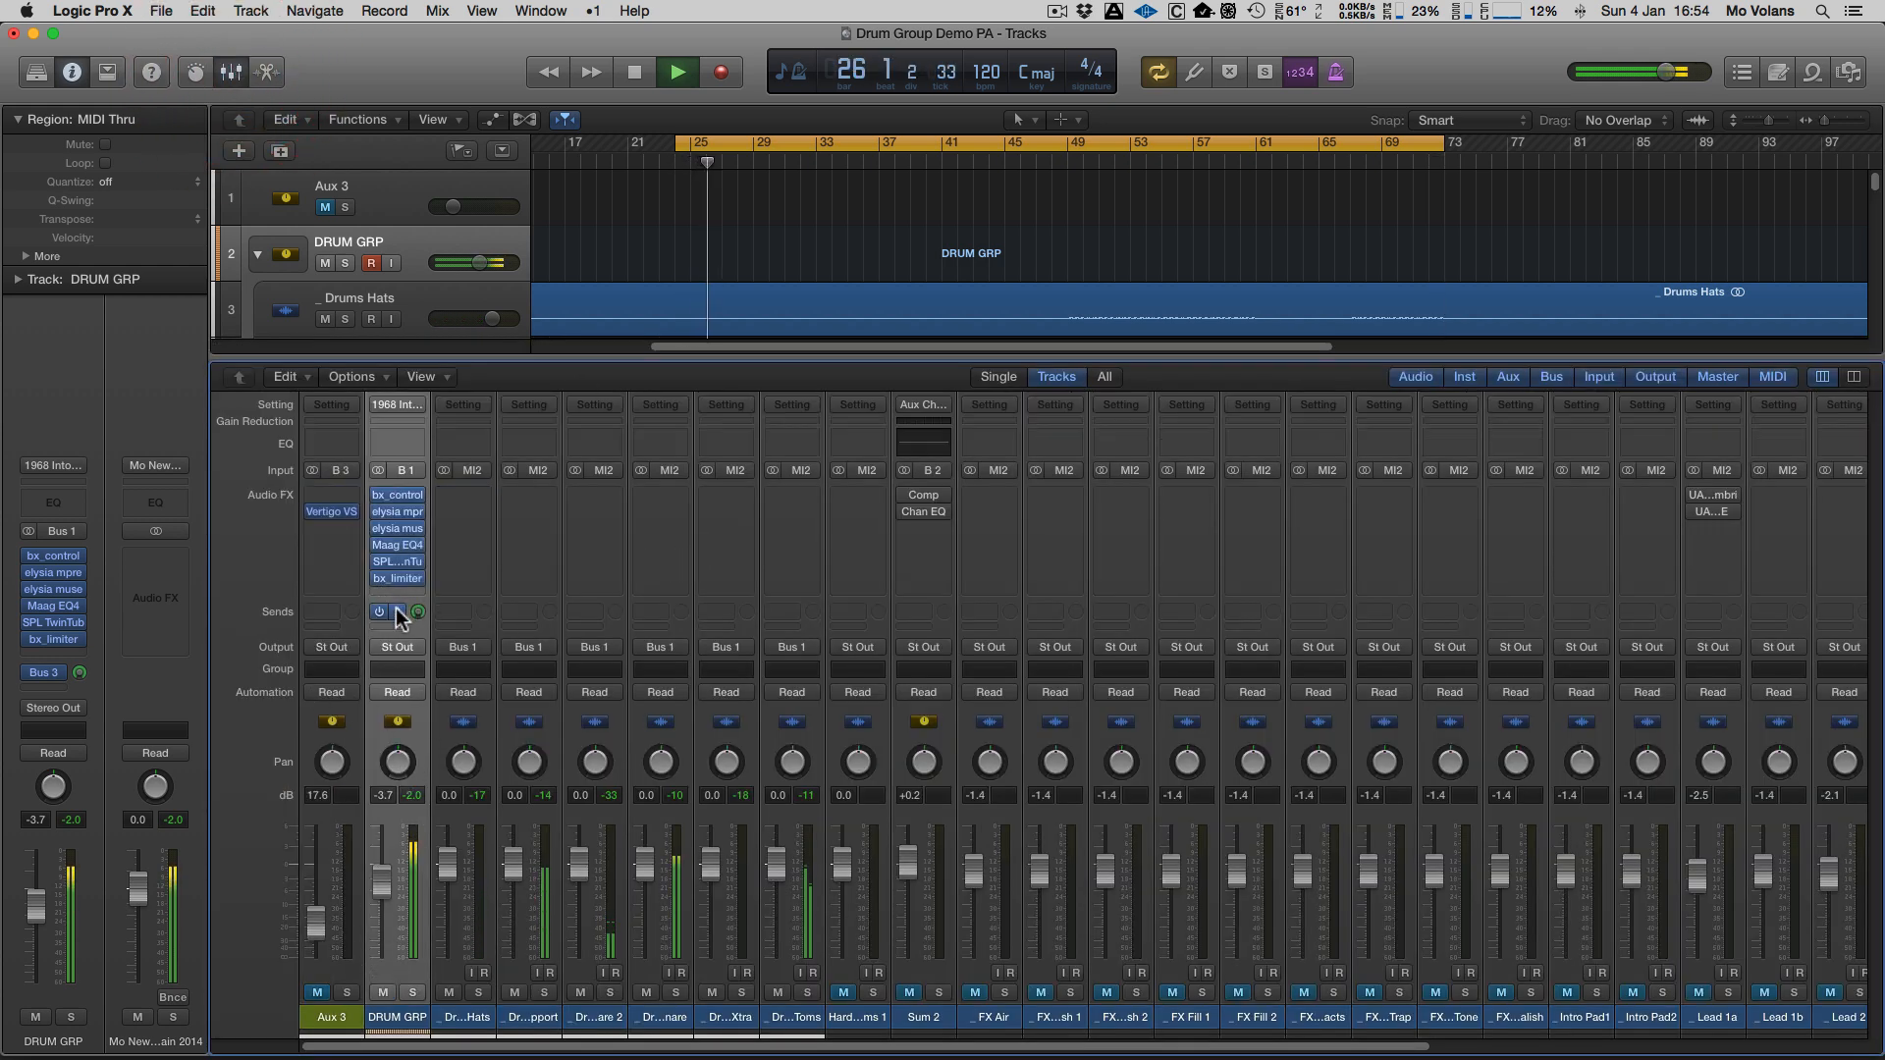
- Route a DRUM GRP send to Bus 3, feeding the Aux 3 channel
click(387, 610)
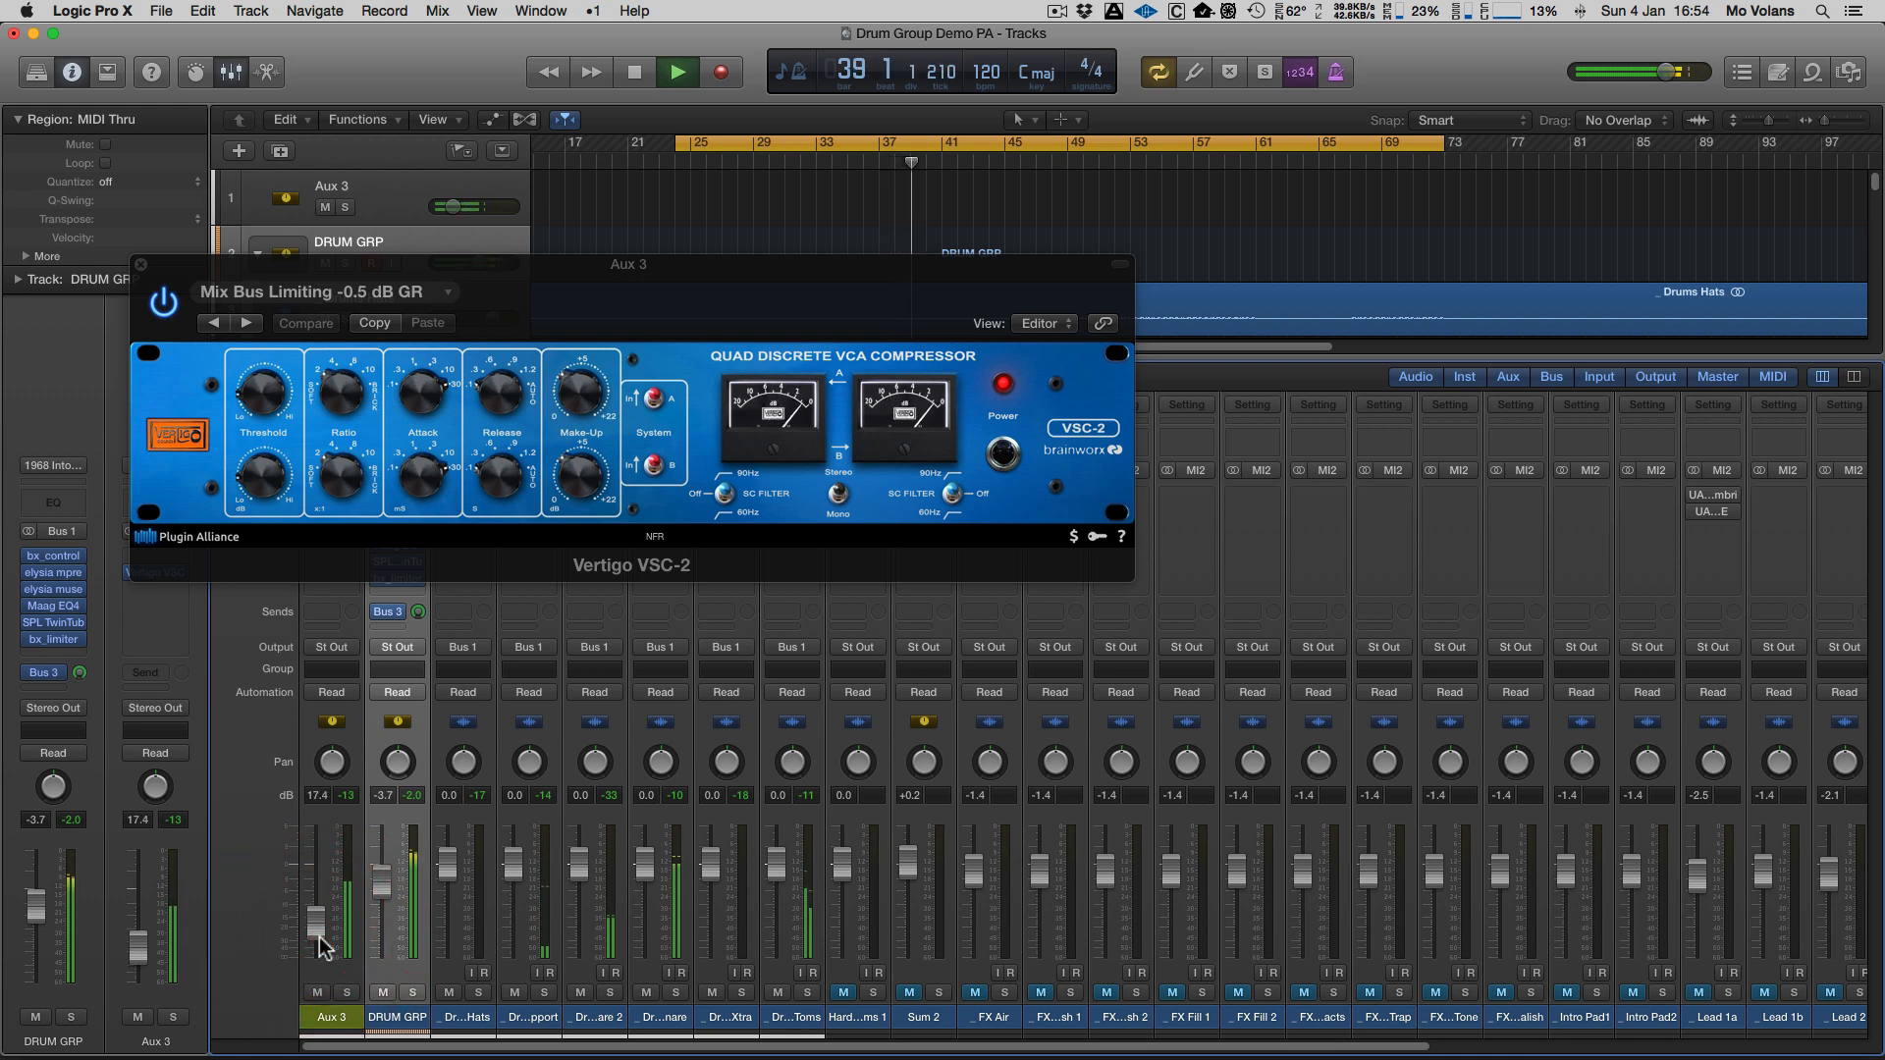
mouse_move(497, 283)
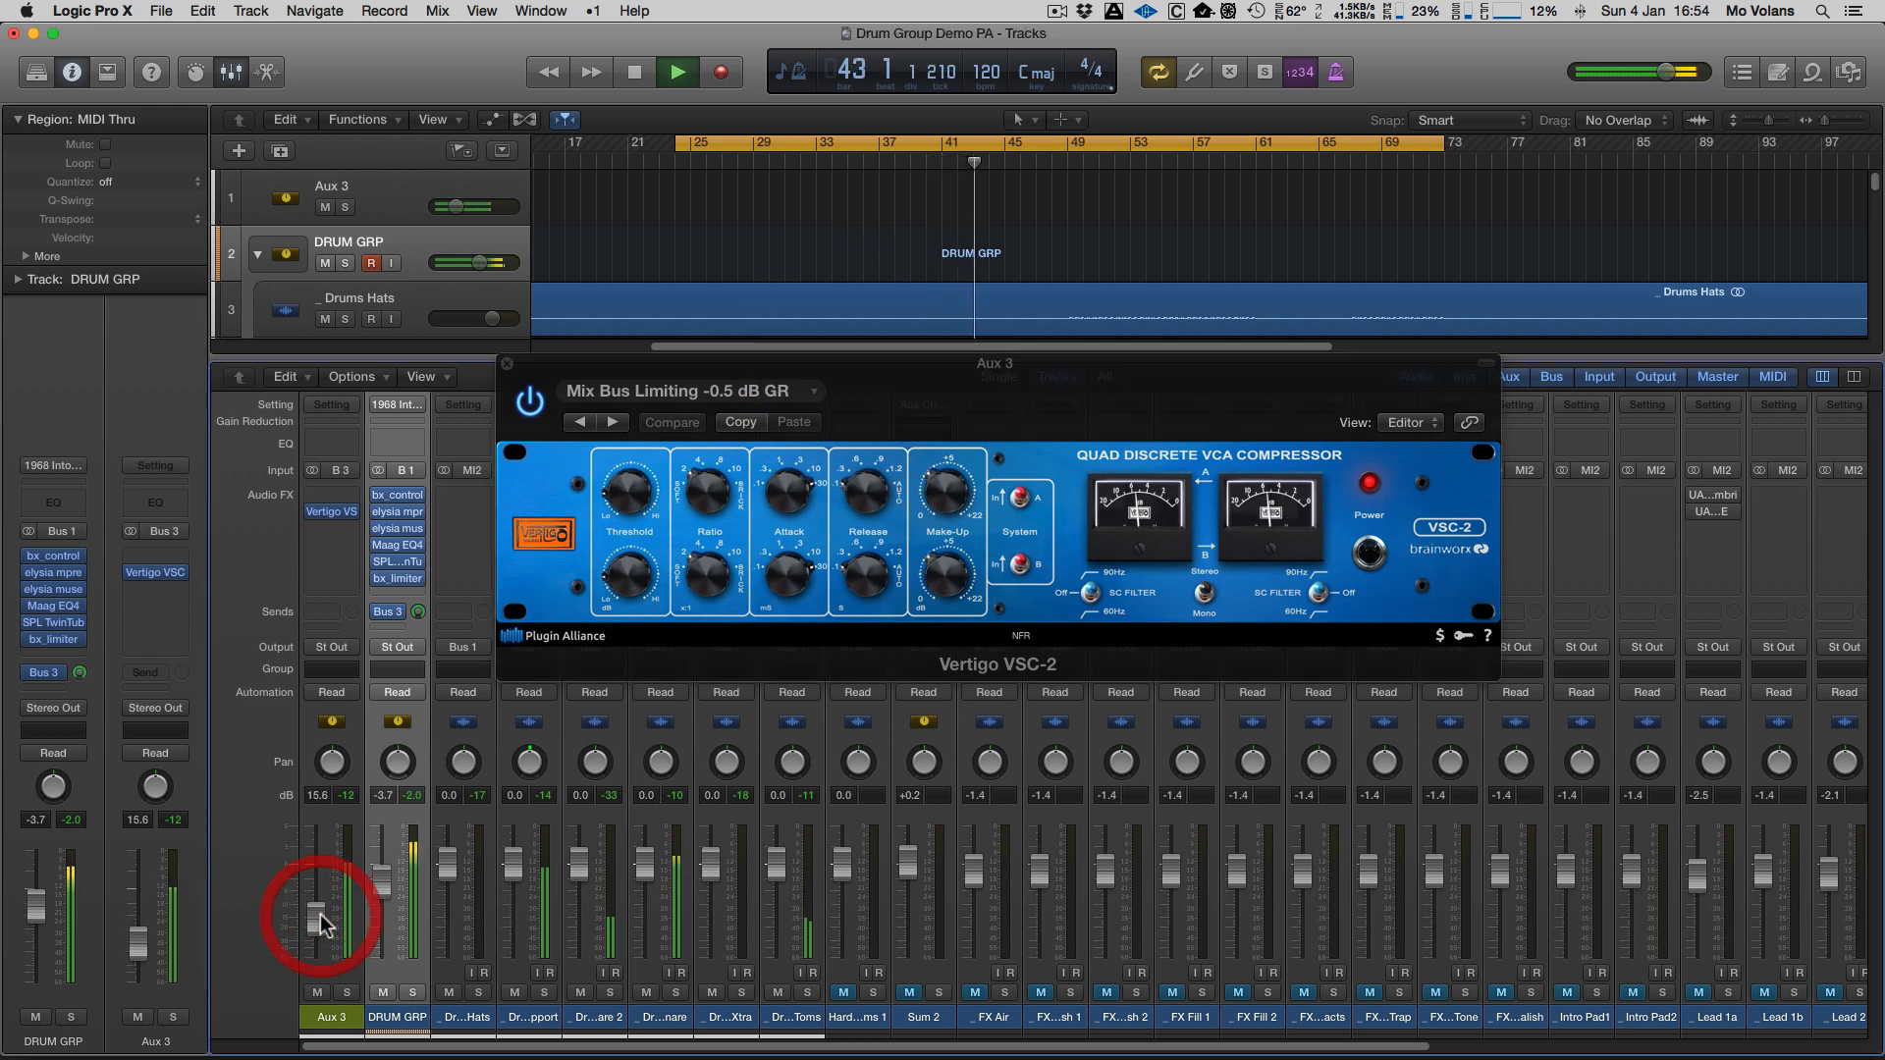
- Pull the Aux 3 parallel compression level down to about 14.8 dB and close the Vertigo VSC-2
scroll(right, 3)
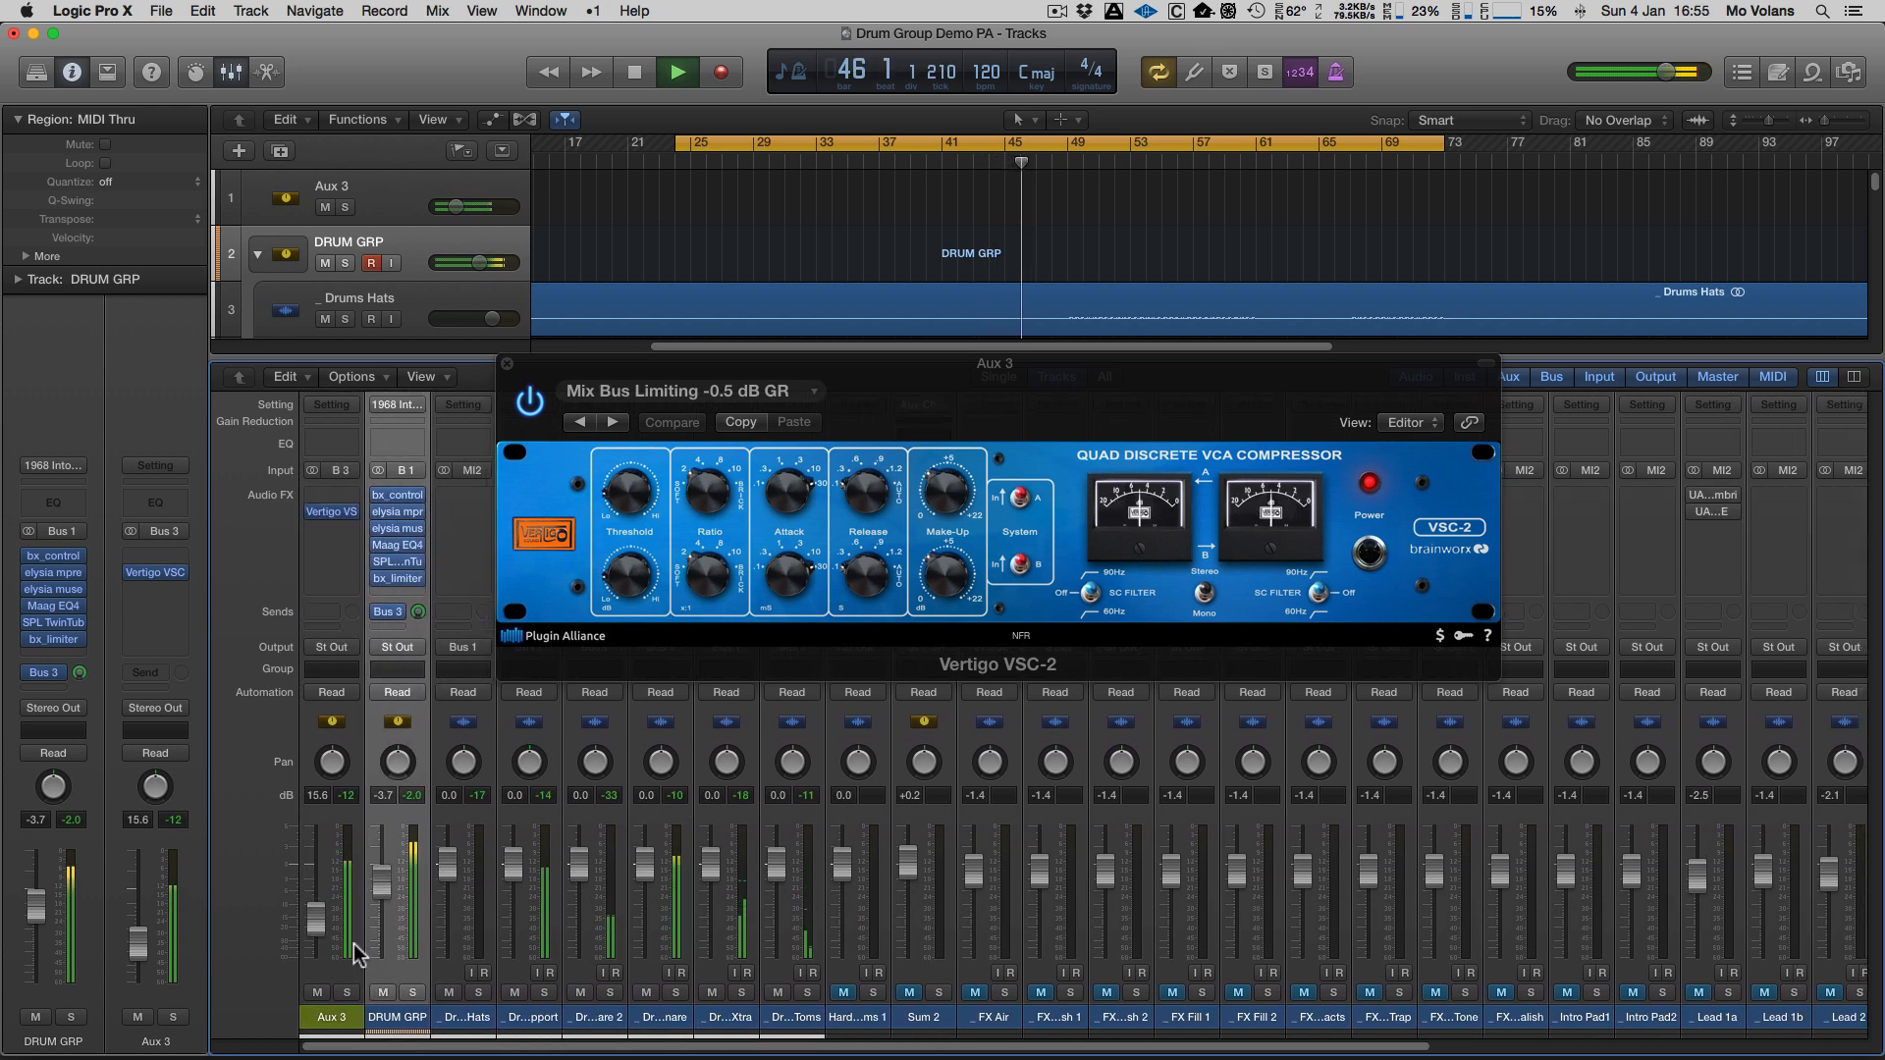
click(320, 992)
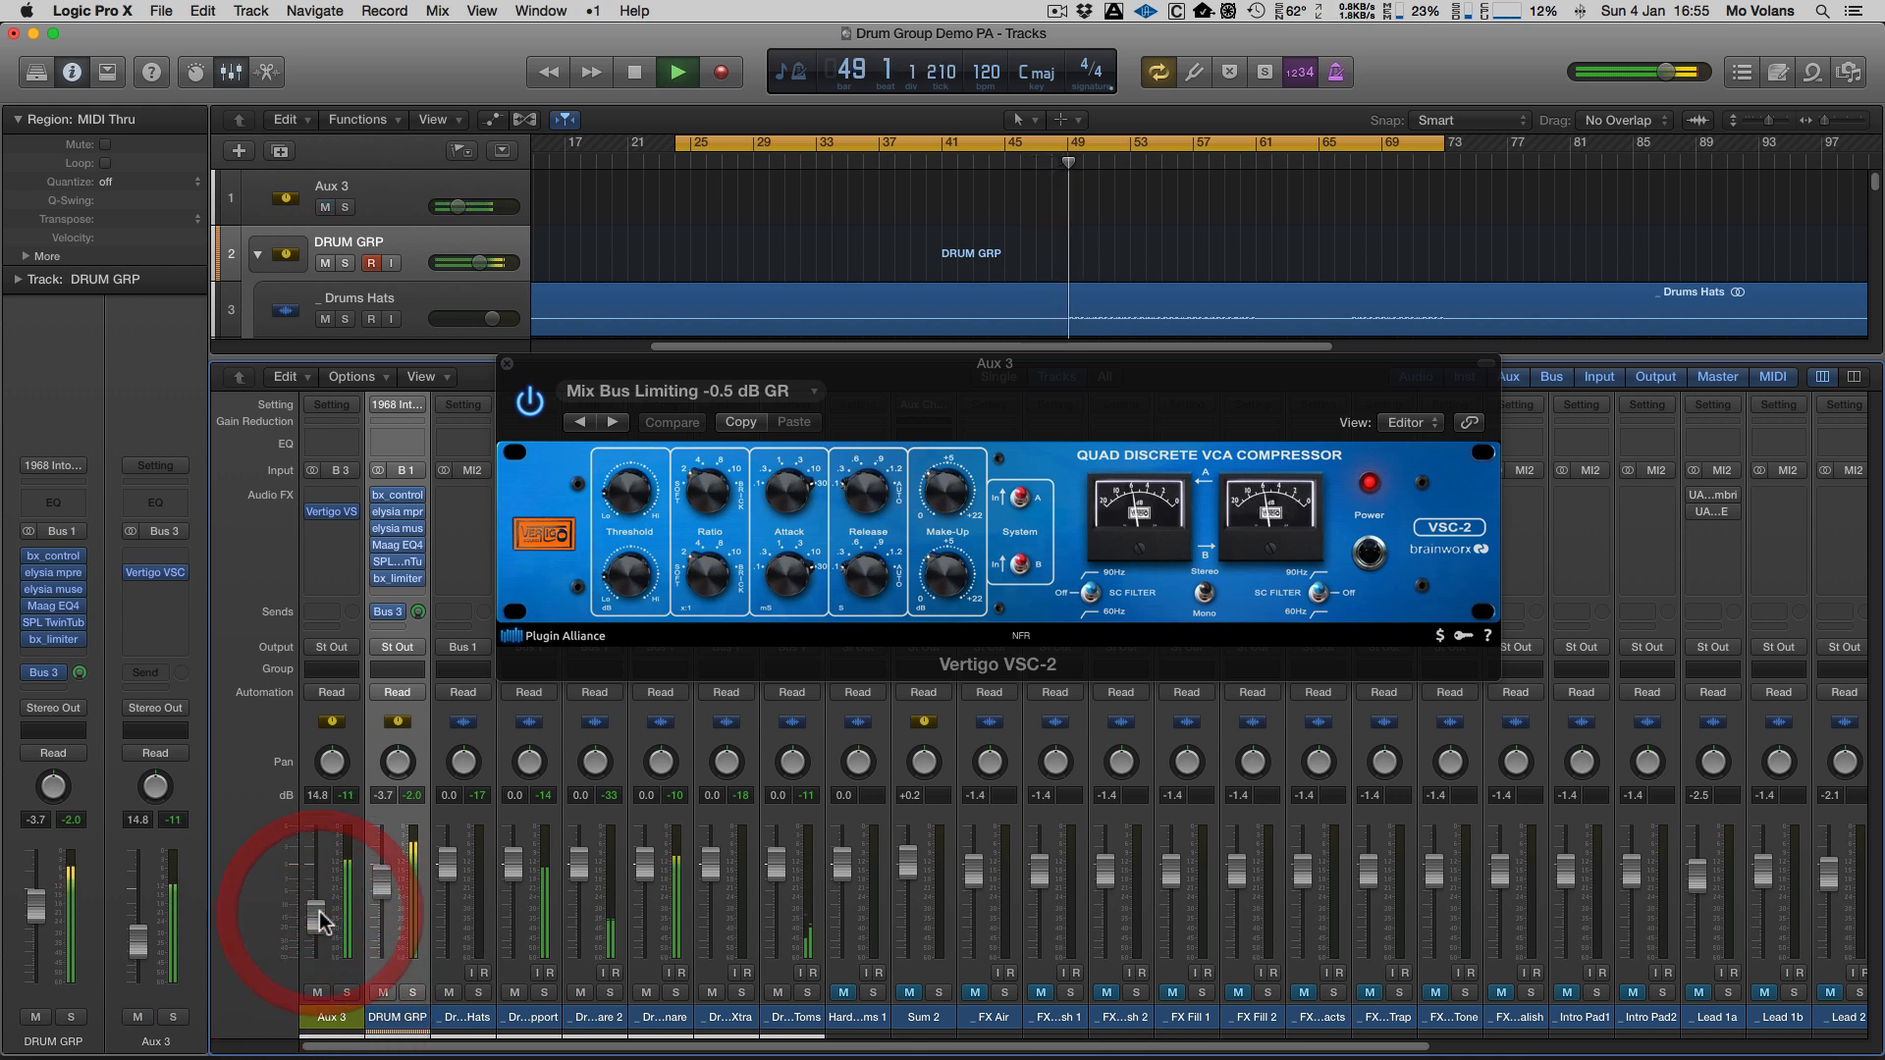
click(506, 363)
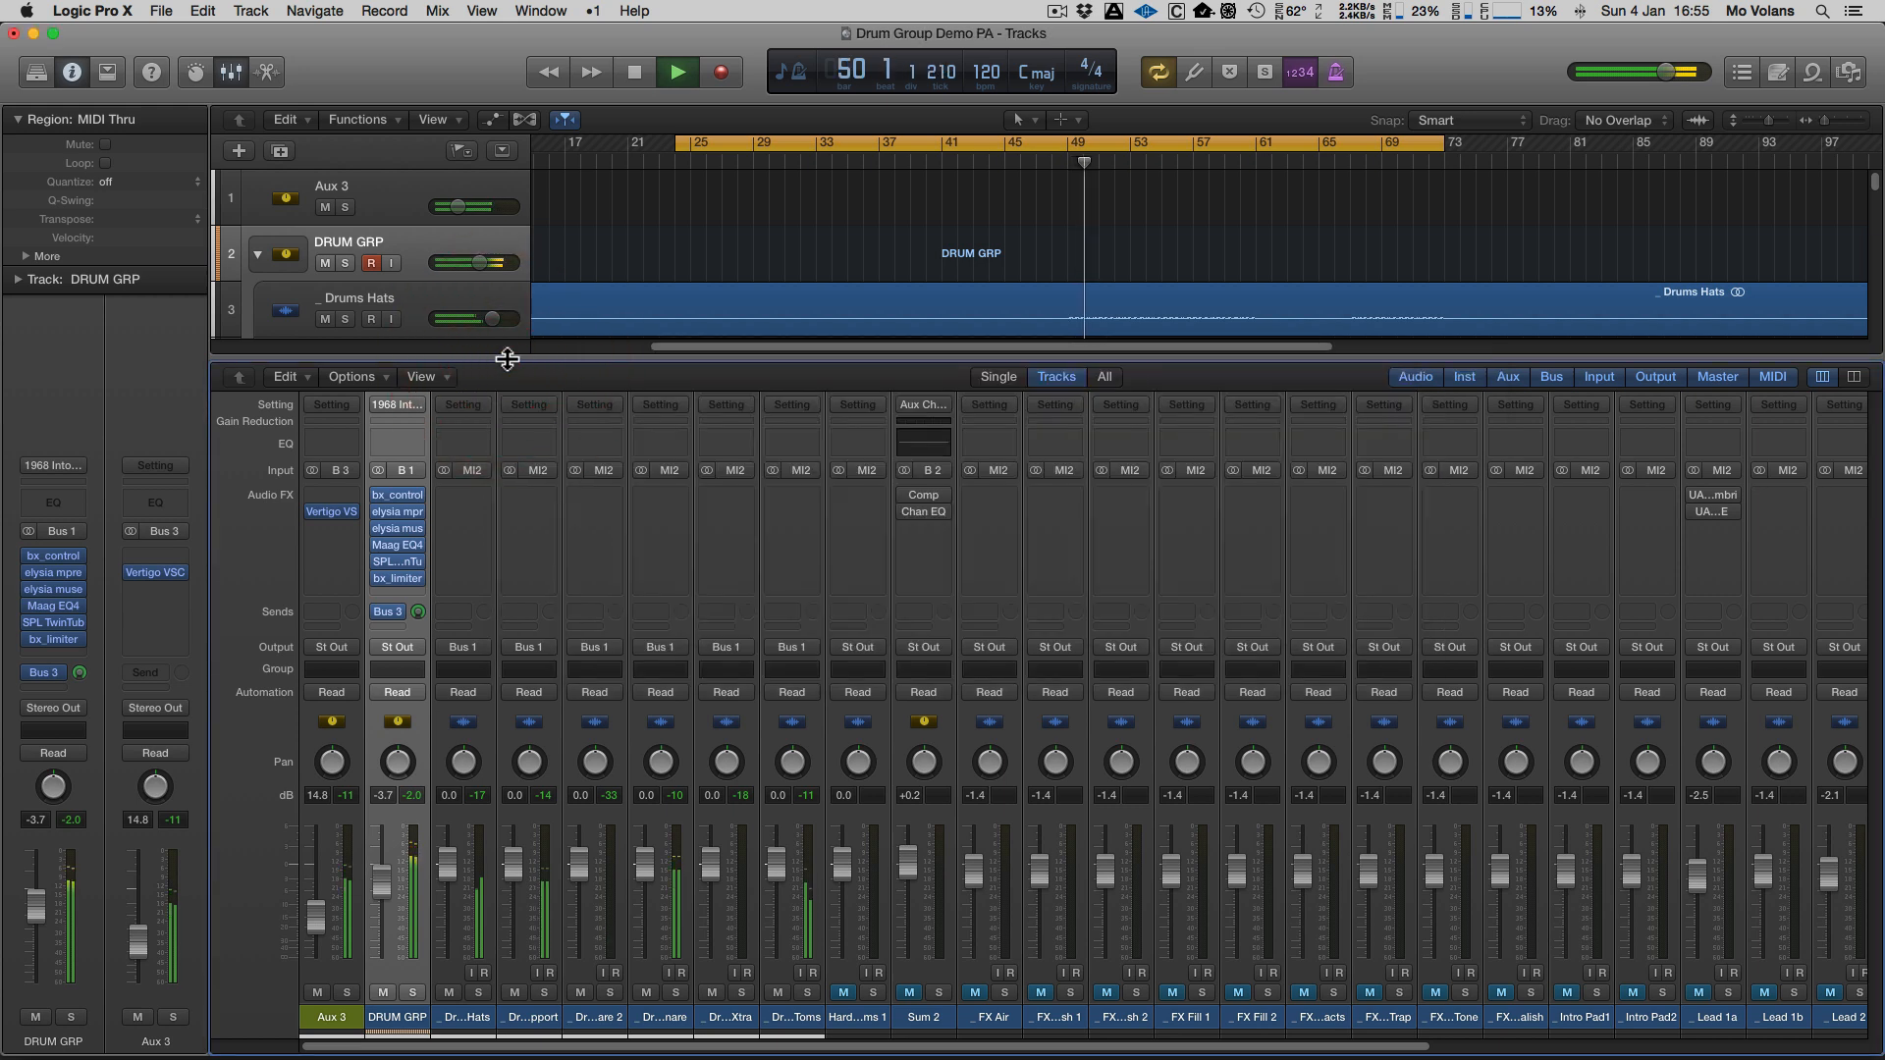
mouse_move(725, 204)
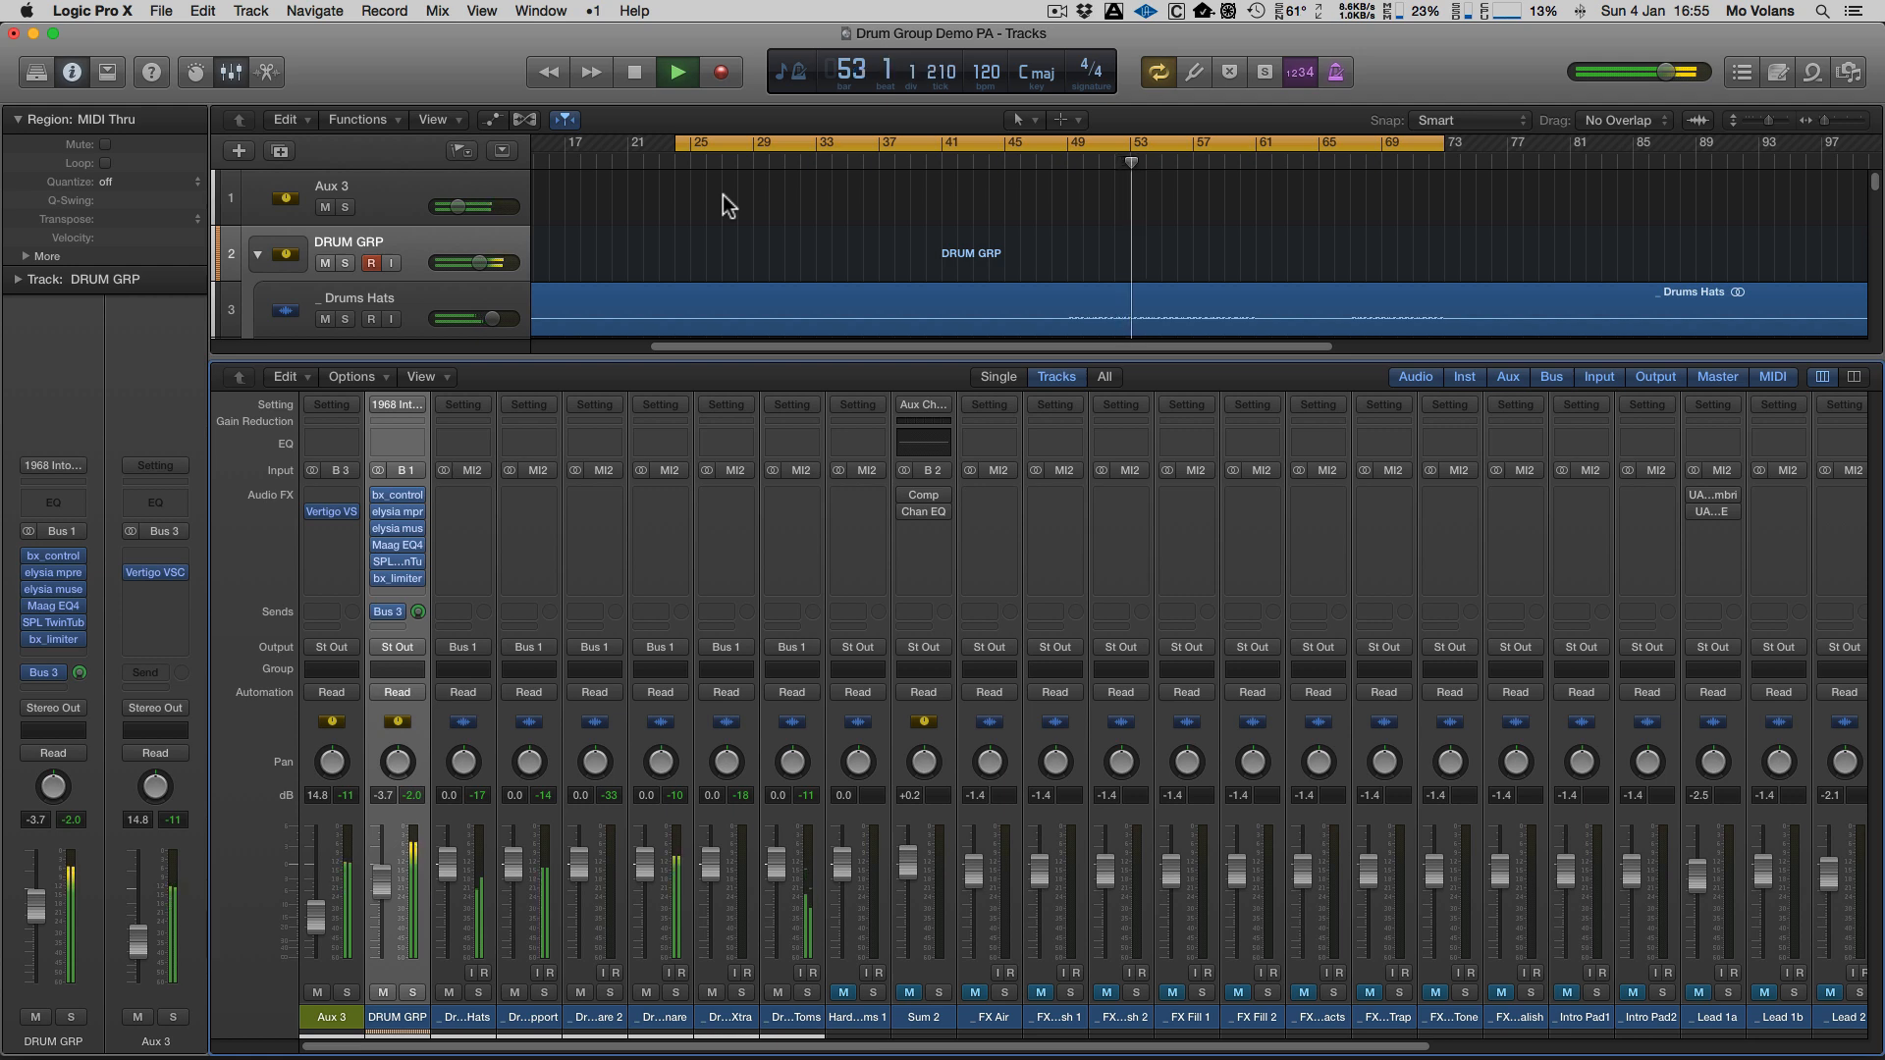
- Stop playback of the drum group mix
click(634, 73)
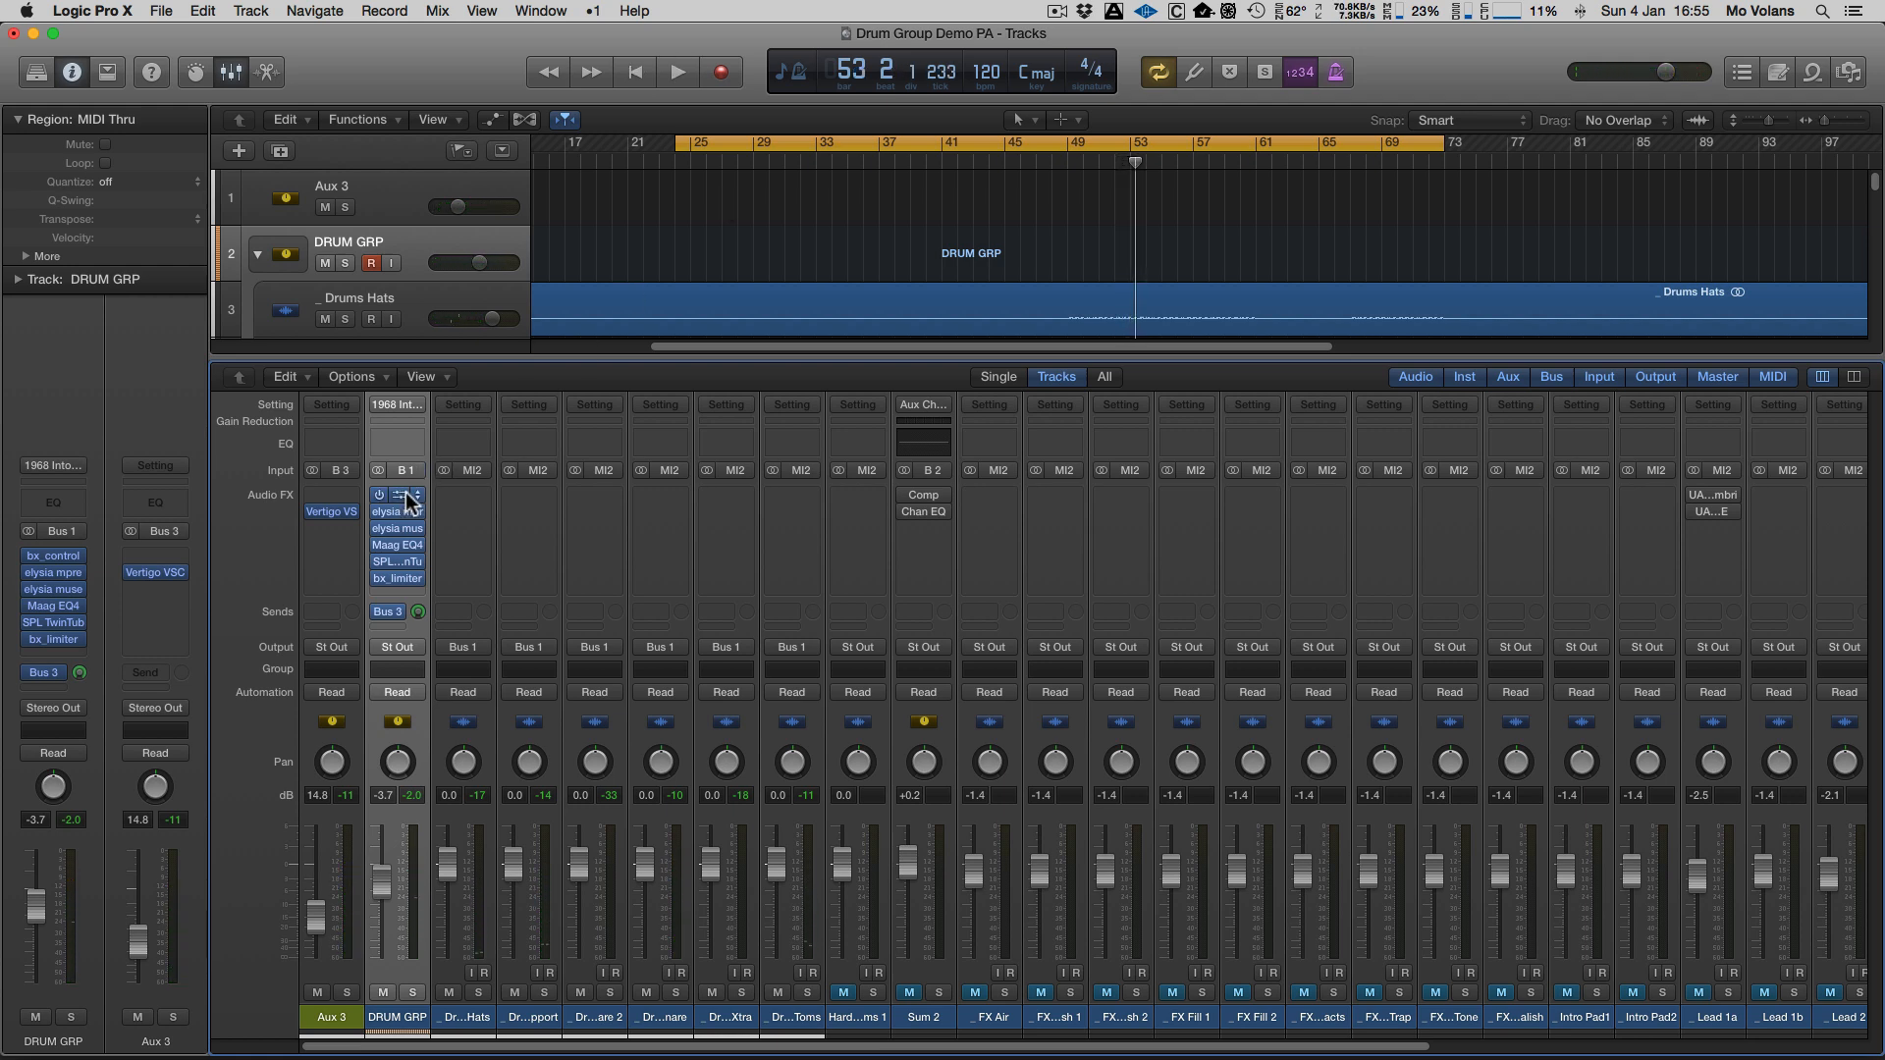